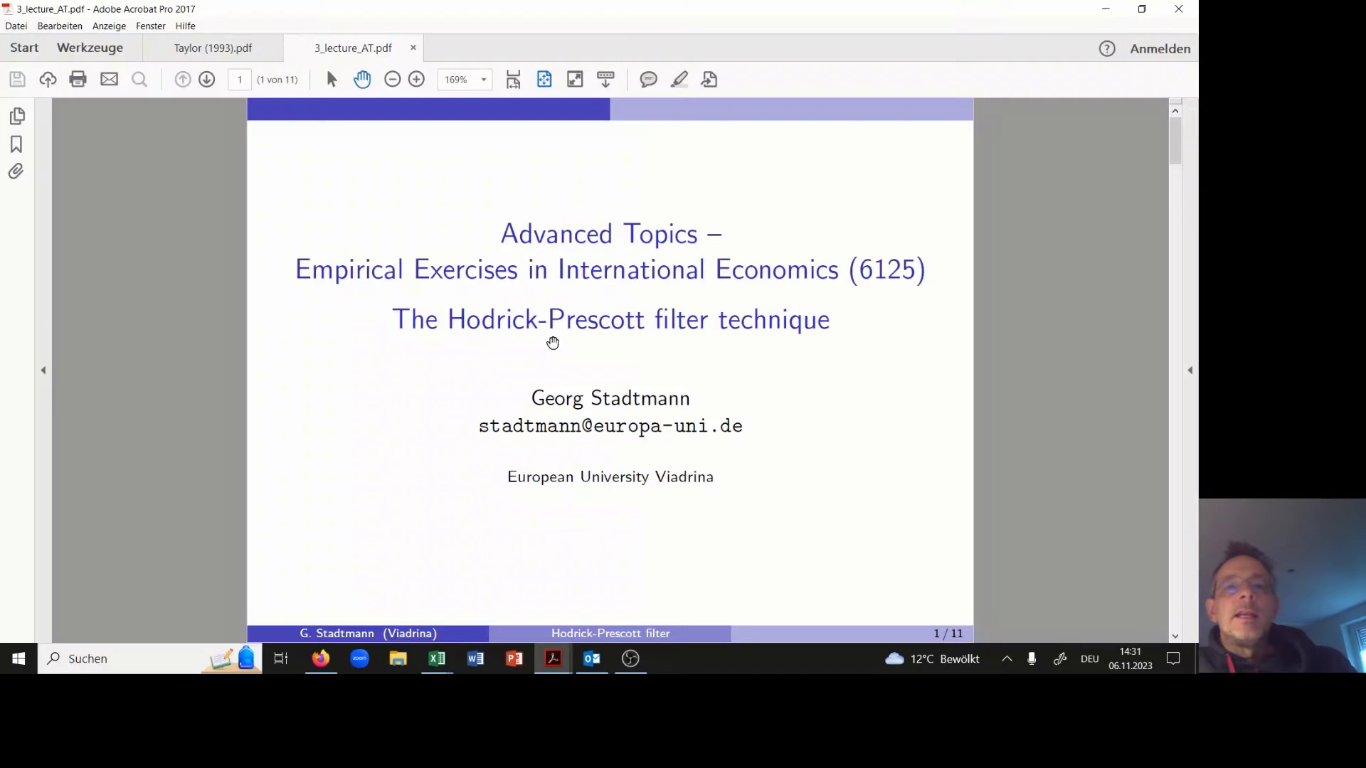
# - Switch to the Taylor (1993) paper and enlarge its GDP growth trend figure
pyautogui.click(213, 48)
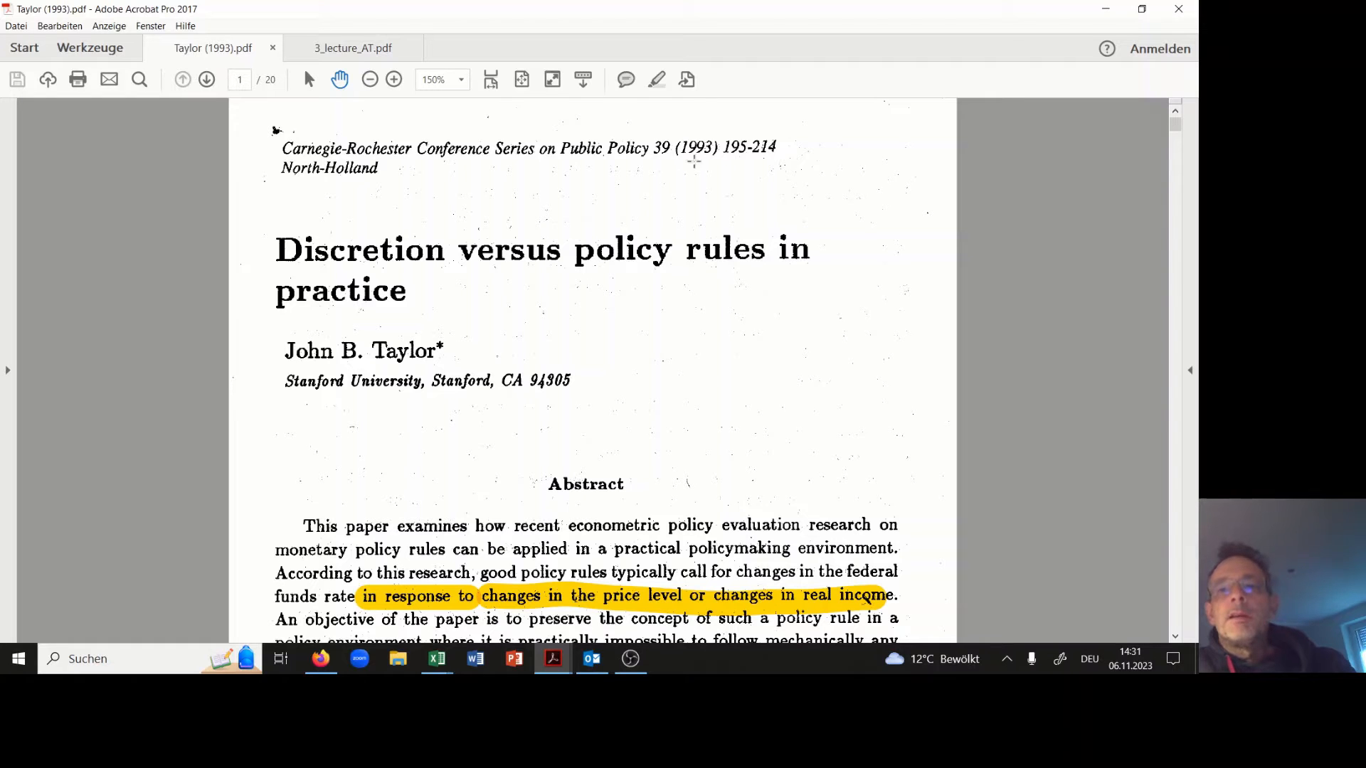
pyautogui.moveTo(520, 271)
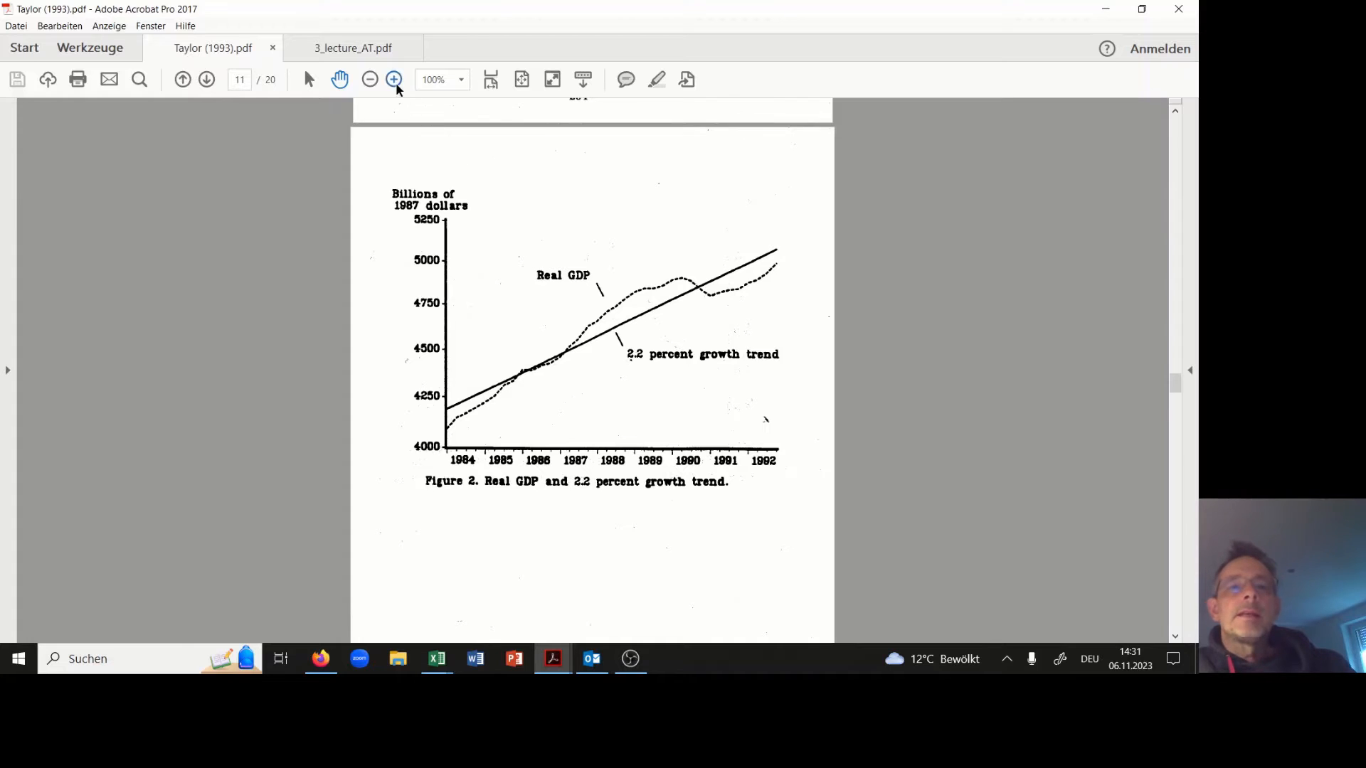
pyautogui.click(393, 79)
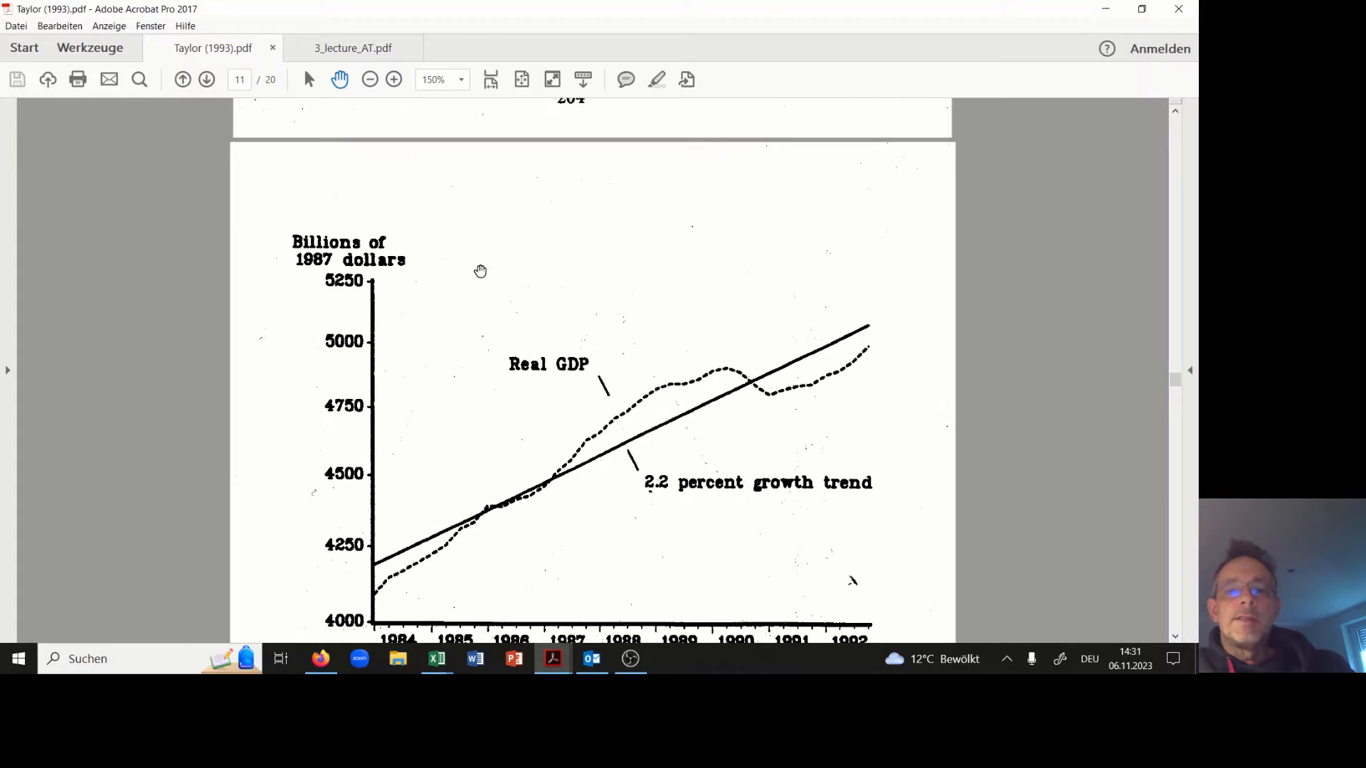
pyautogui.scroll(-3)
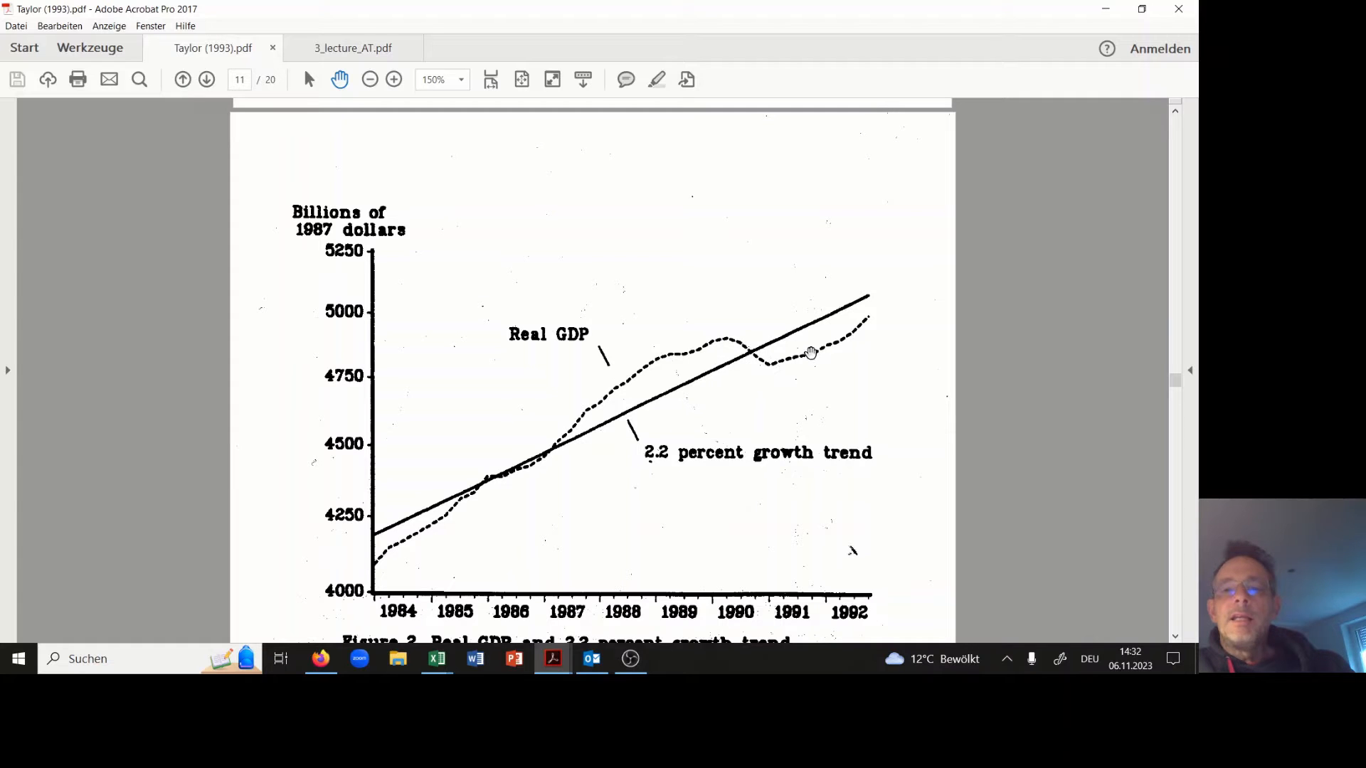
pyautogui.moveTo(810, 350)
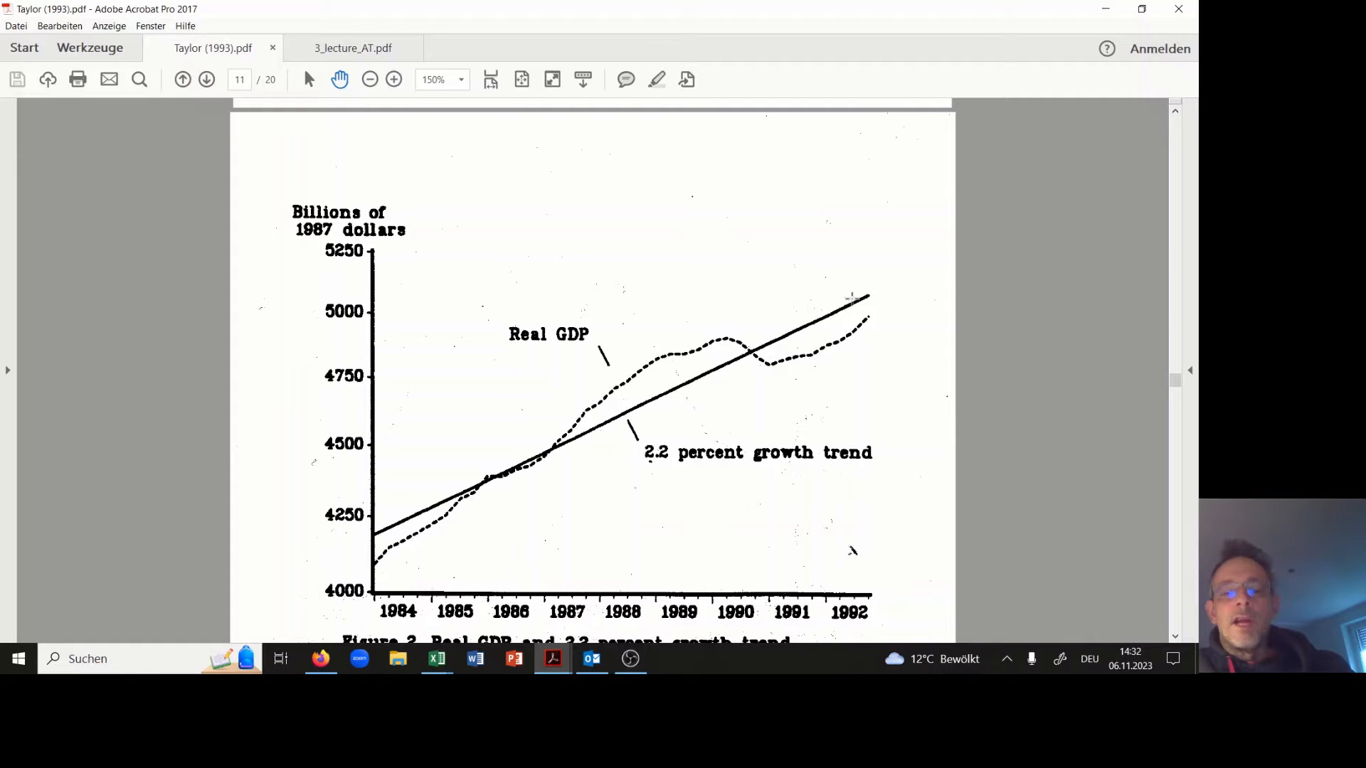
pyautogui.moveTo(669, 372)
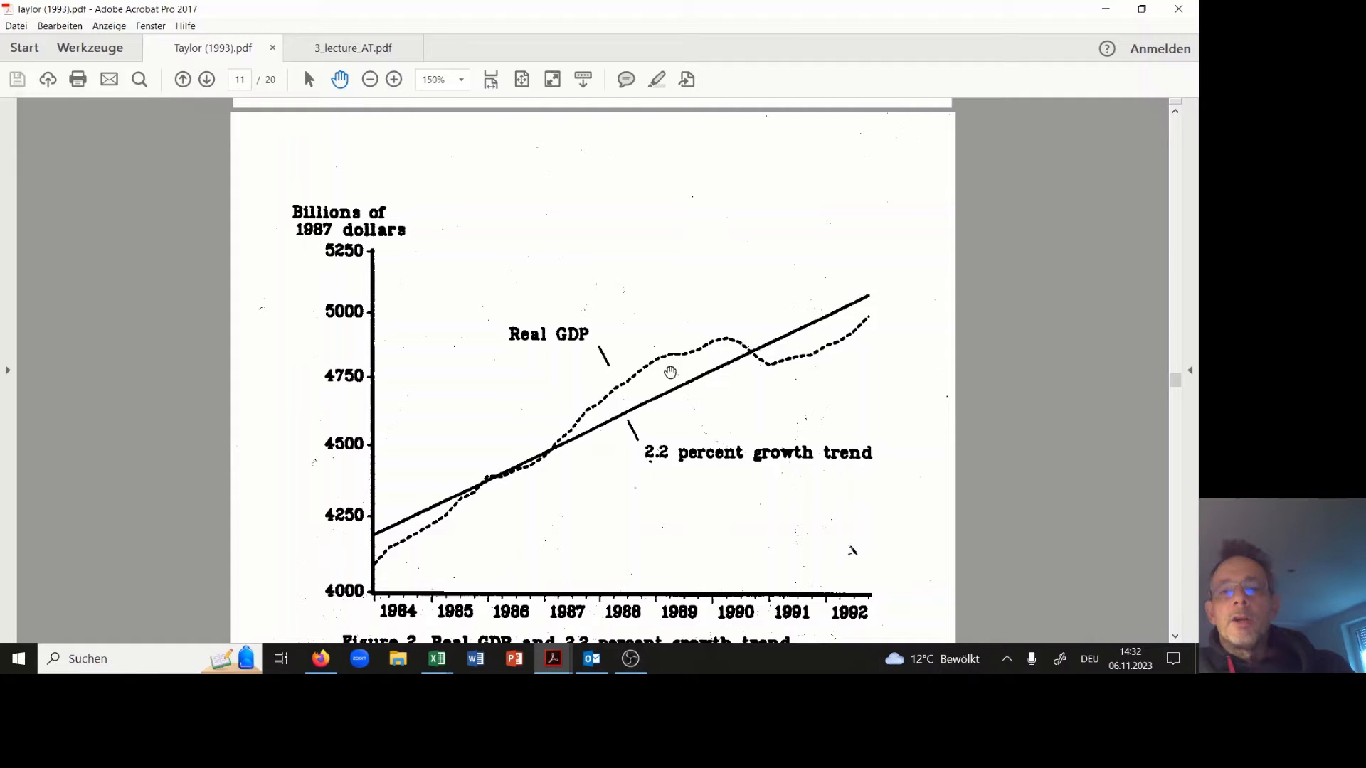
pyautogui.moveTo(657, 394)
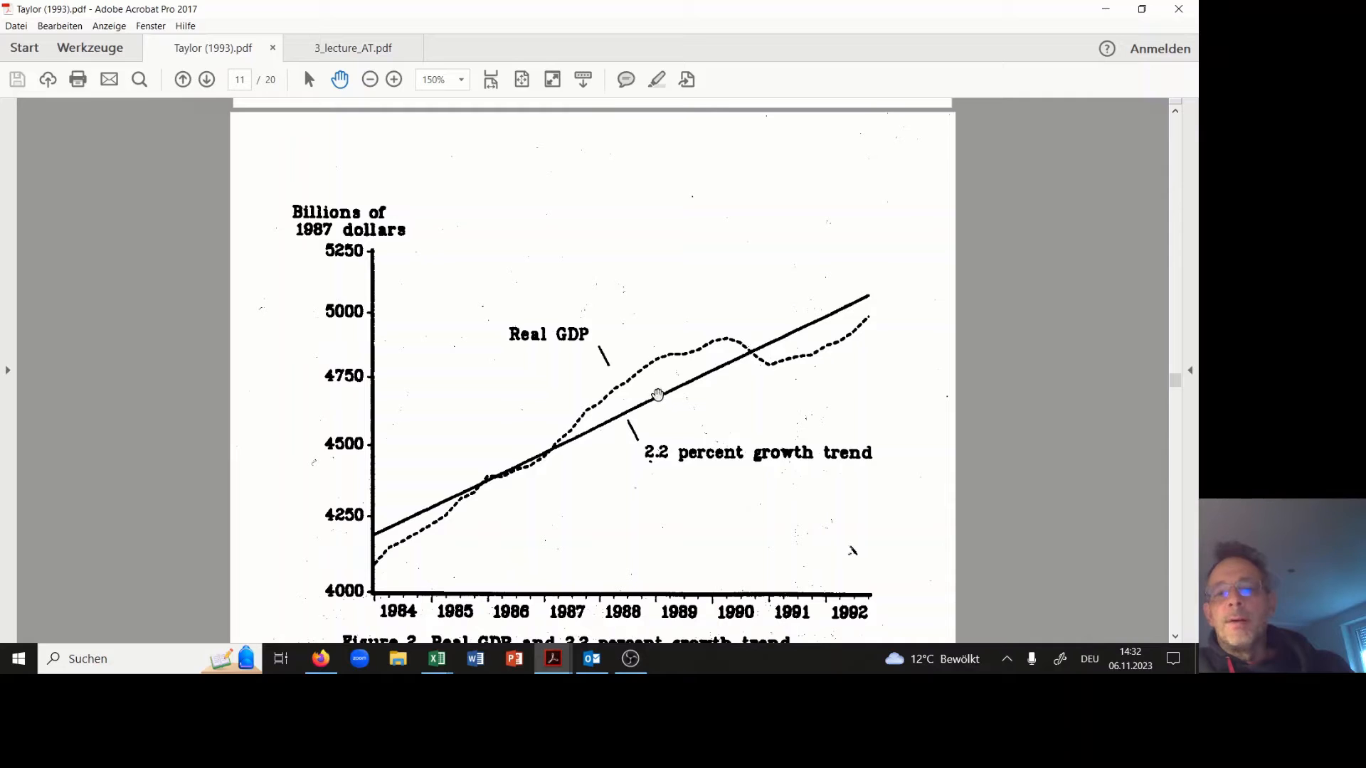
pyautogui.moveTo(657, 357)
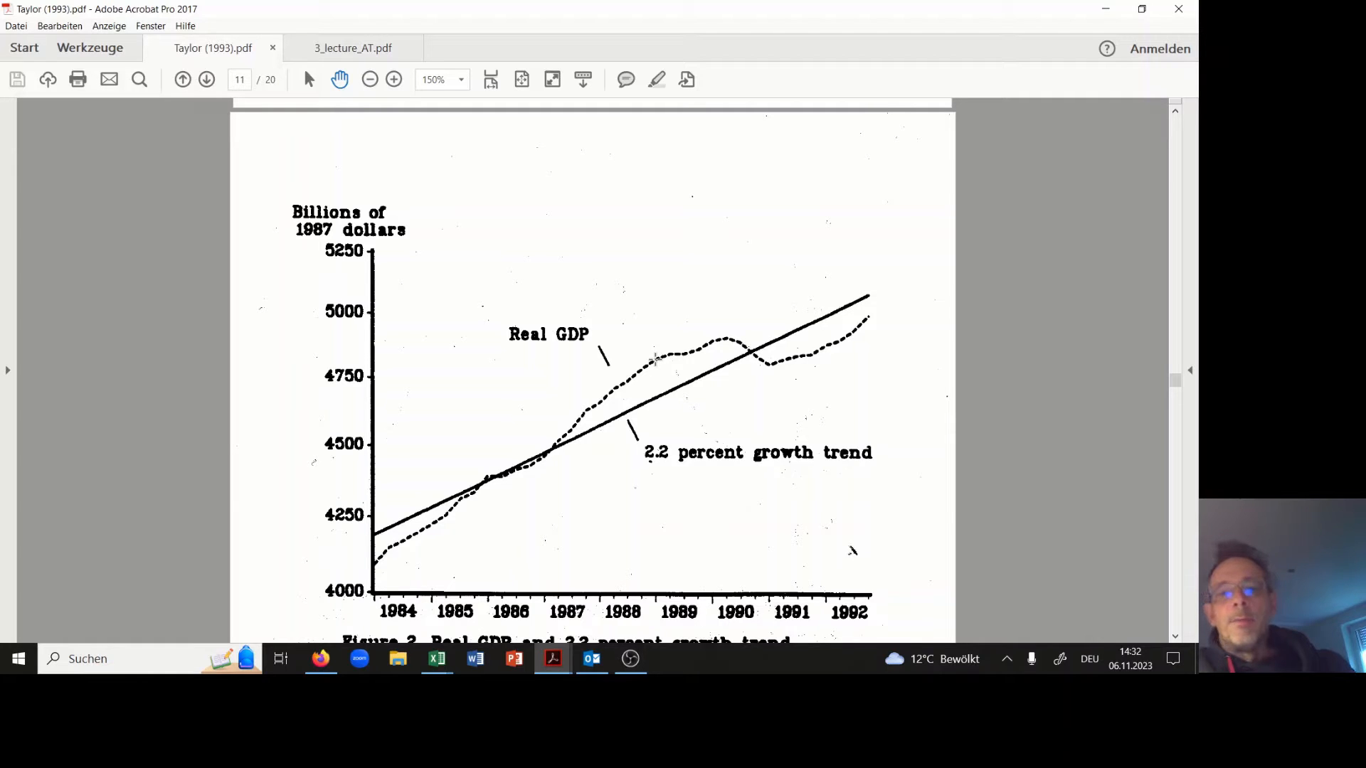
pyautogui.moveTo(653, 396)
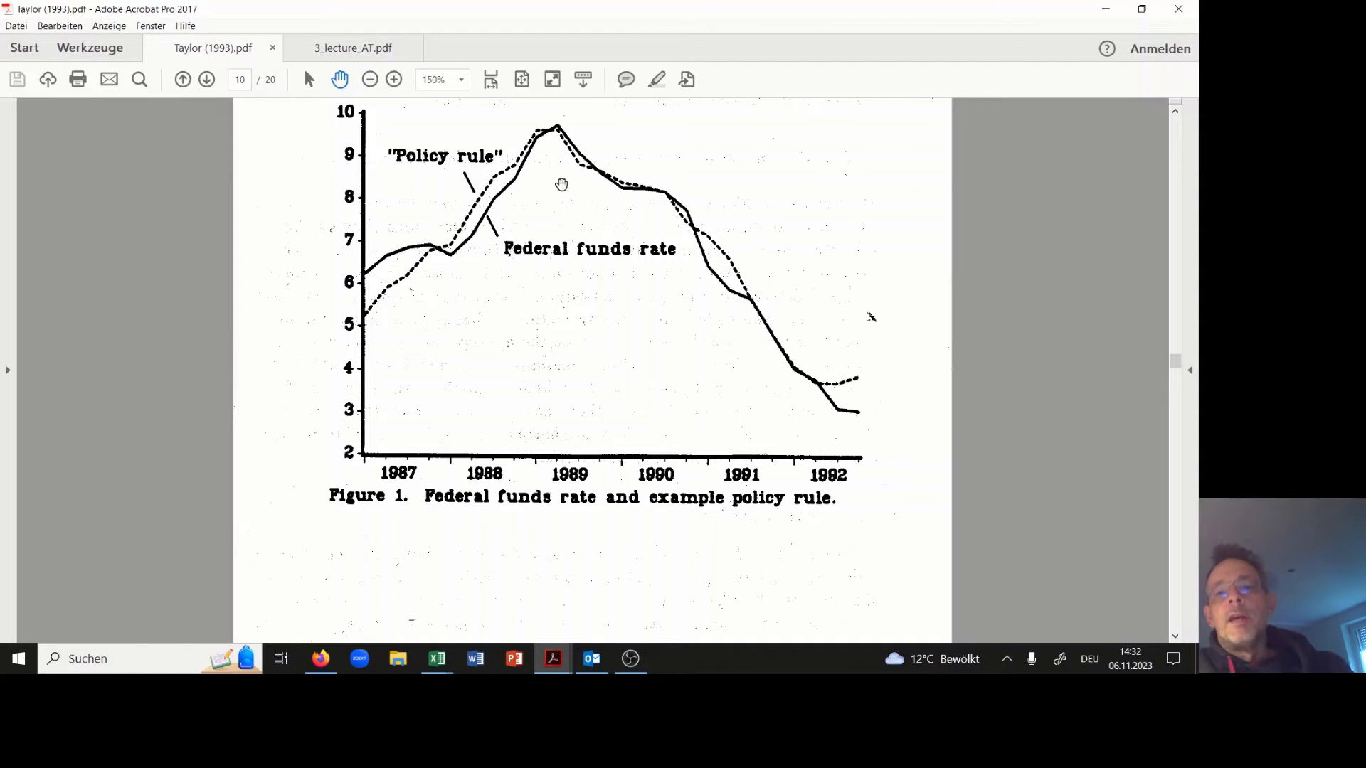
pyautogui.moveTo(253, 325)
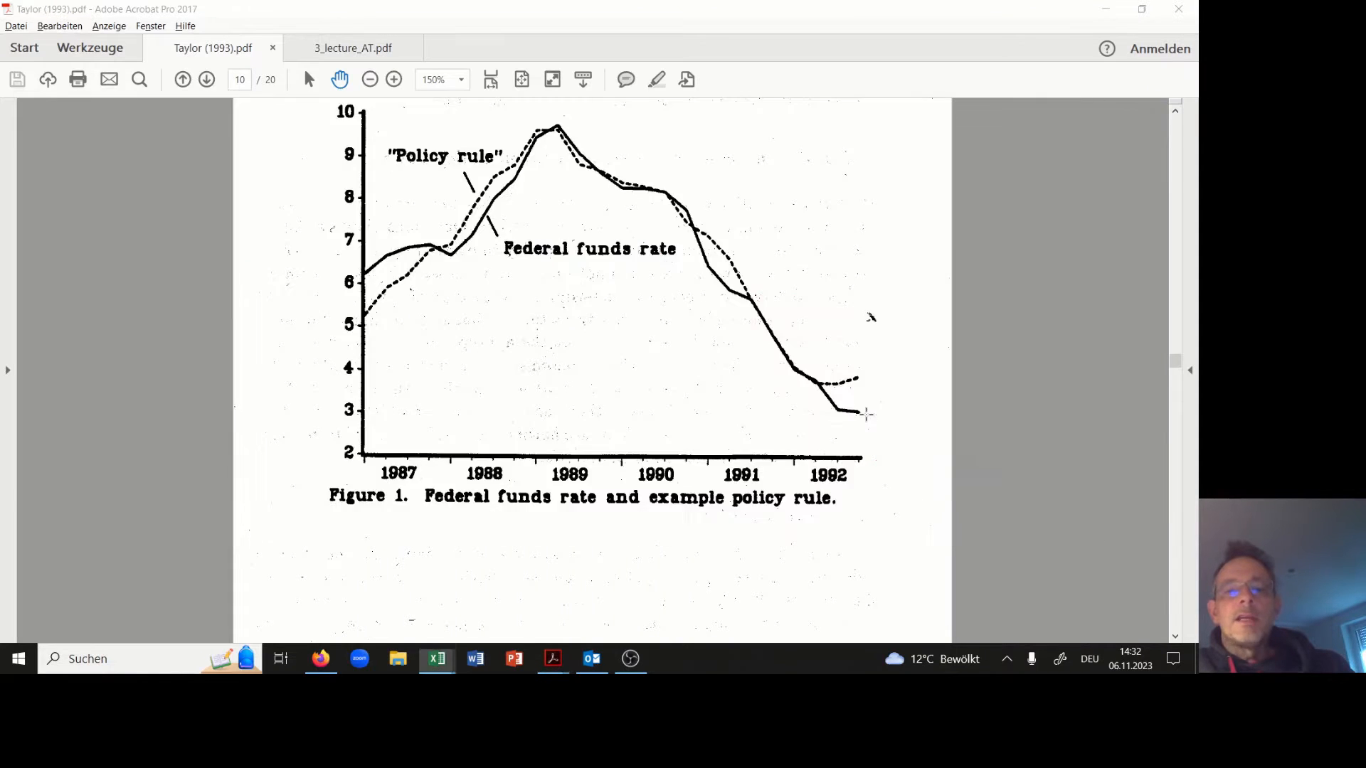
# - Bring up the HP filter workbook's SOLUTION sheet and select cell F7
pyautogui.click(435, 658)
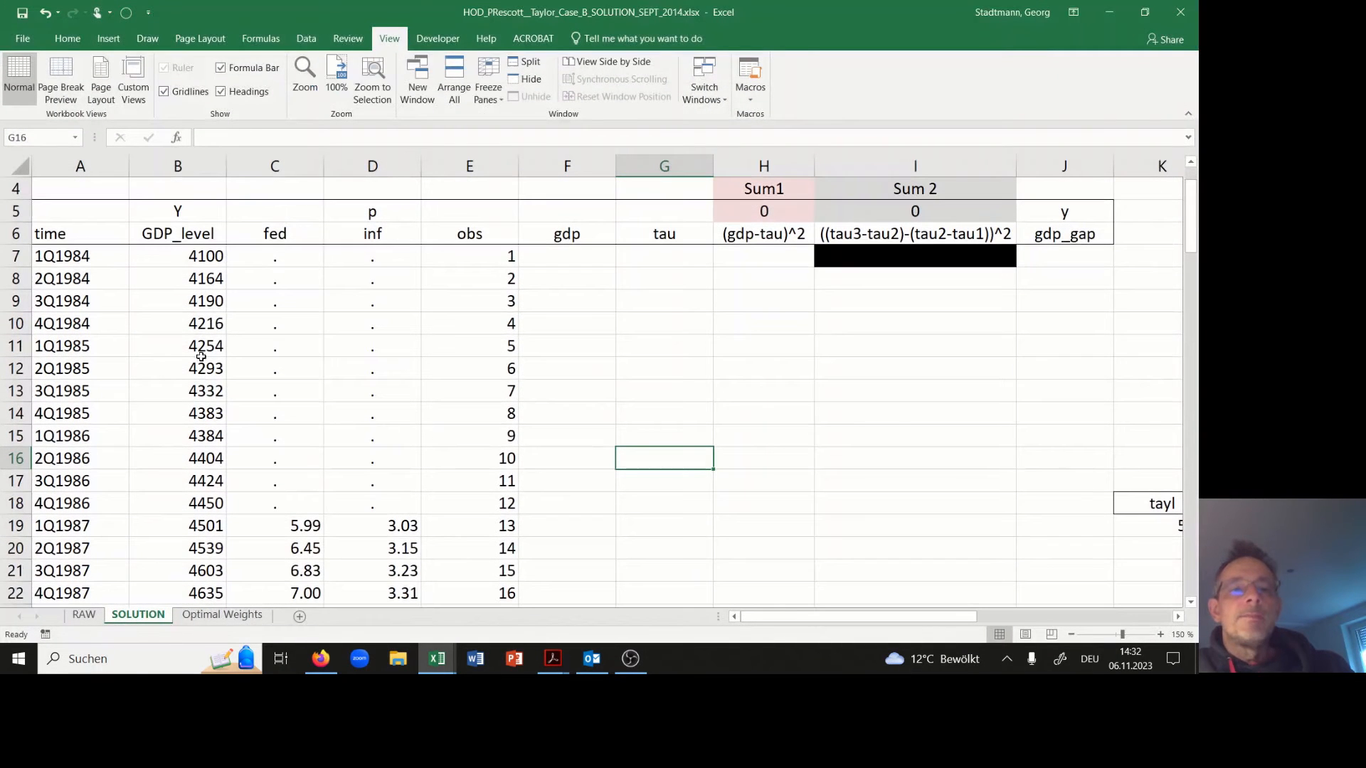
pyautogui.moveTo(166, 298)
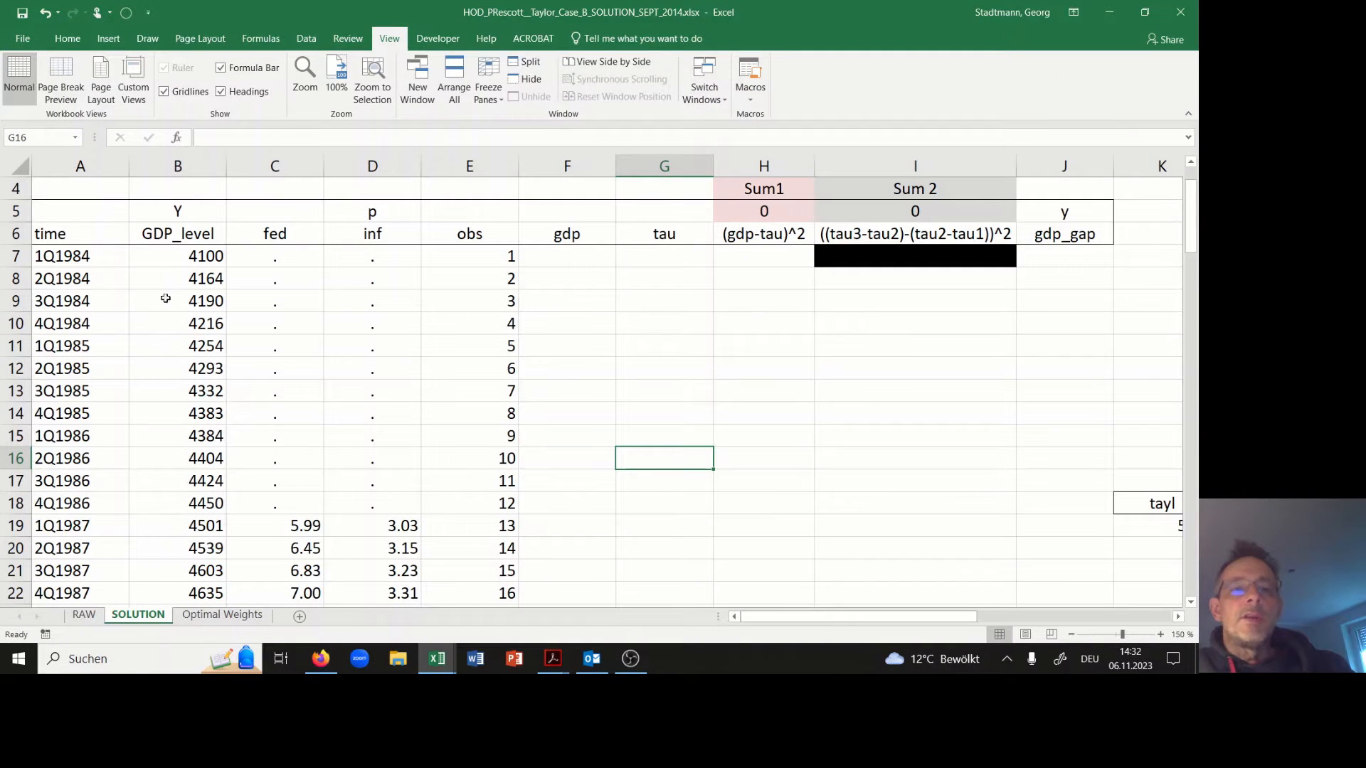
pyautogui.moveTo(550, 279)
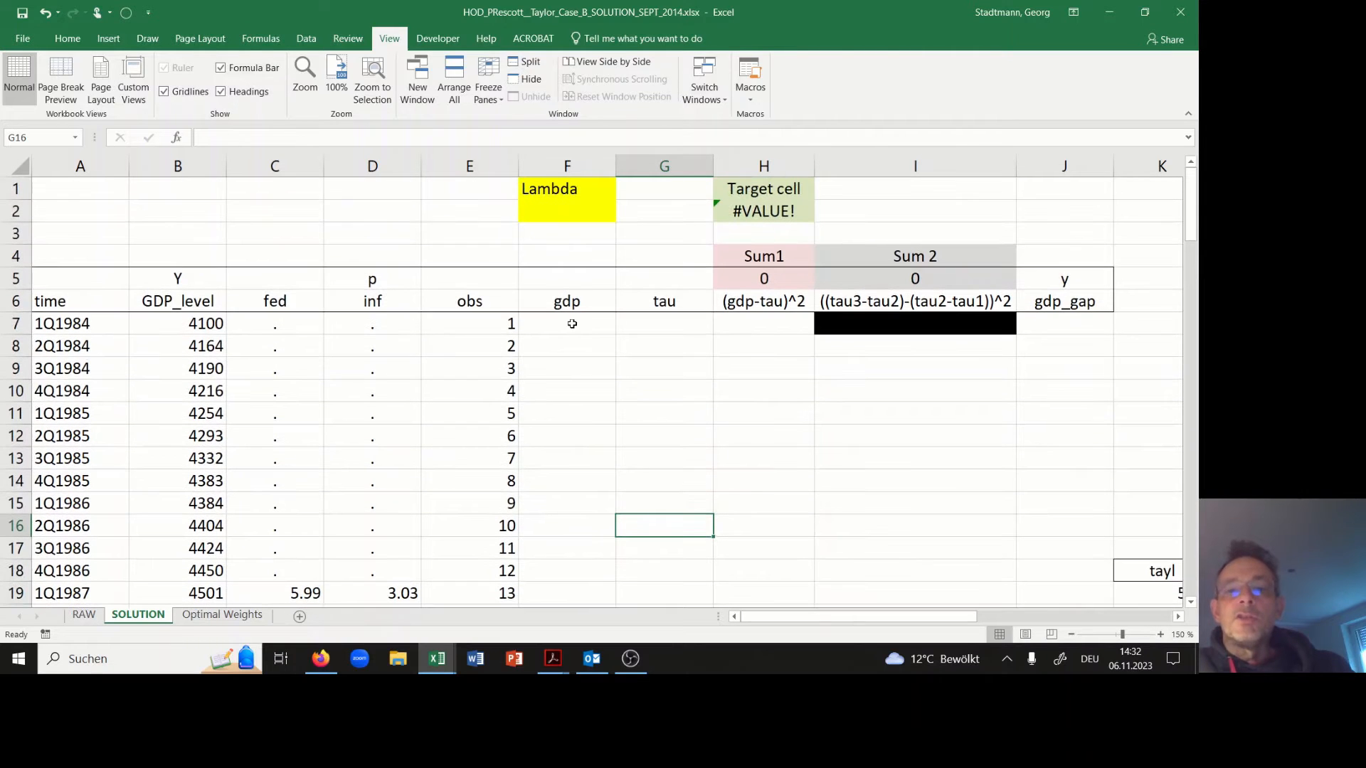
pyautogui.click(567, 323)
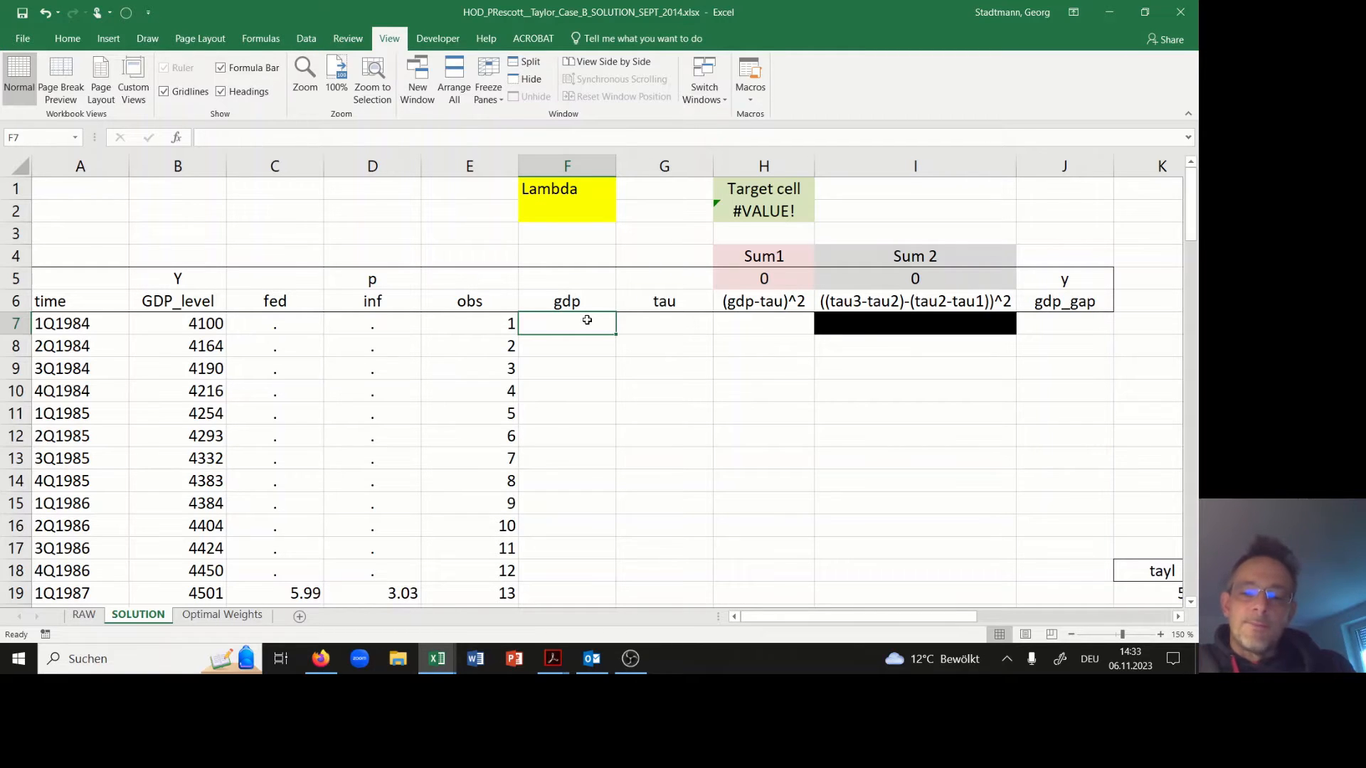
# - Enter =LN(B7) in F7 and fill it down the gdp column to row 41
pyautogui.write('=l')
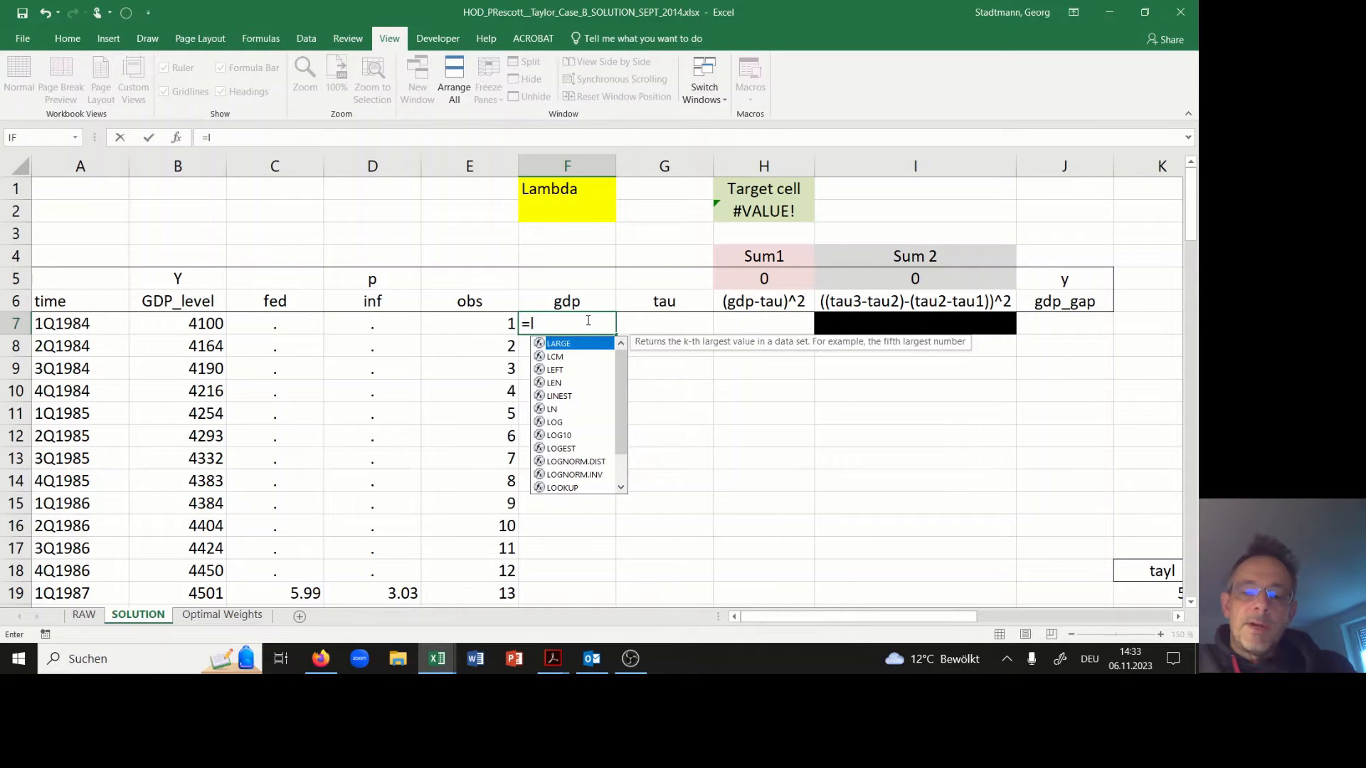
pyautogui.write('n(')
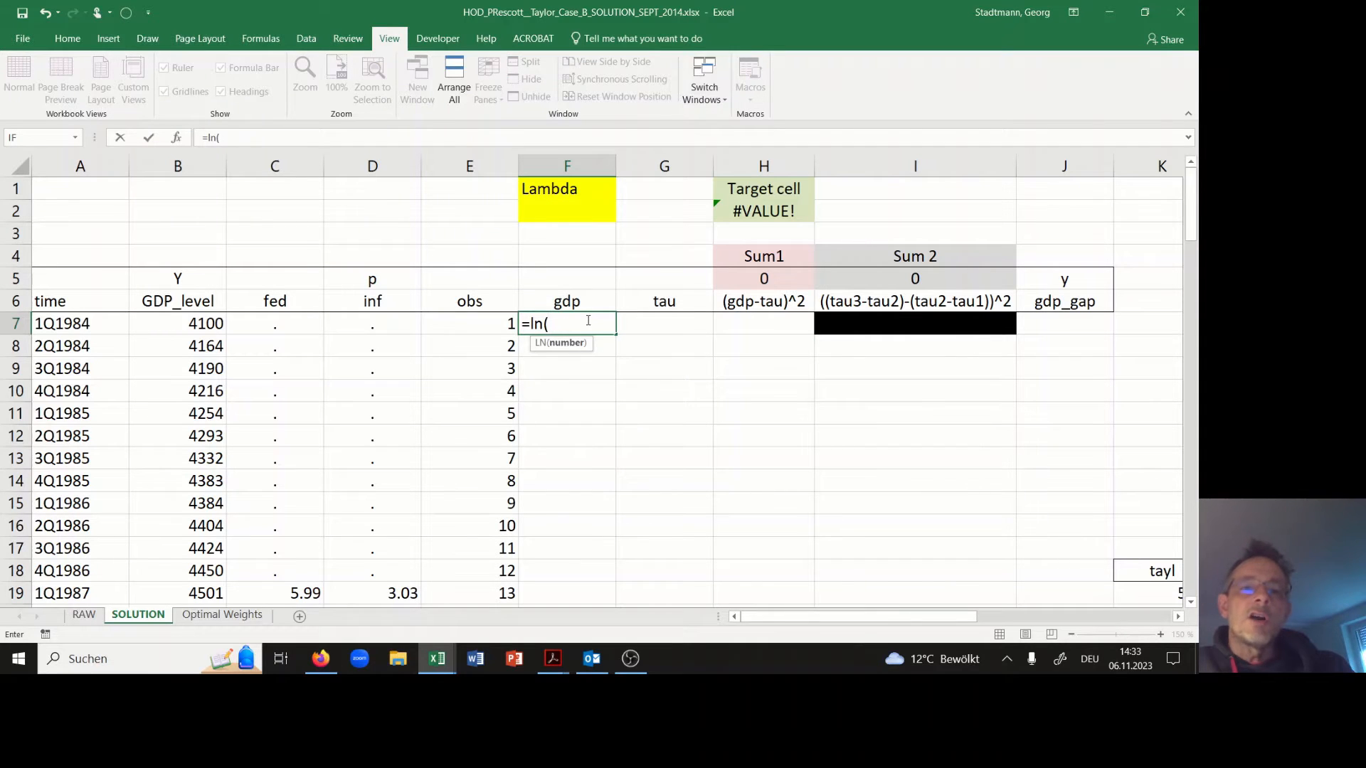
pyautogui.click(178, 323)
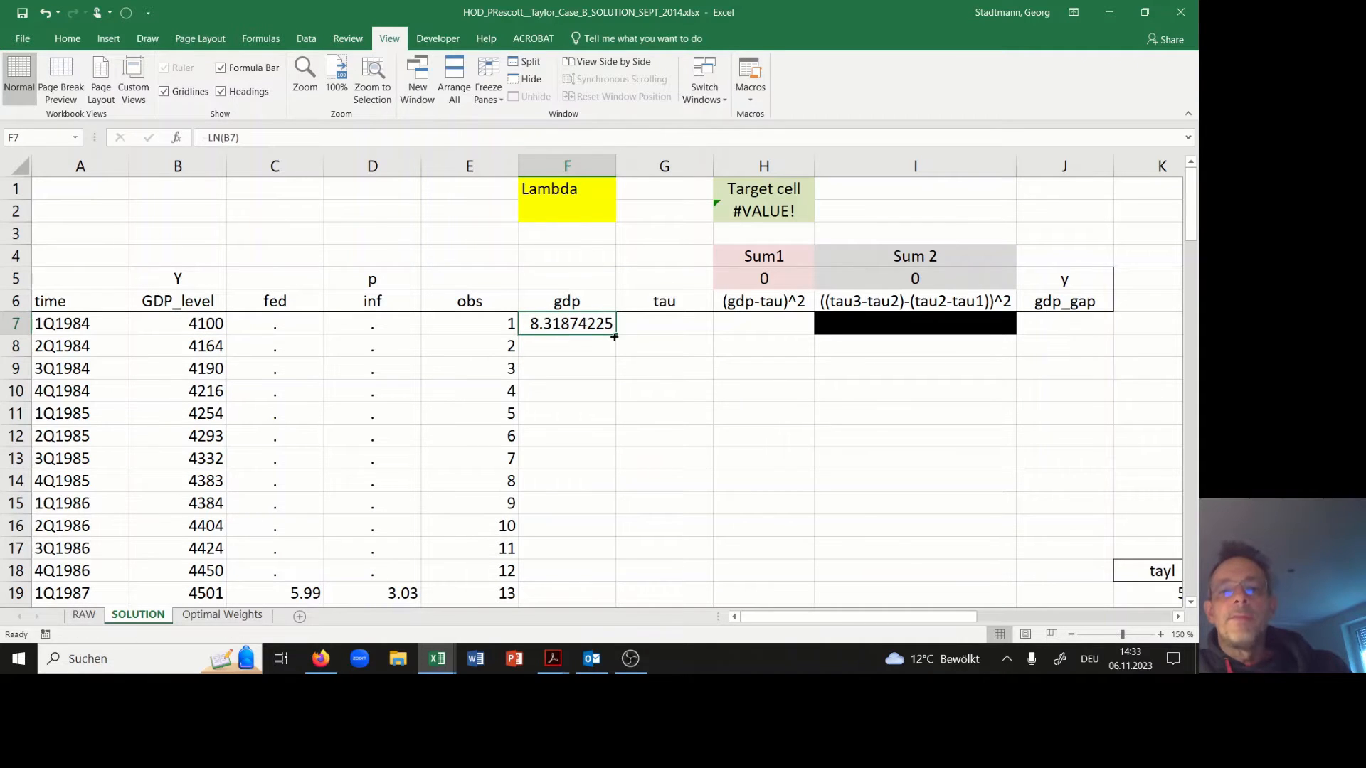
pyautogui.moveTo(613, 334); pyautogui.dragTo(613, 593)
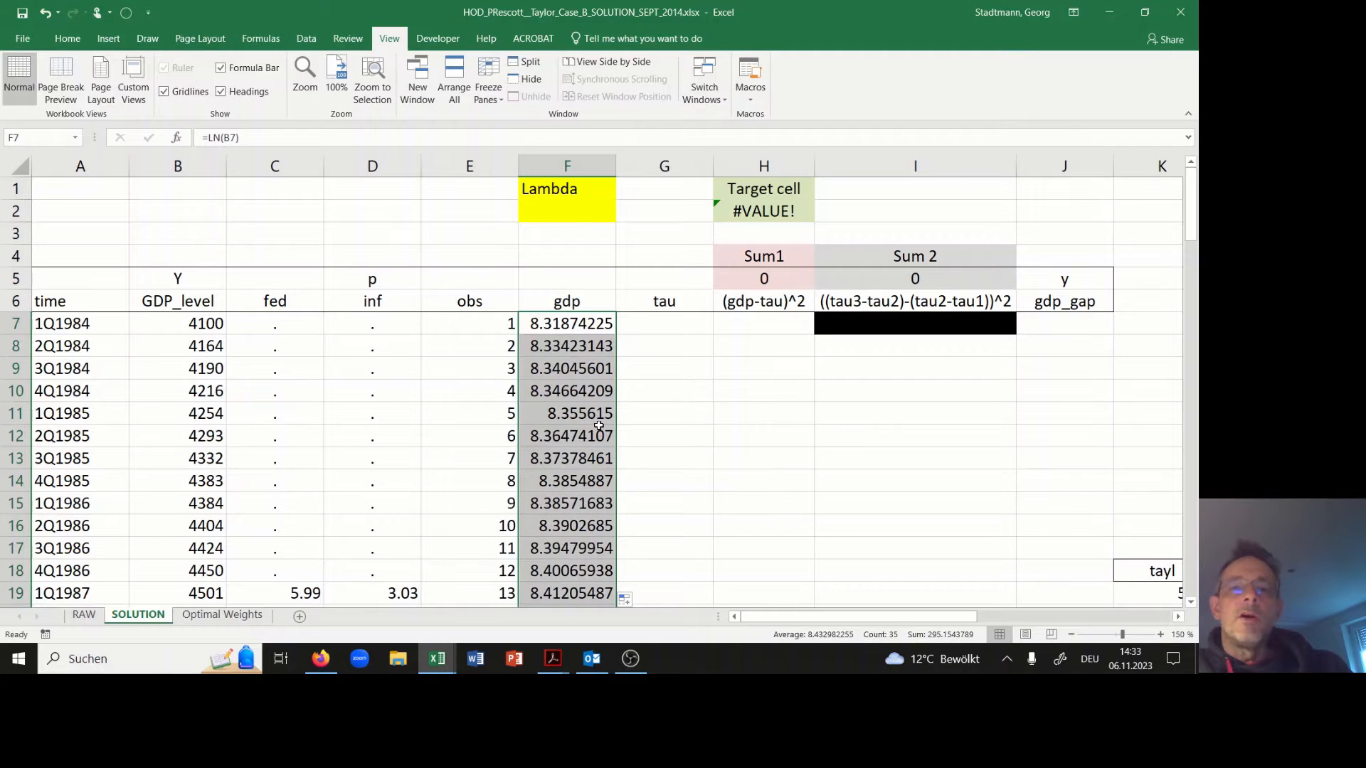
pyautogui.click(566, 435)
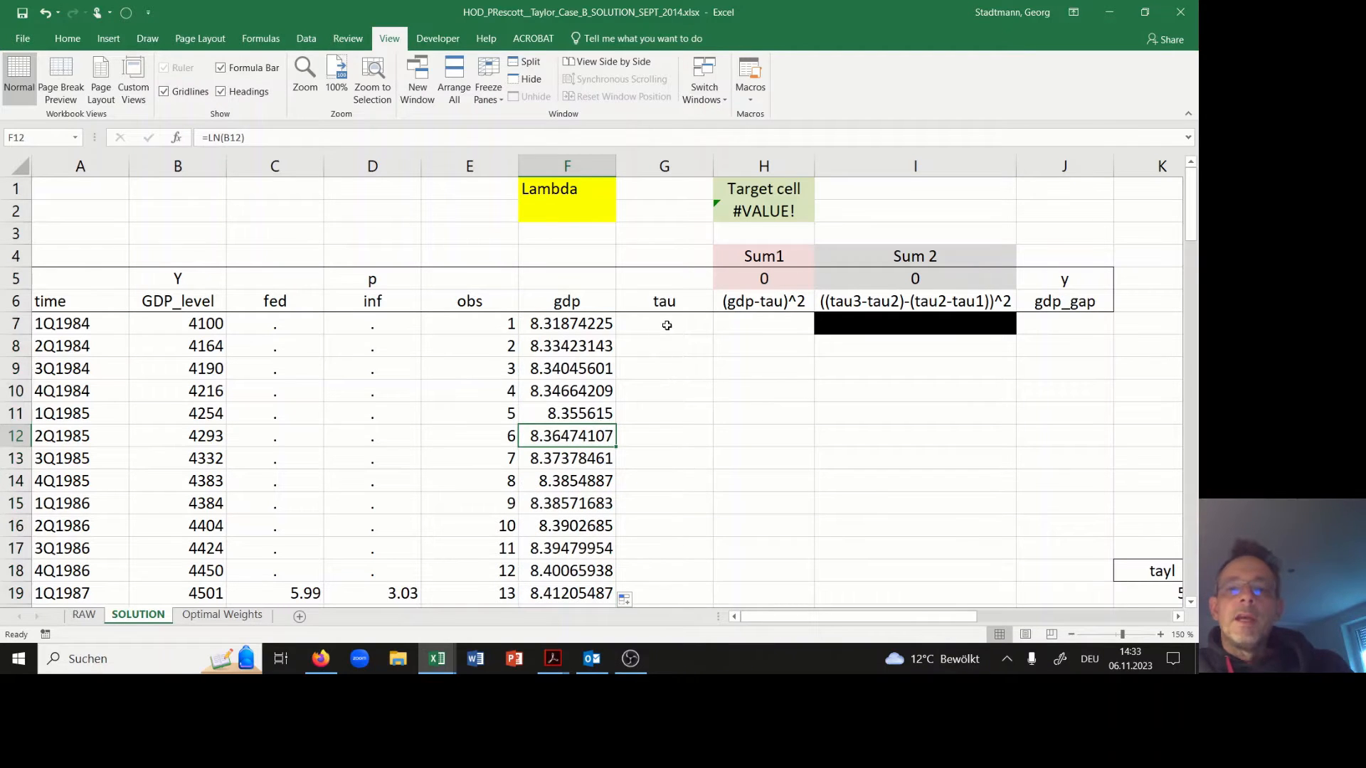
# - Put 8.3 in G7 and fill it down the tau column to G41
pyautogui.click(664, 323)
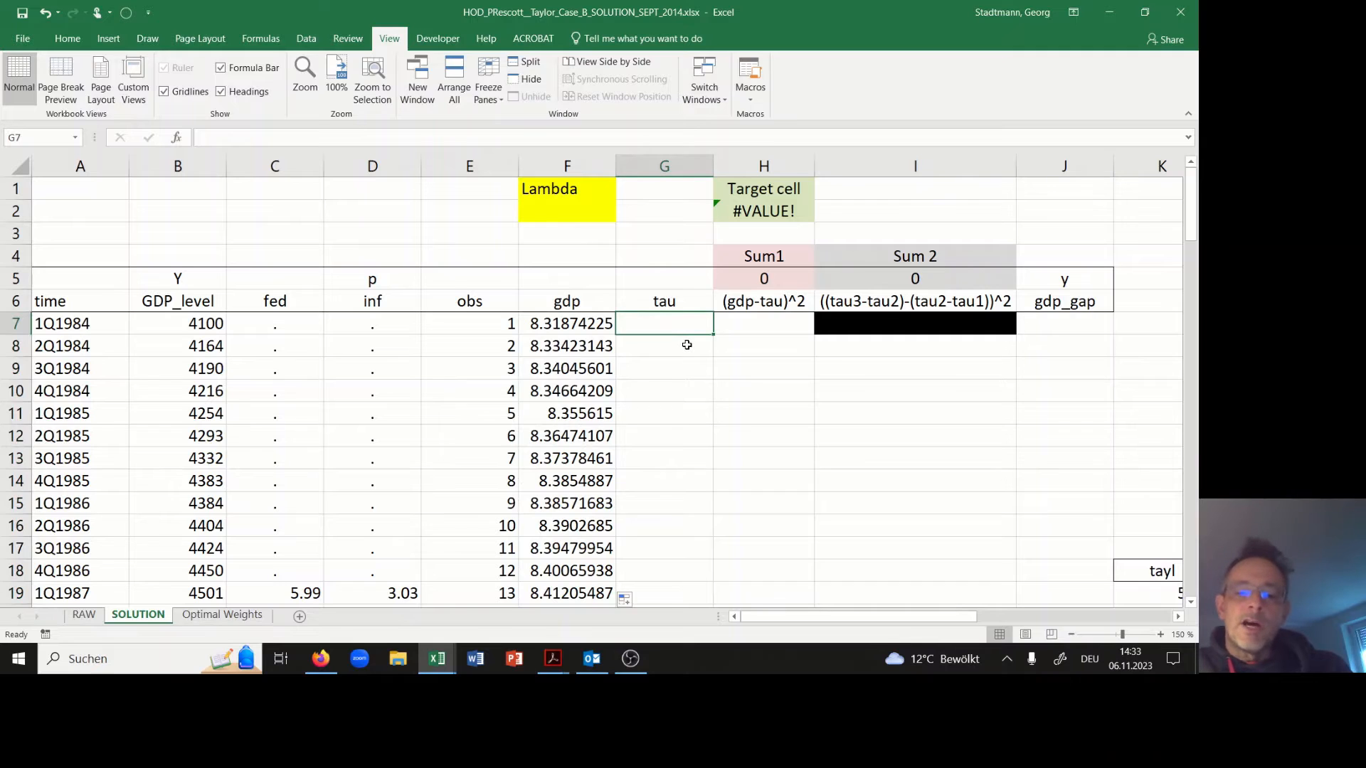
pyautogui.write('8.3')
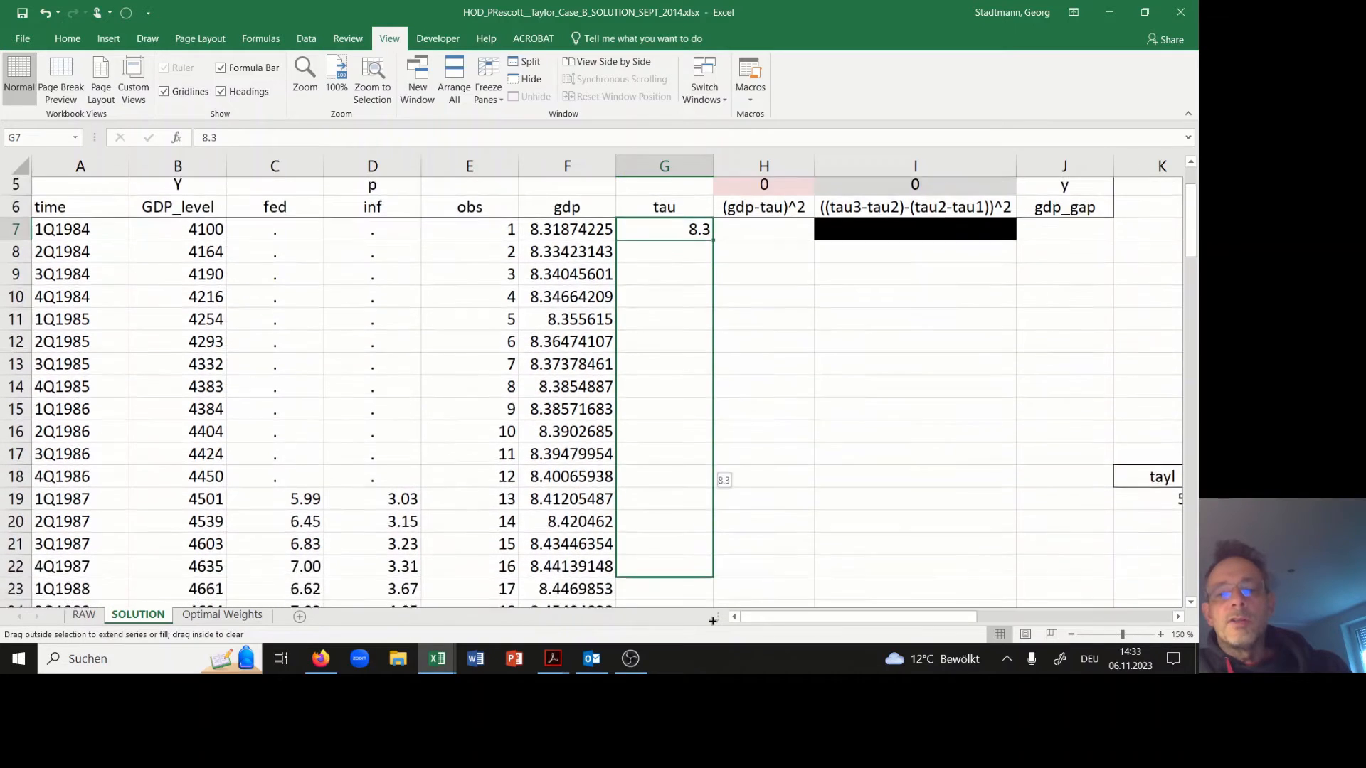
pyautogui.scroll(-3)
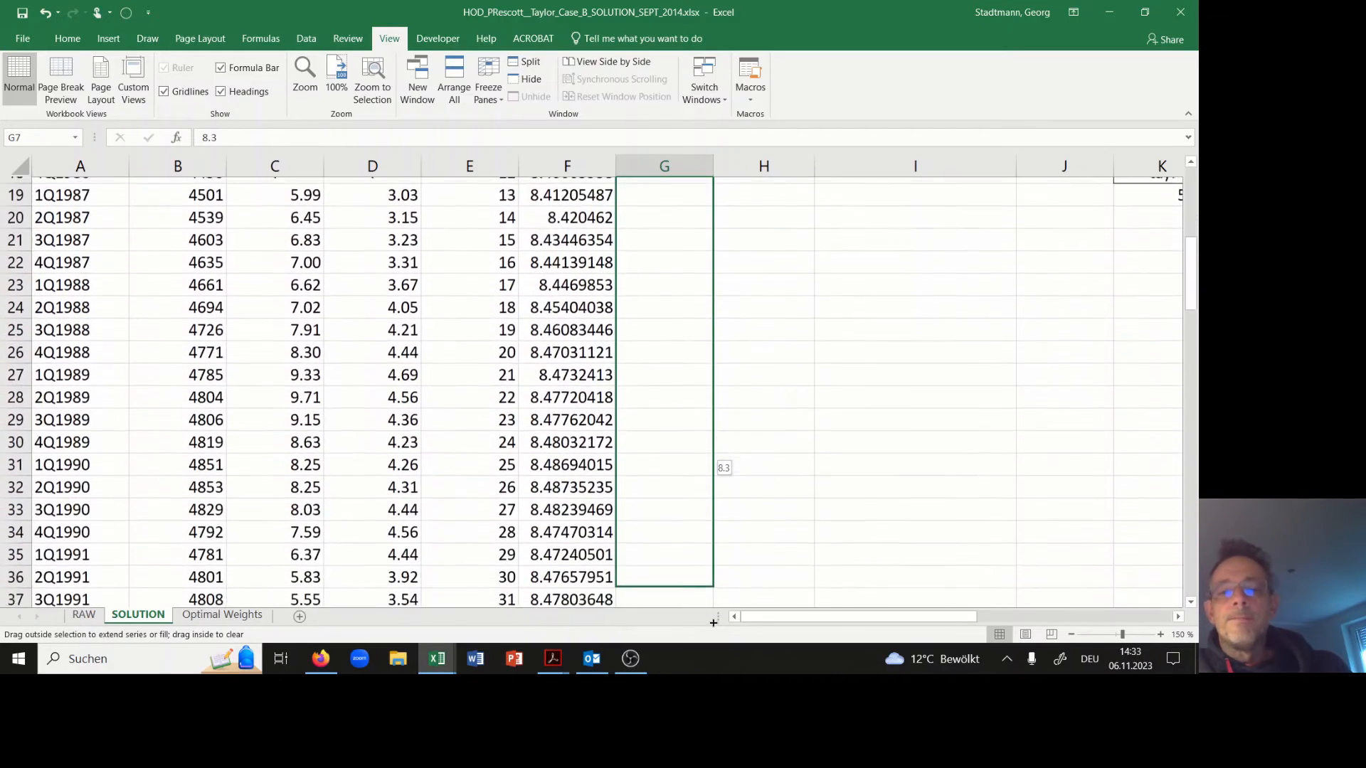
pyautogui.scroll(-3)
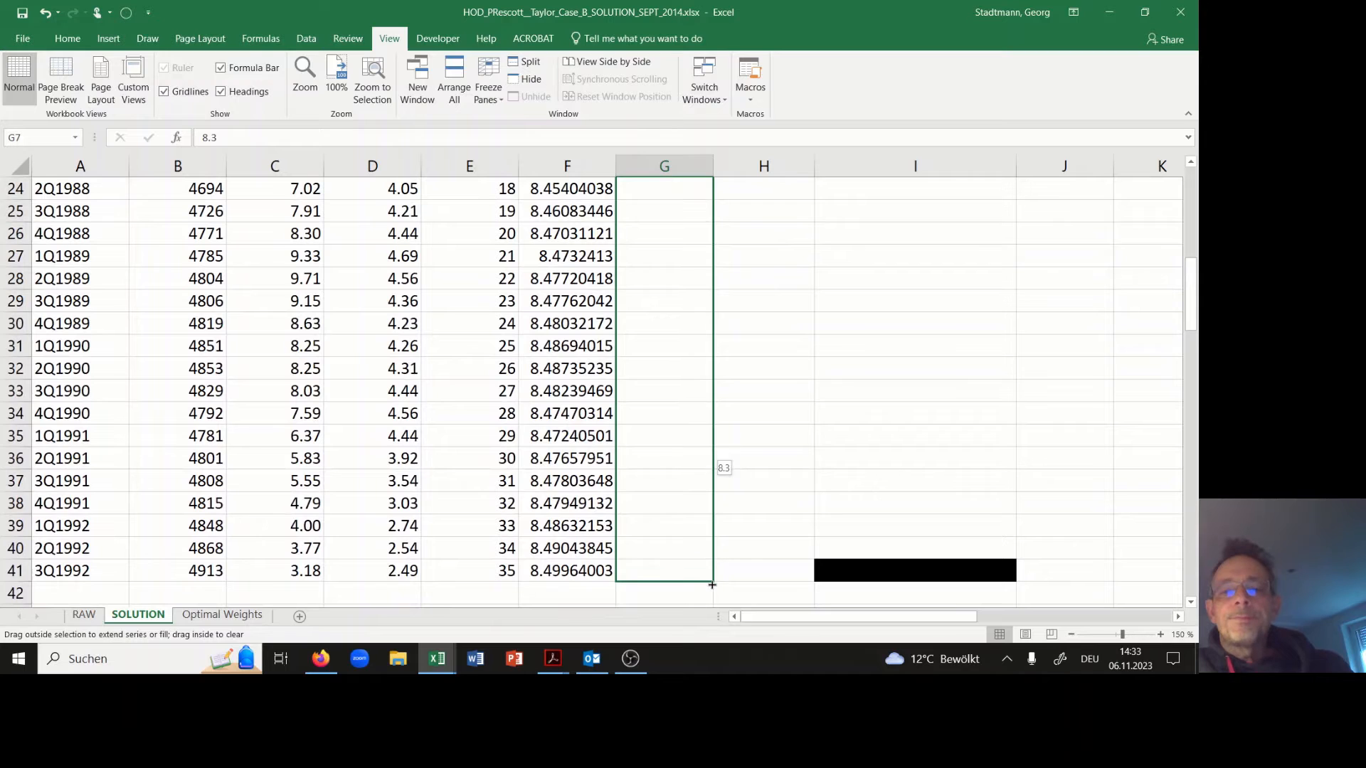
pyautogui.moveTo(712, 187); pyautogui.dragTo(712, 571)
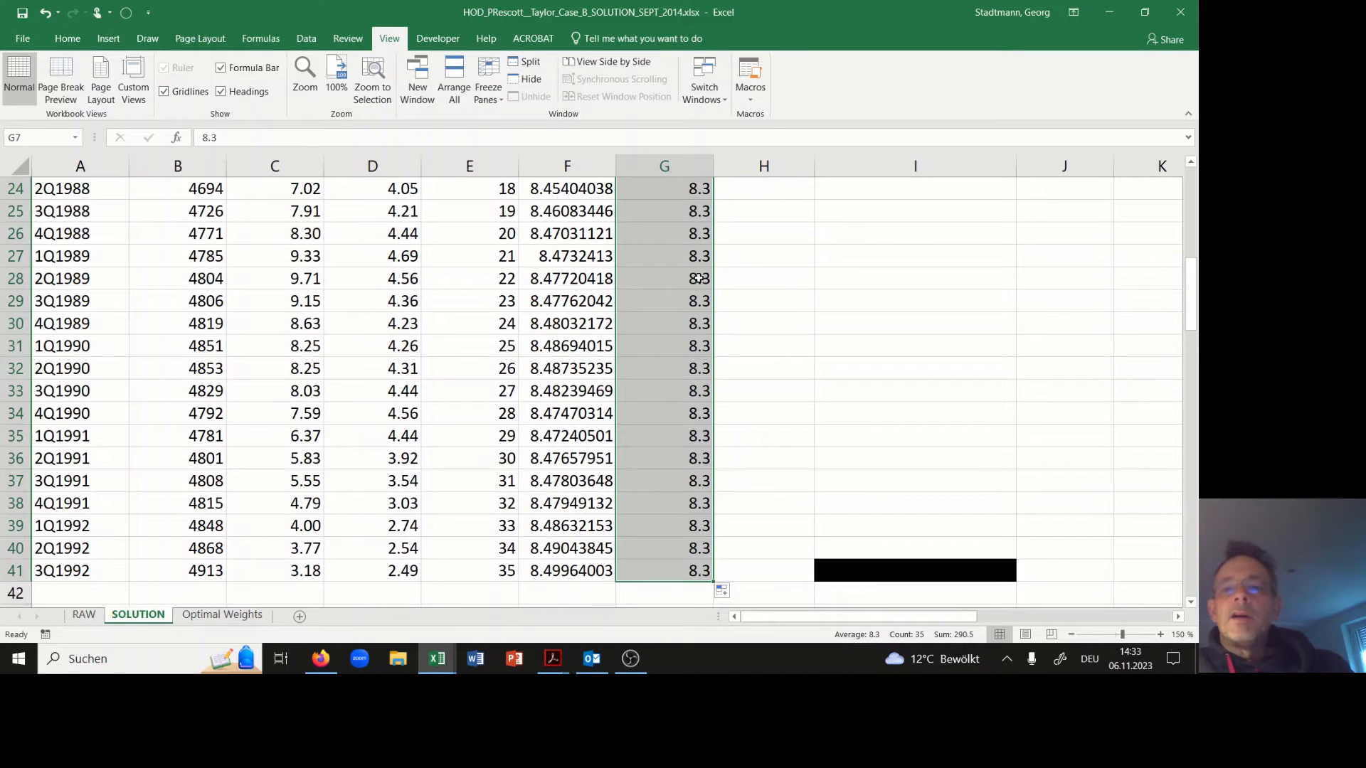
pyautogui.scroll(3)
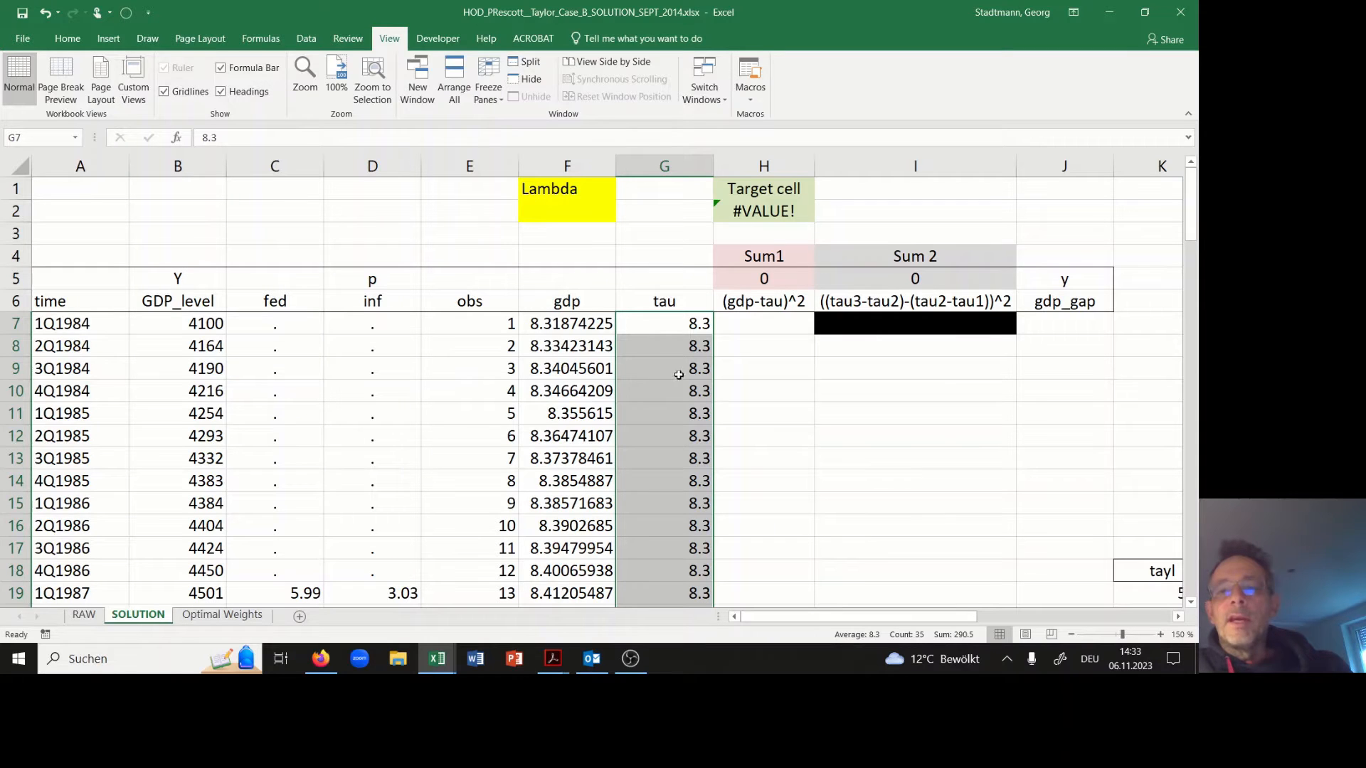
pyautogui.moveTo(566, 389)
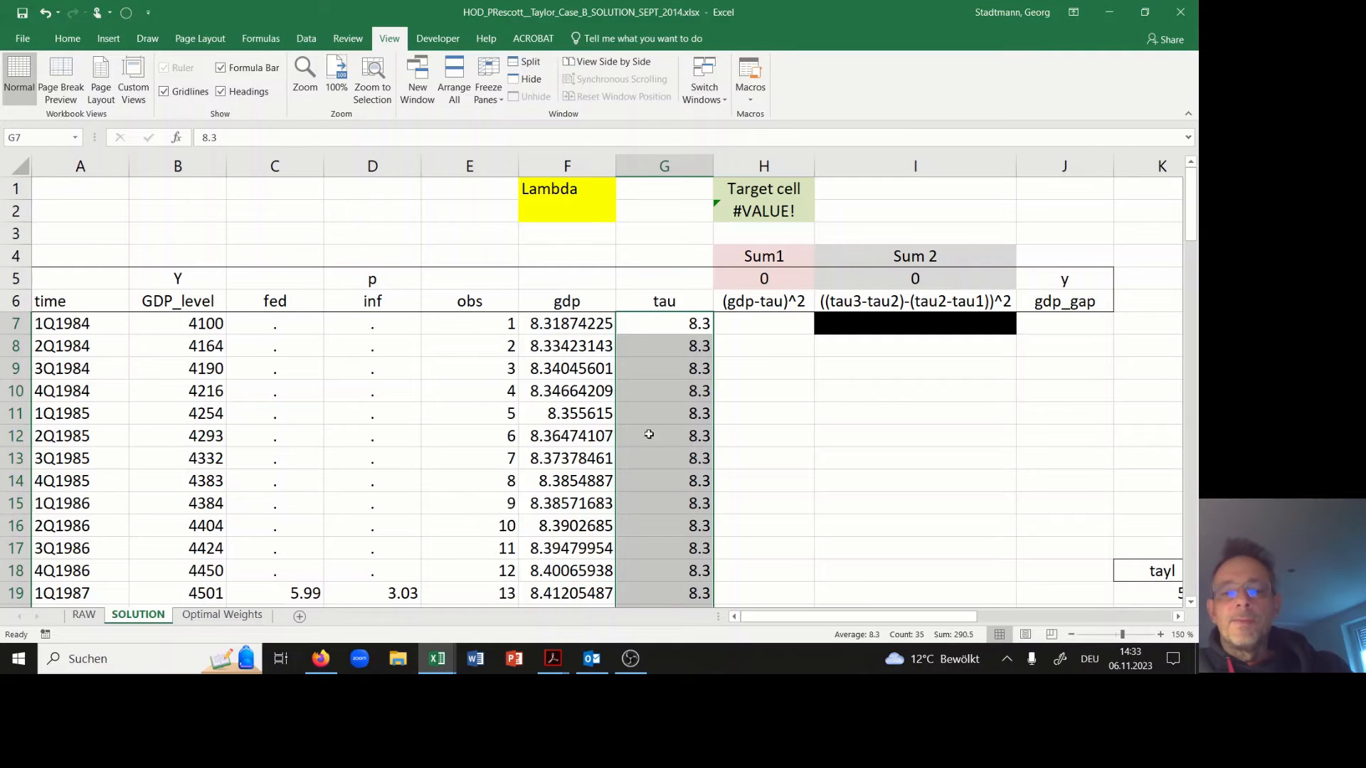
pyautogui.moveTo(552, 657)
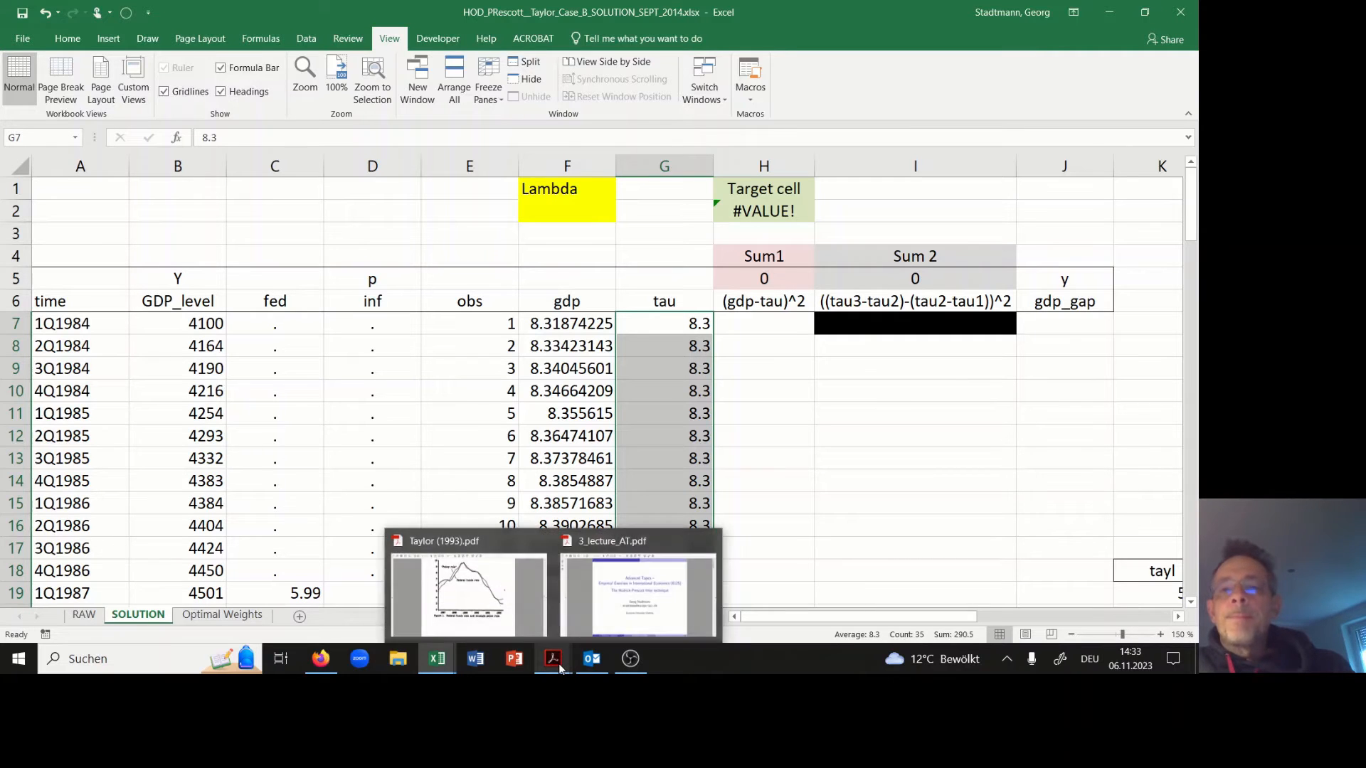
# - Show slide 8 of 3_lecture_AT.pdf on the objective function's two components
pyautogui.click(637, 592)
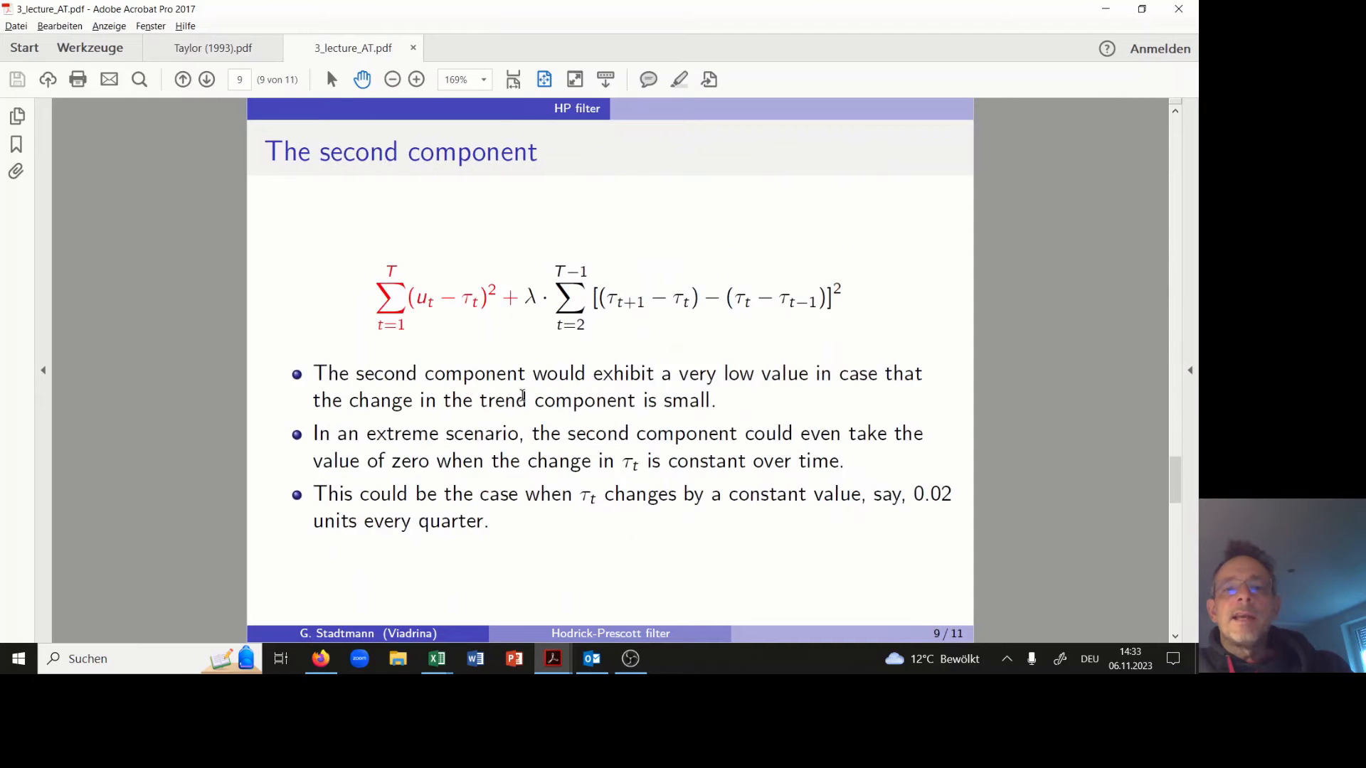
pyautogui.click(207, 79)
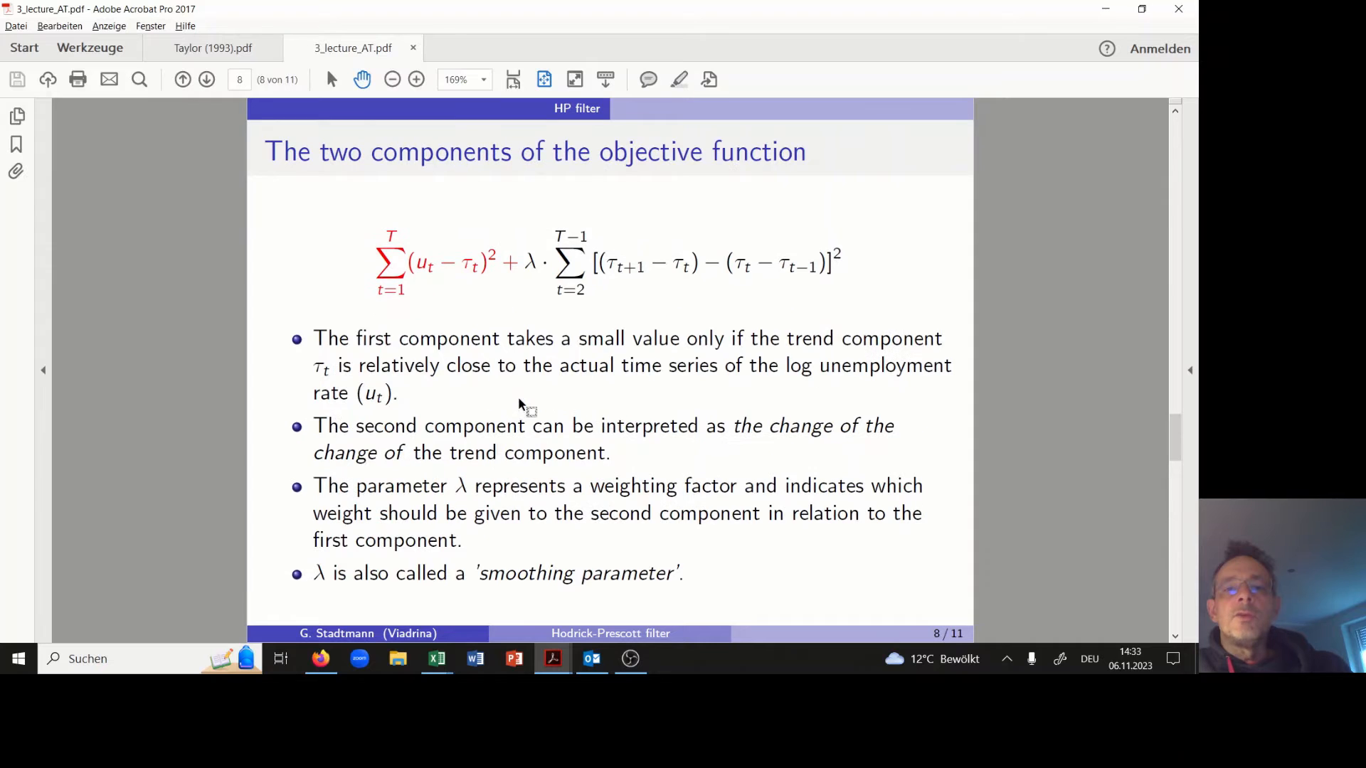
pyautogui.moveTo(513, 241)
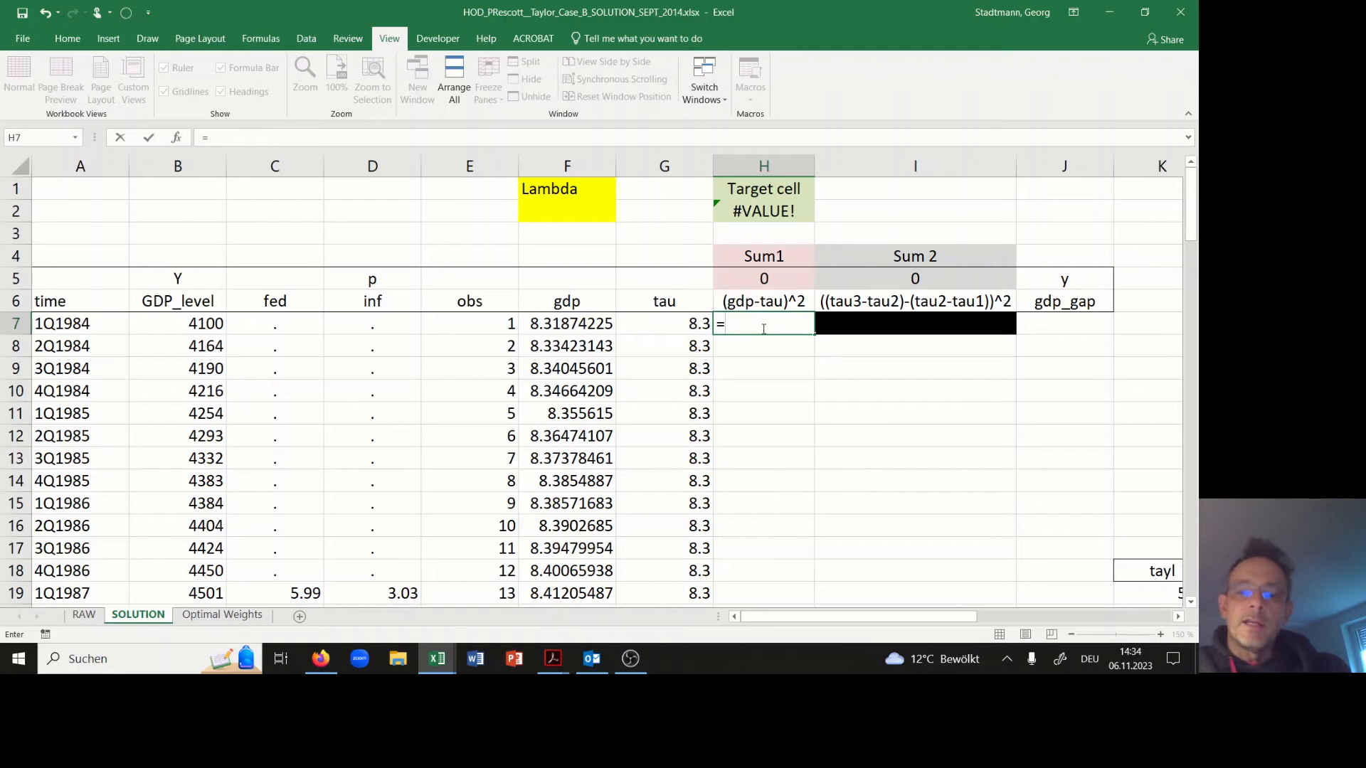
# - Enter =(F7-G7)^2 in H7, fill column H, and confirm Sum1 is =SUM(H7:H41)
pyautogui.click(566, 323)
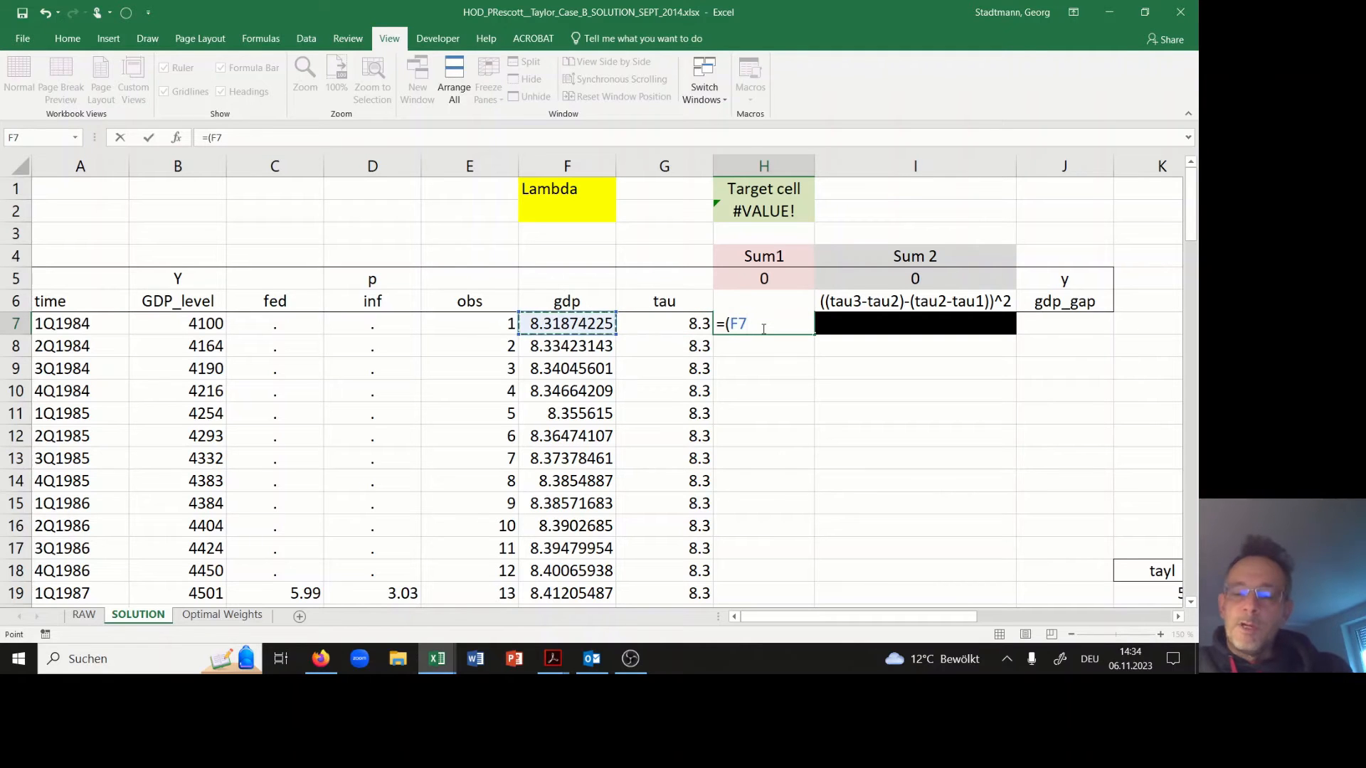
pyautogui.click(664, 323)
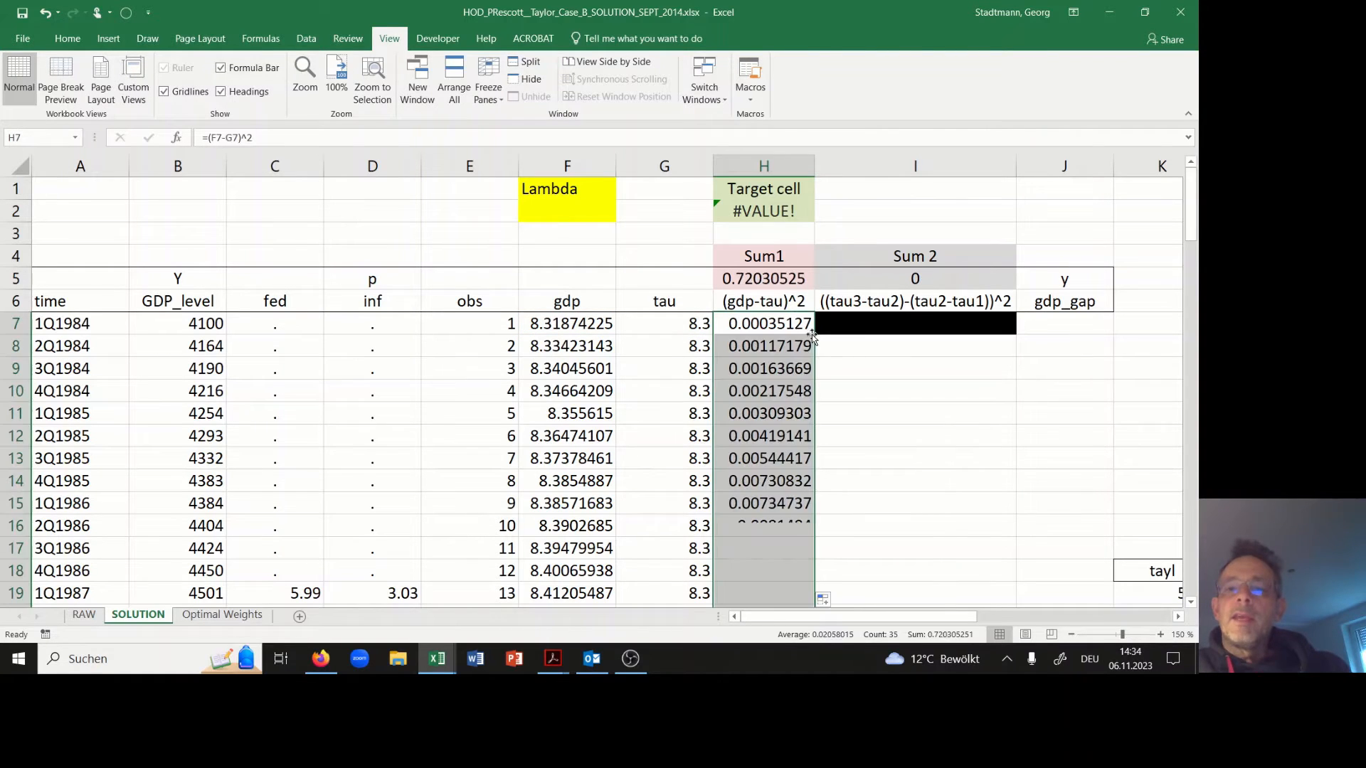
pyautogui.scroll(-3)
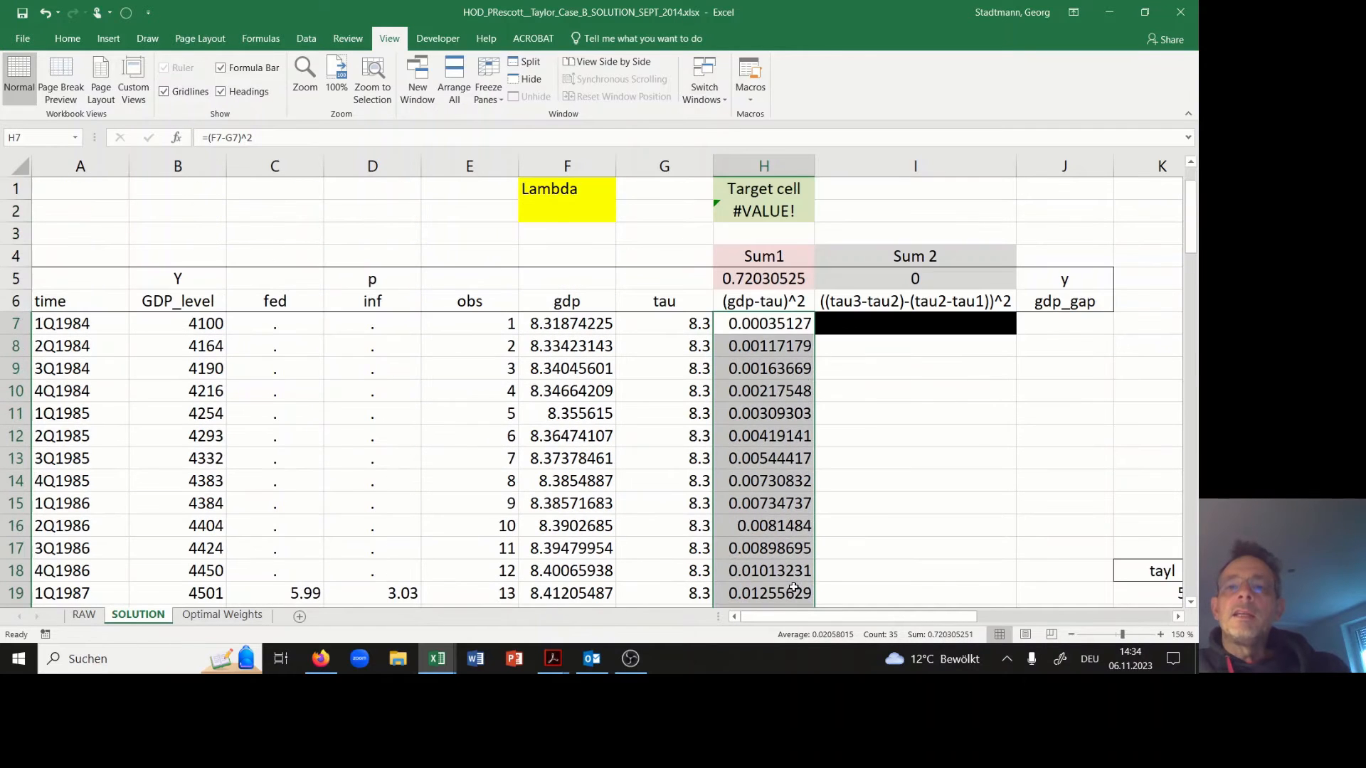
pyautogui.click(763, 278)
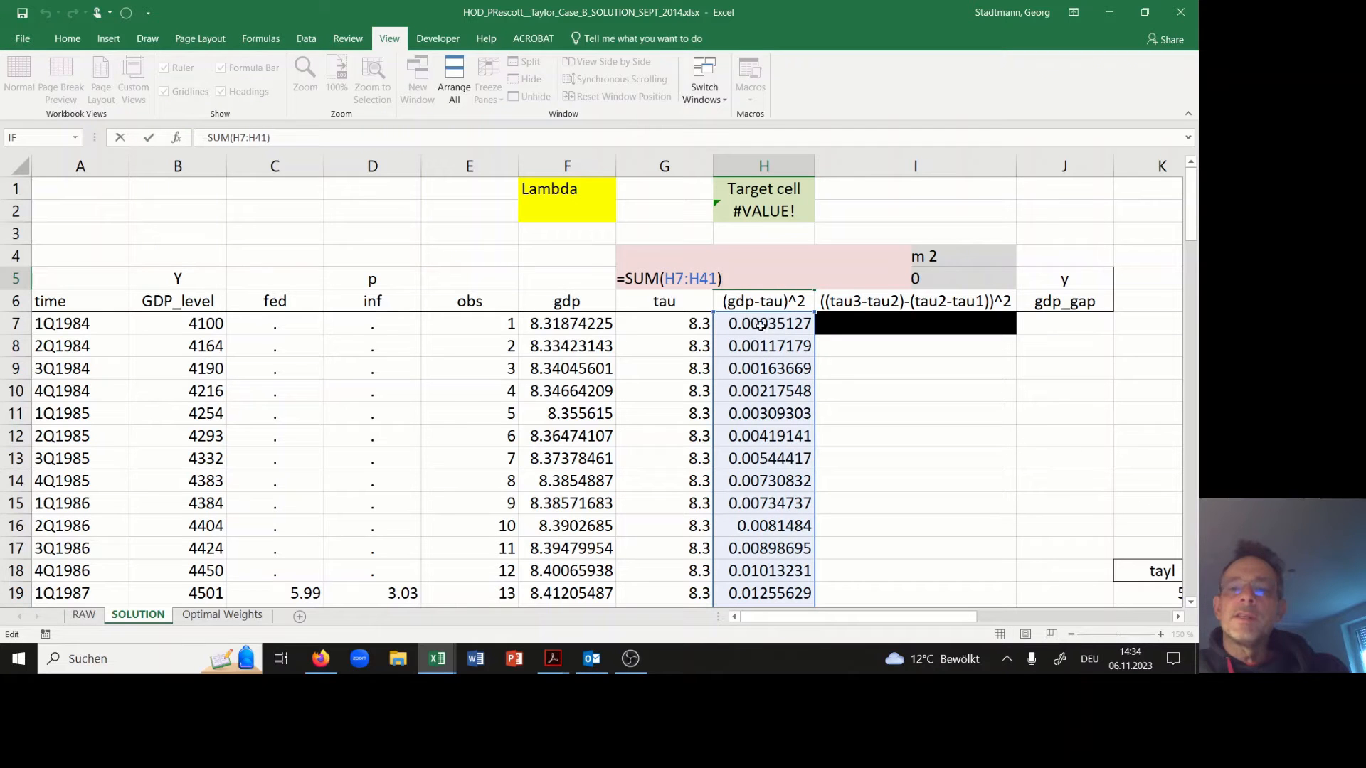
pyautogui.scroll(-3)
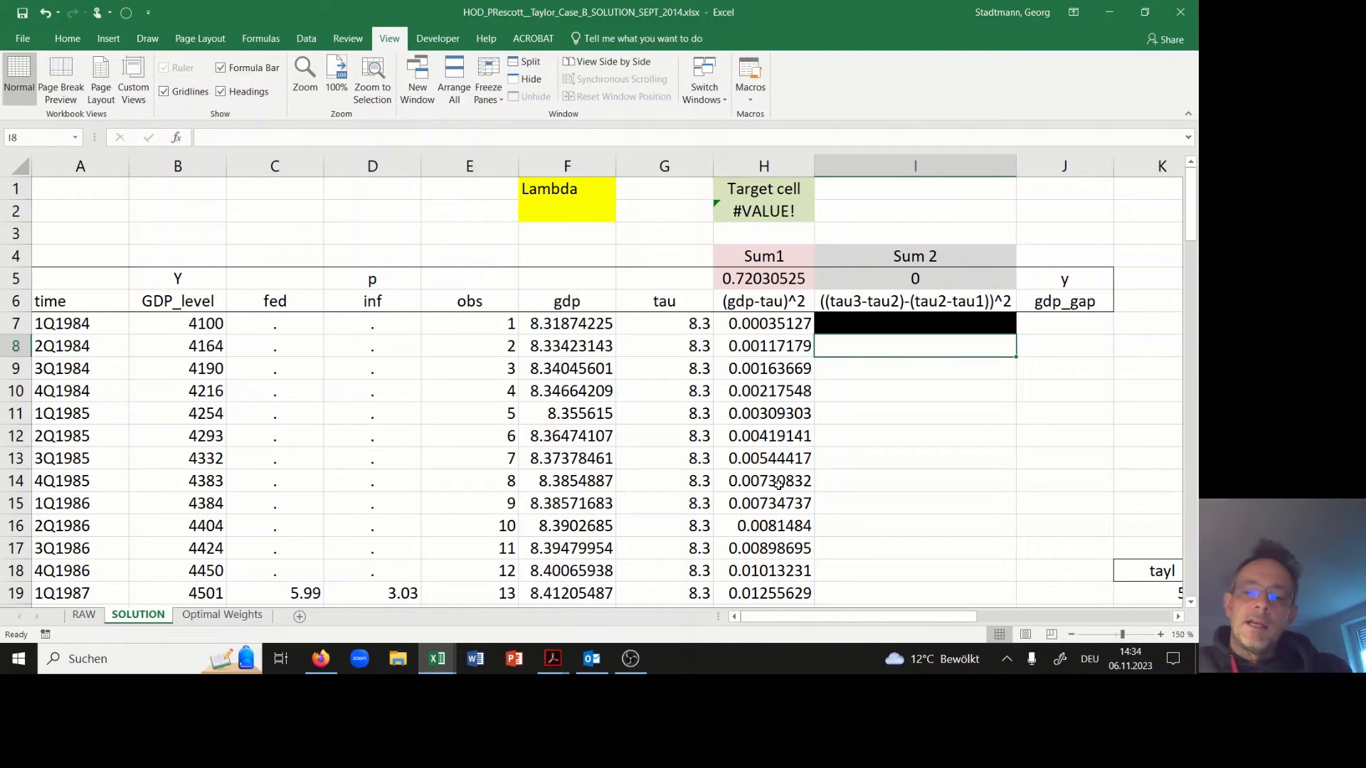
# - Enter =((G9-G8)-(G8-G7))^2 in I8 and copy it down column I
pyautogui.write('=')
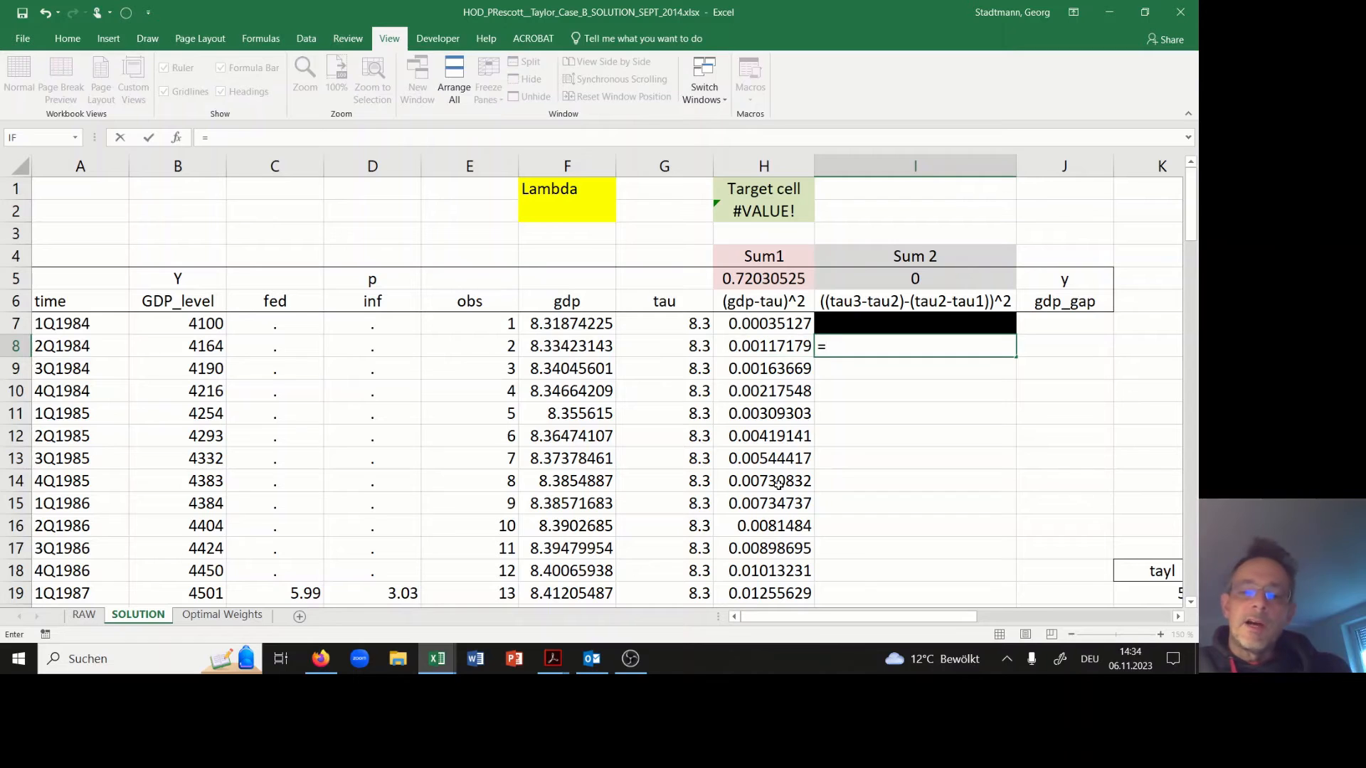
pyautogui.write('((')
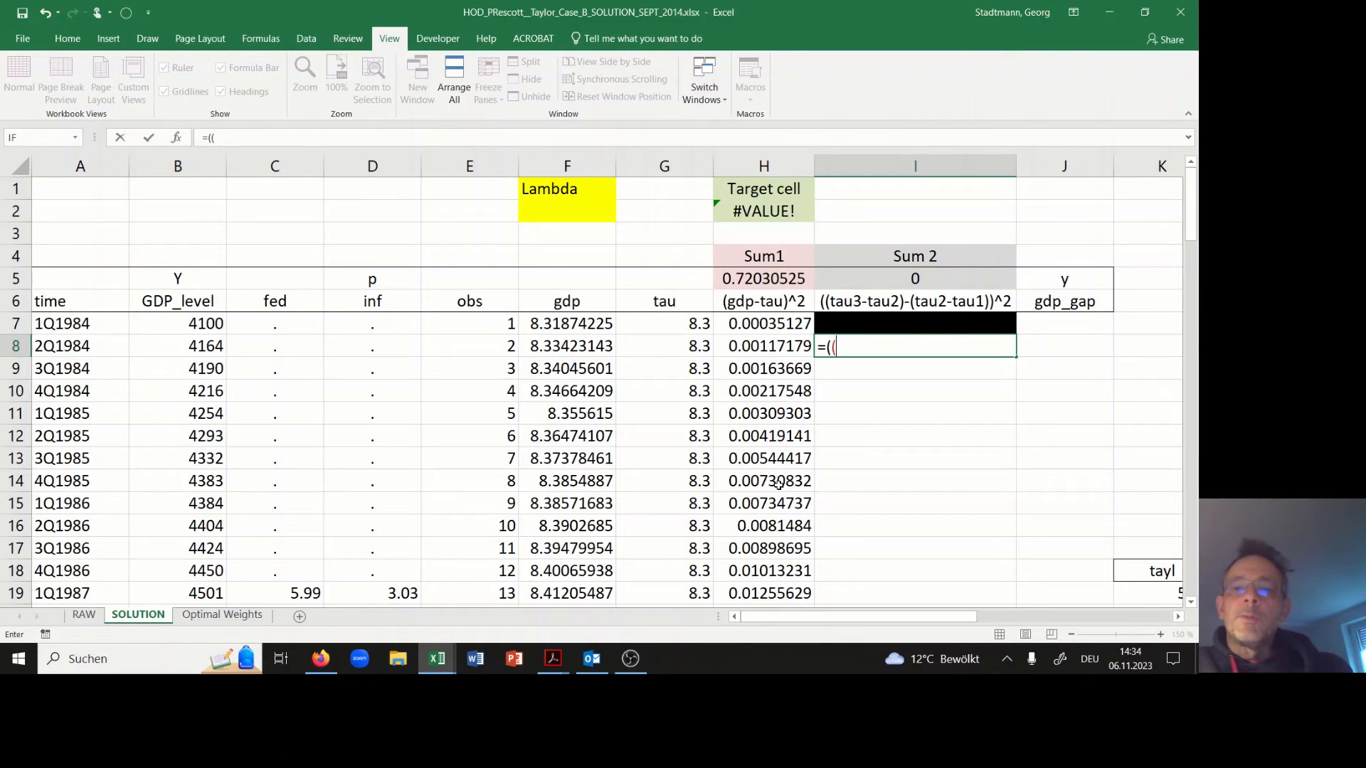
pyautogui.click(763, 346)
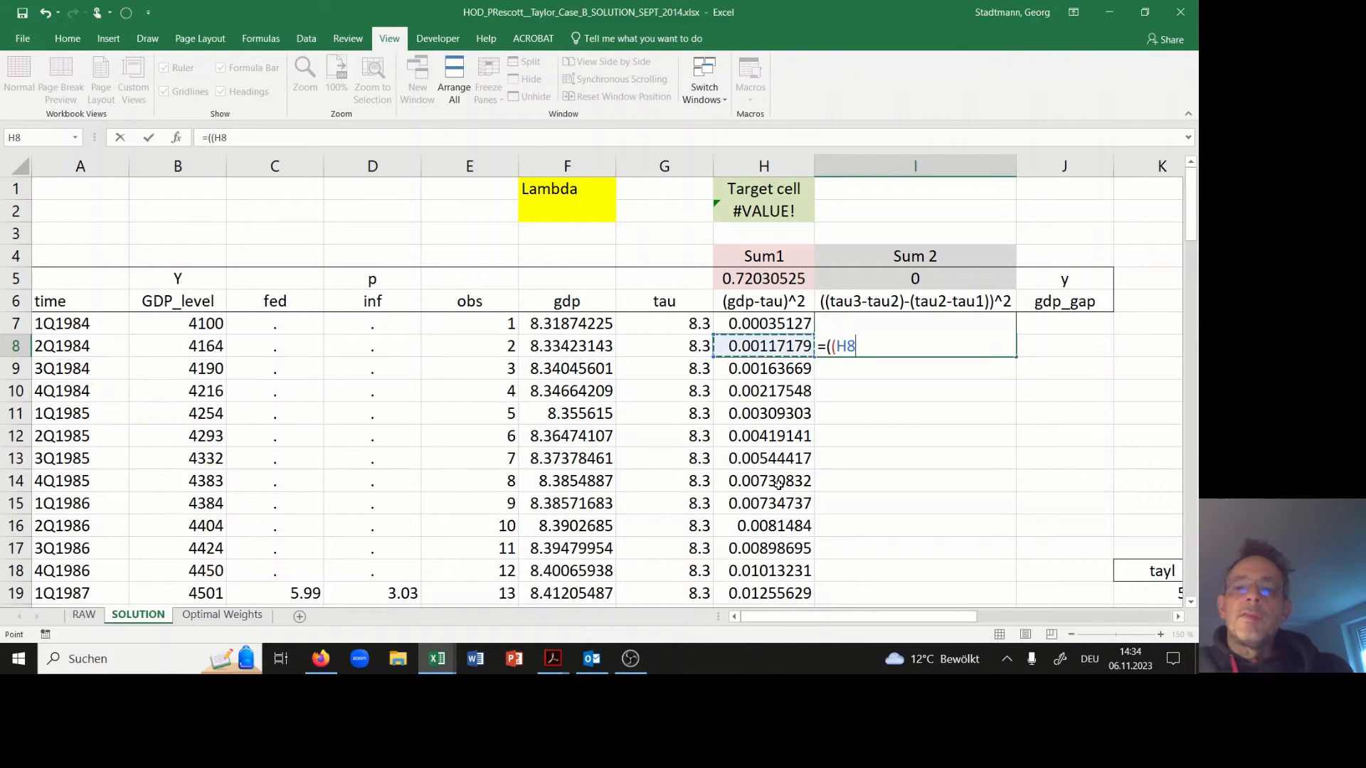
pyautogui.click(663, 368)
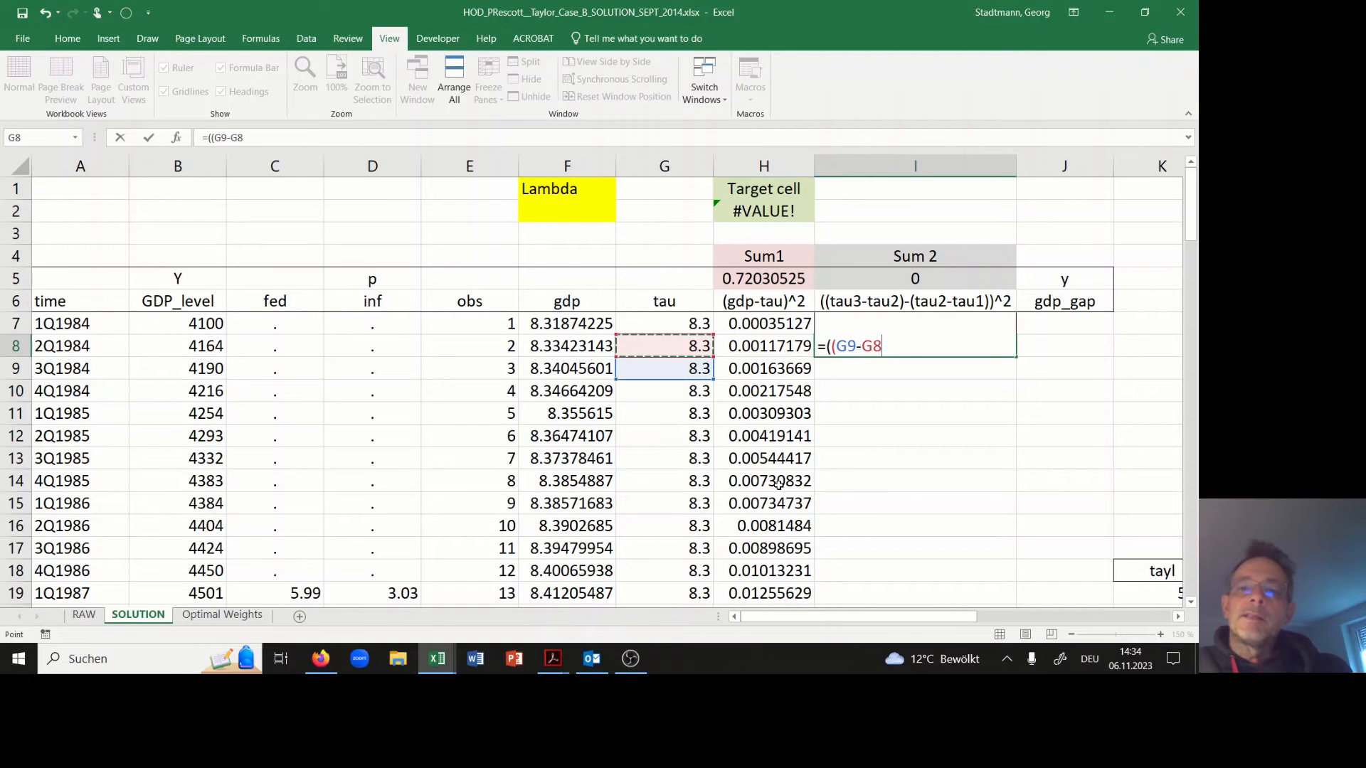
pyautogui.write(')')
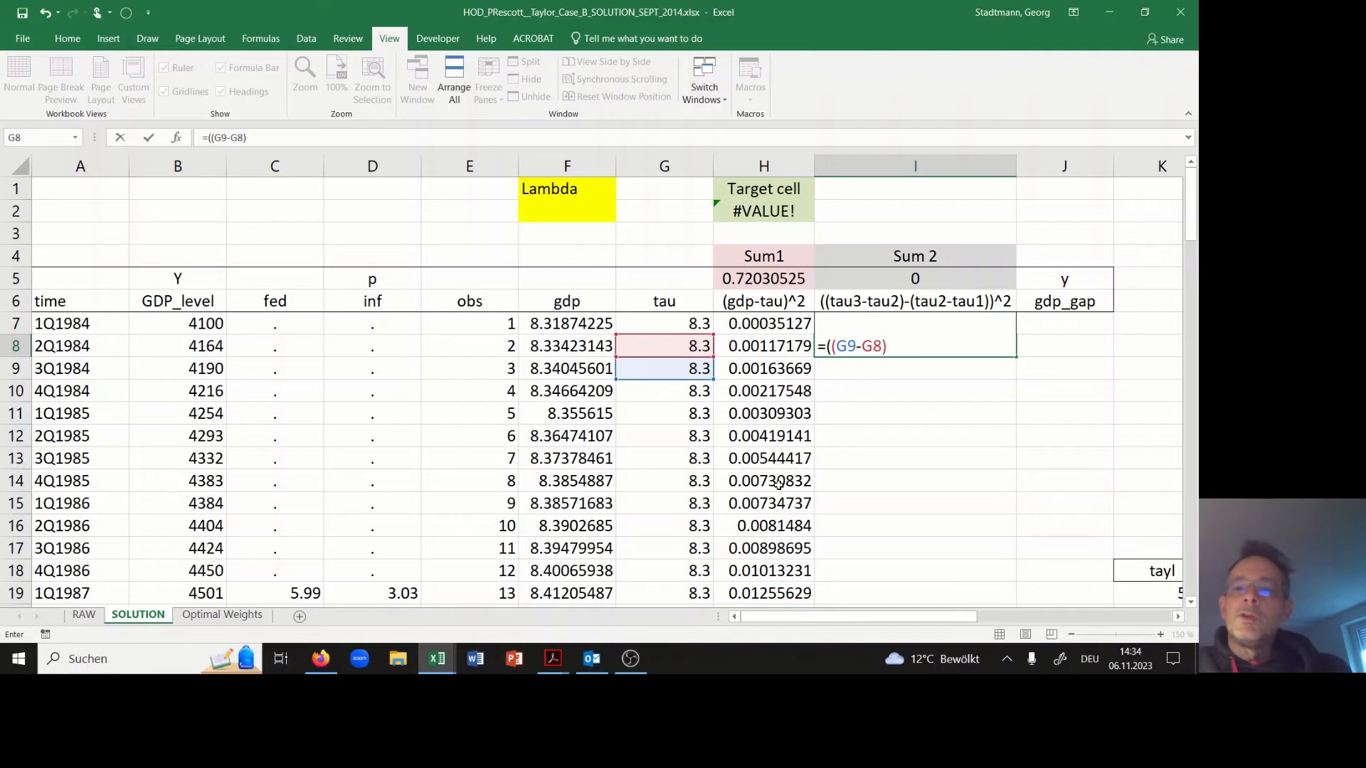
pyautogui.write('-(G8-H8')
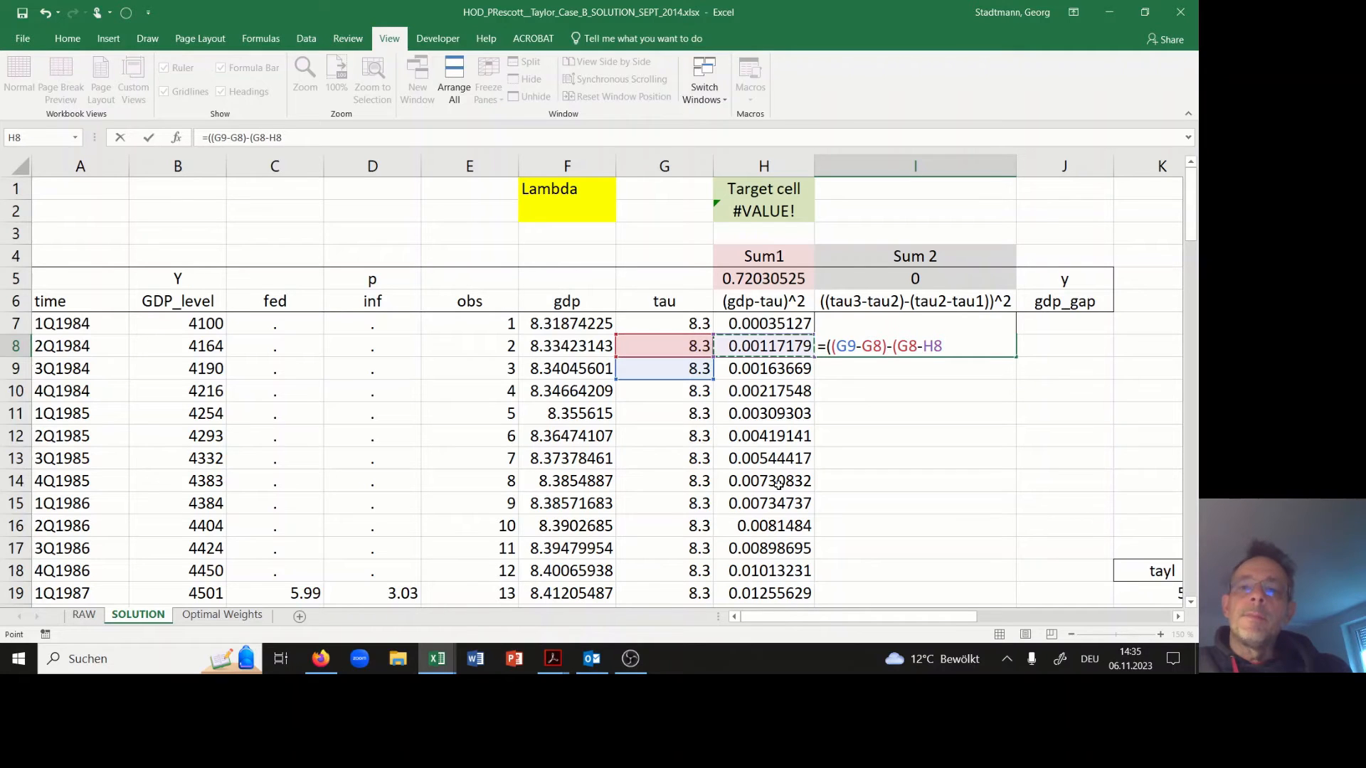
pyautogui.click(664, 323)
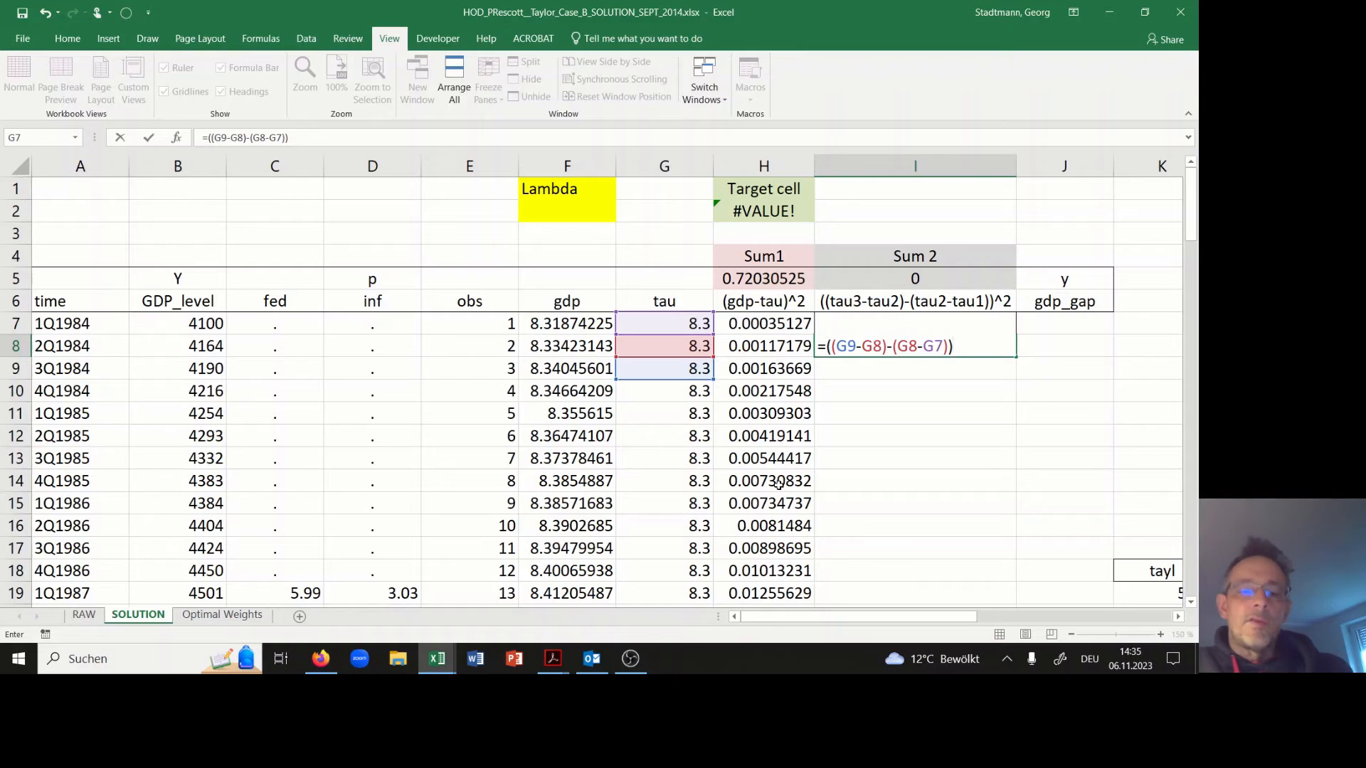
pyautogui.write('^2')
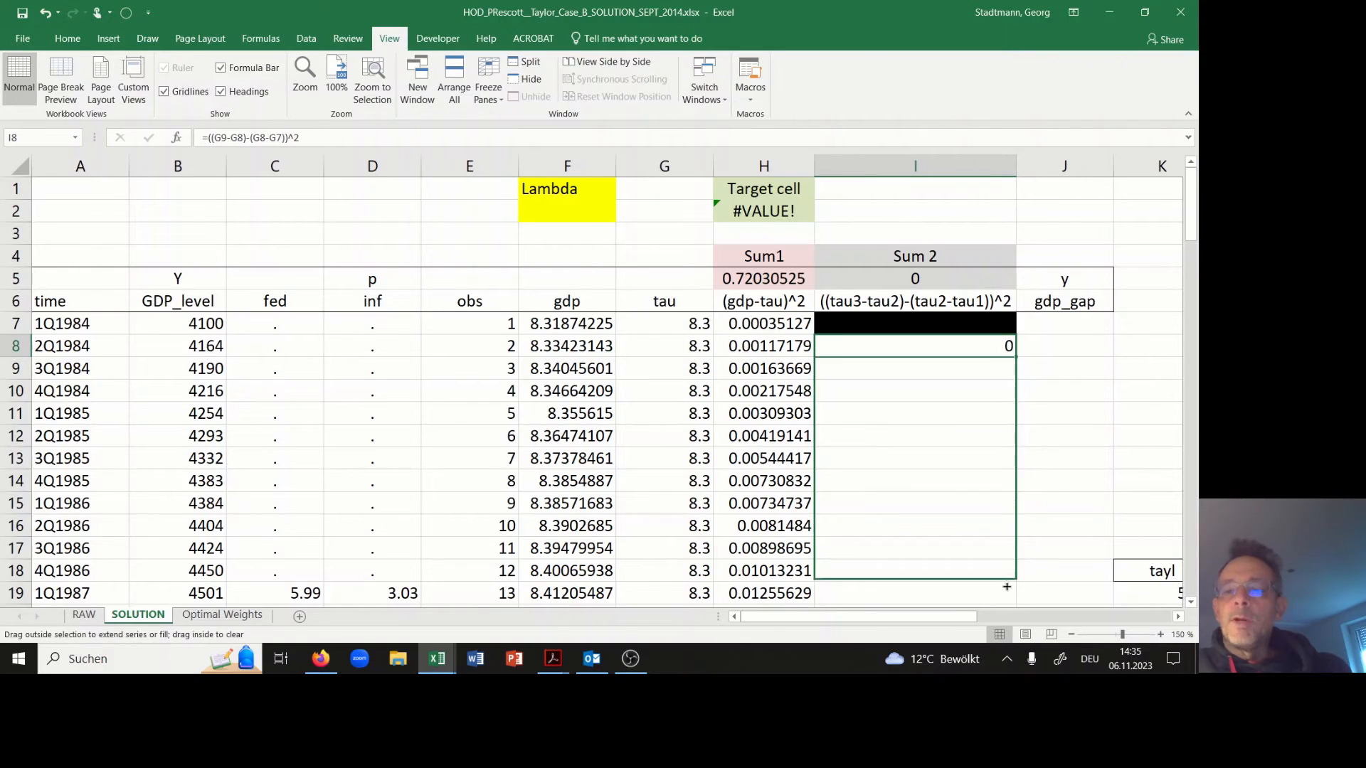
pyautogui.scroll(-3)
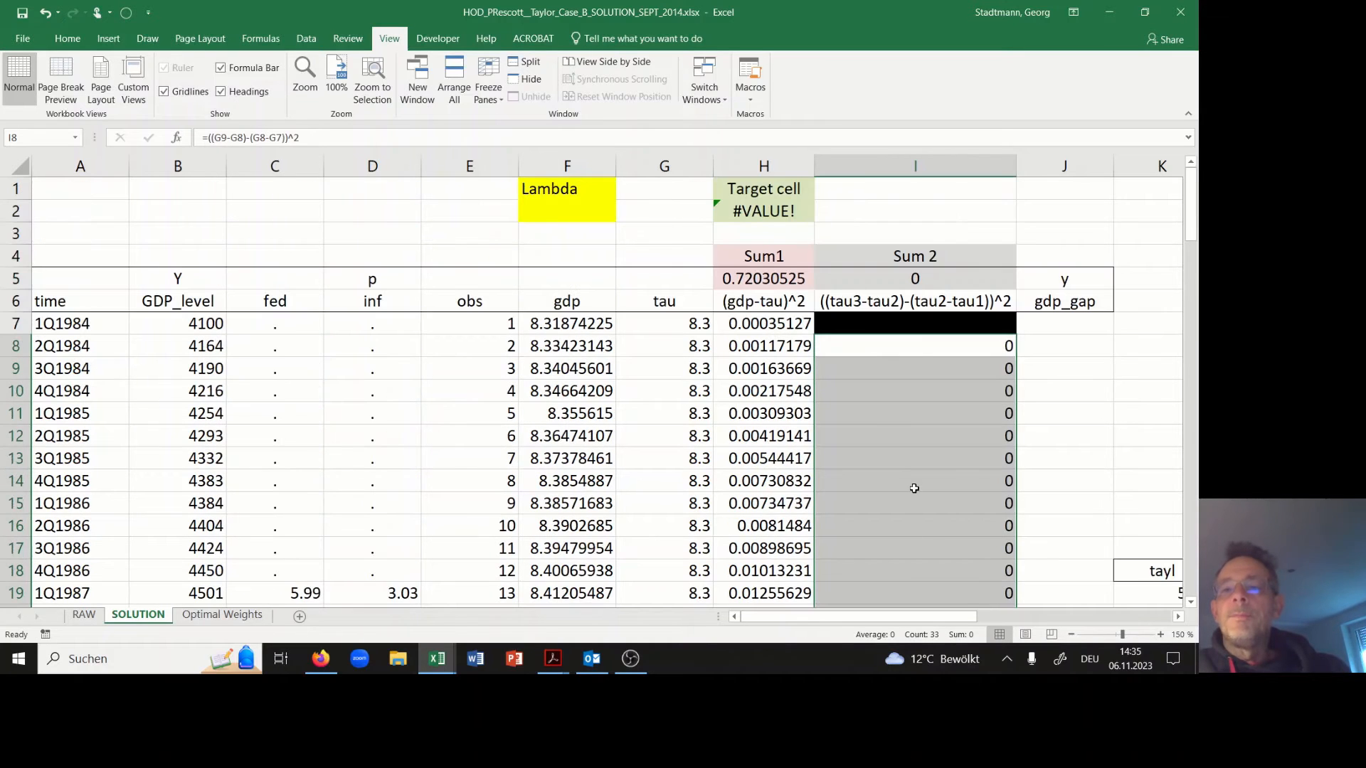
pyautogui.click(913, 278)
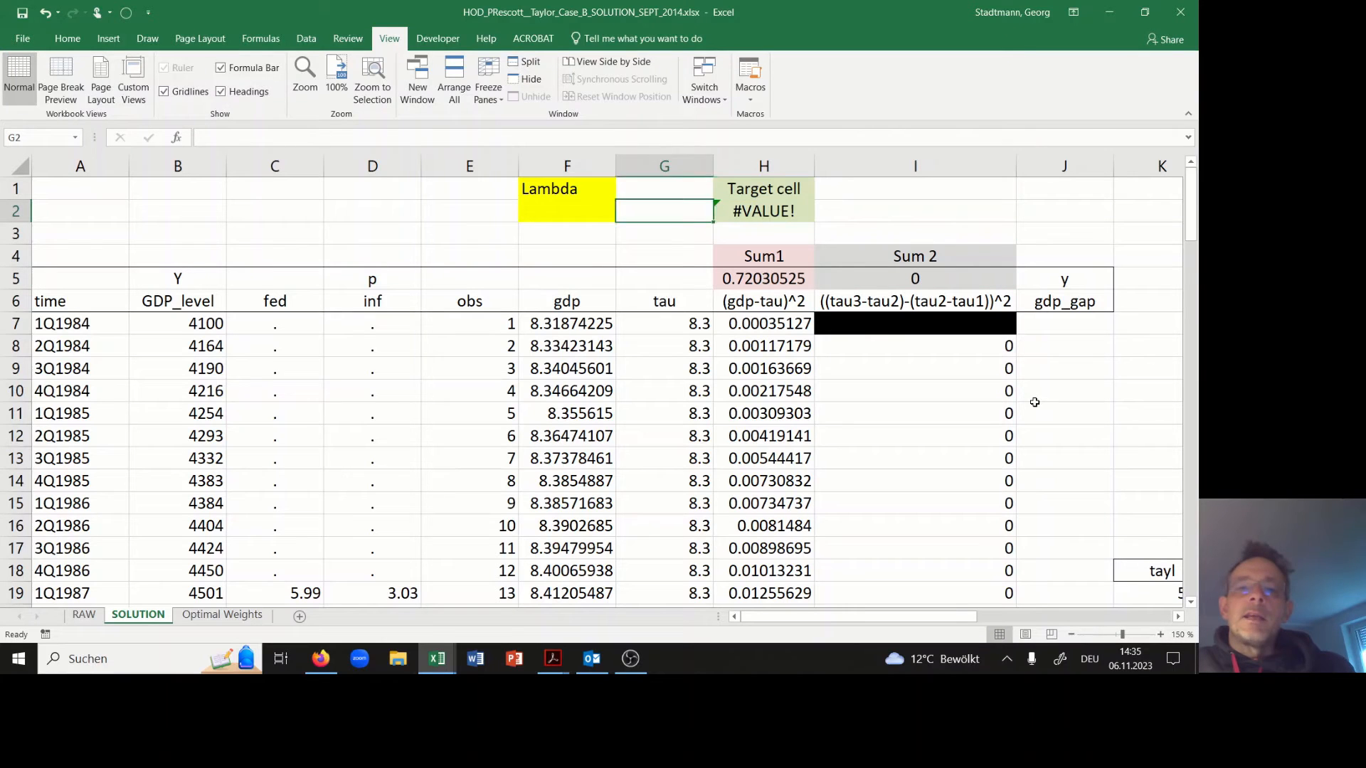
# - Set Lambda in F2 to 100000 and make target H2 =H5+F2*I5
pyautogui.write('1')
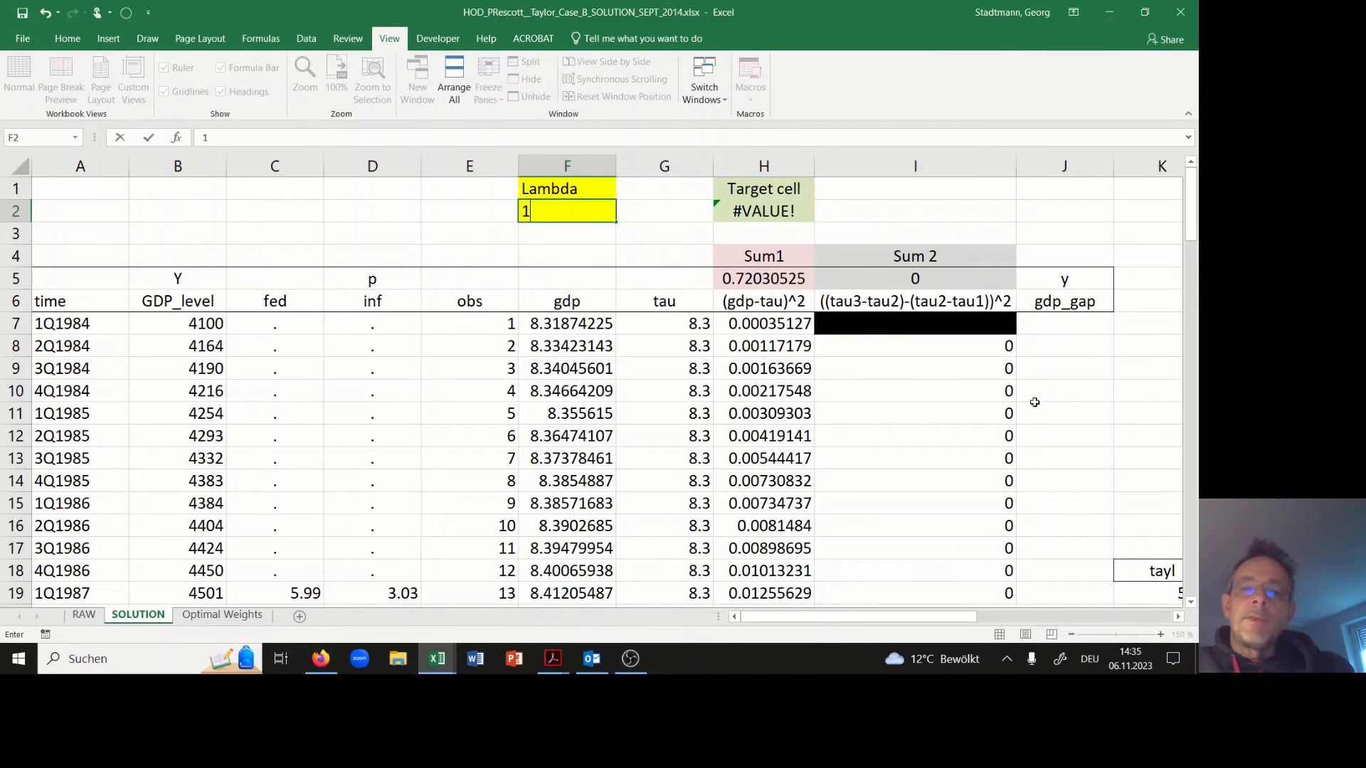
pyautogui.write('00000')
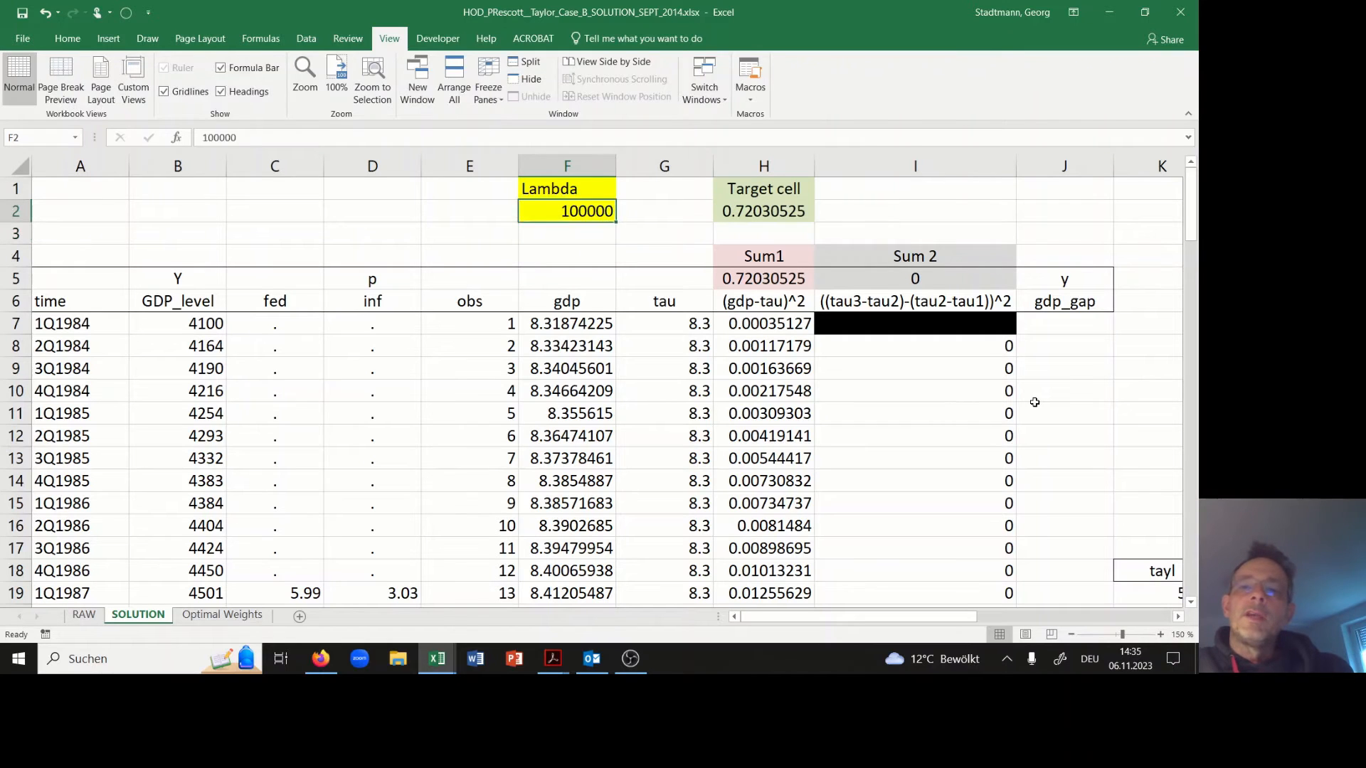
pyautogui.click(763, 233)
pyautogui.write('=')
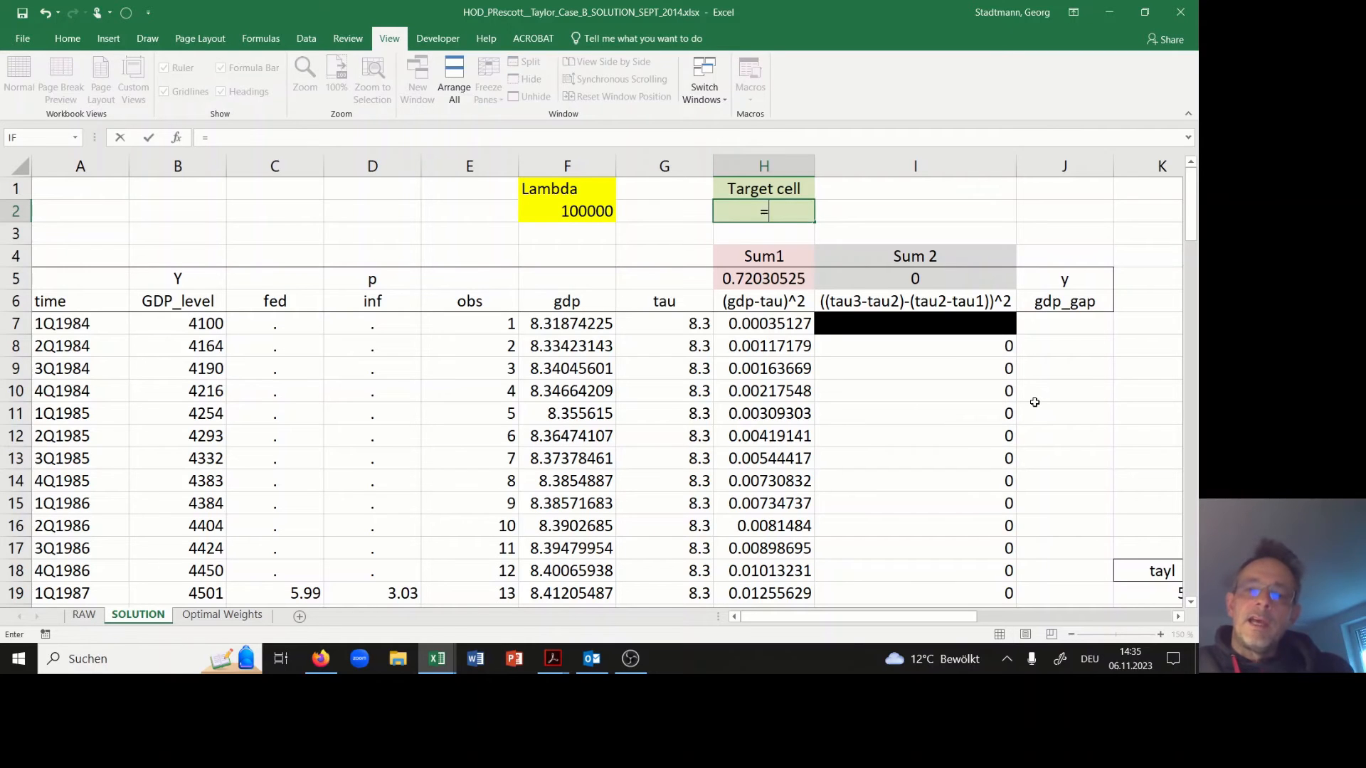
pyautogui.click(763, 278)
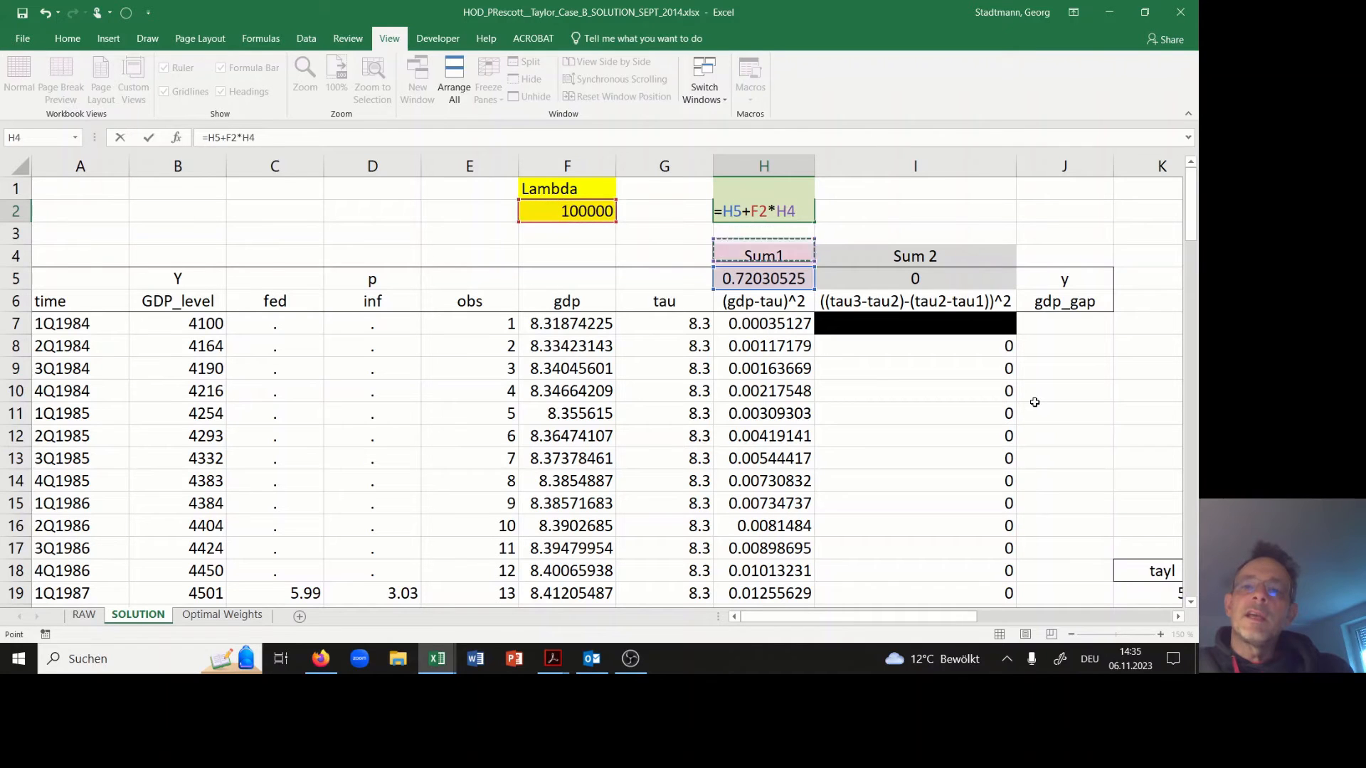
pyautogui.click(914, 278)
pyautogui.write('Target cell')
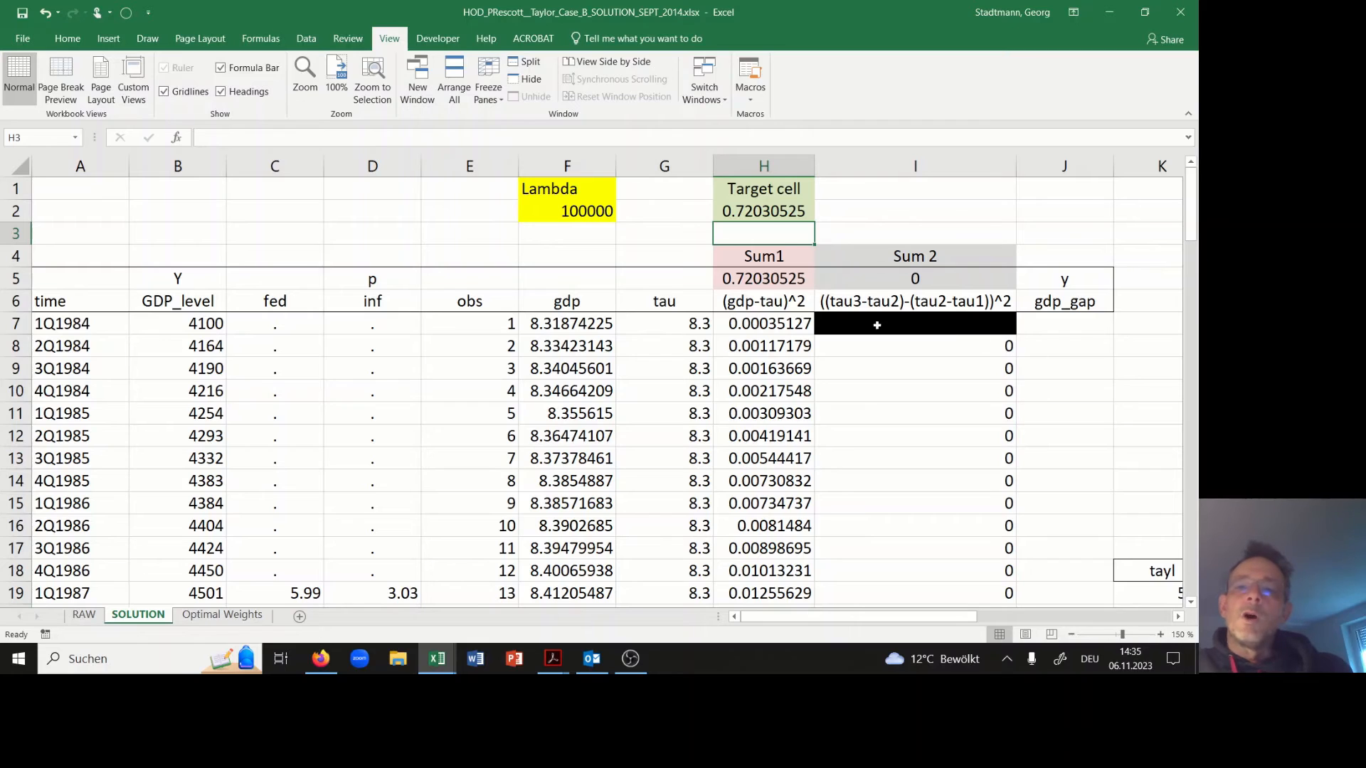
pyautogui.click(763, 210)
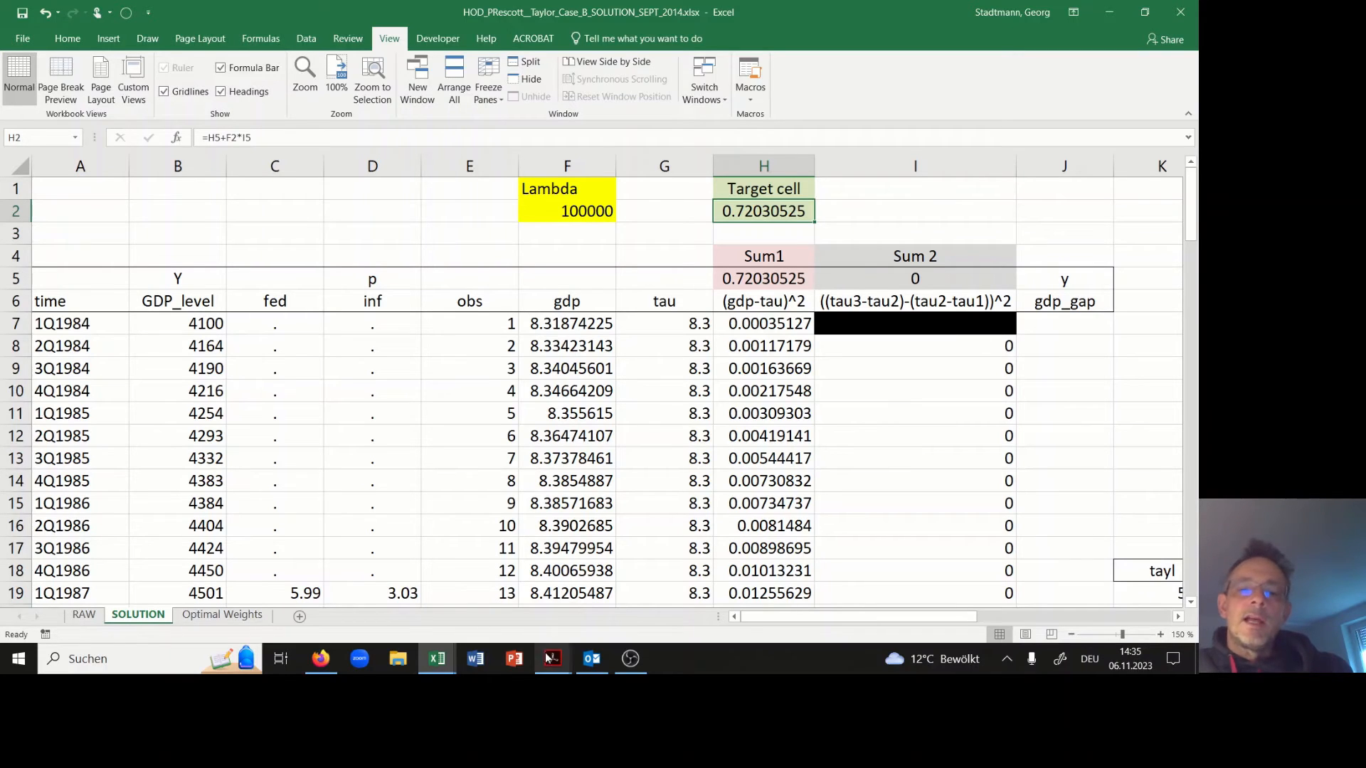
pyautogui.click(552, 659)
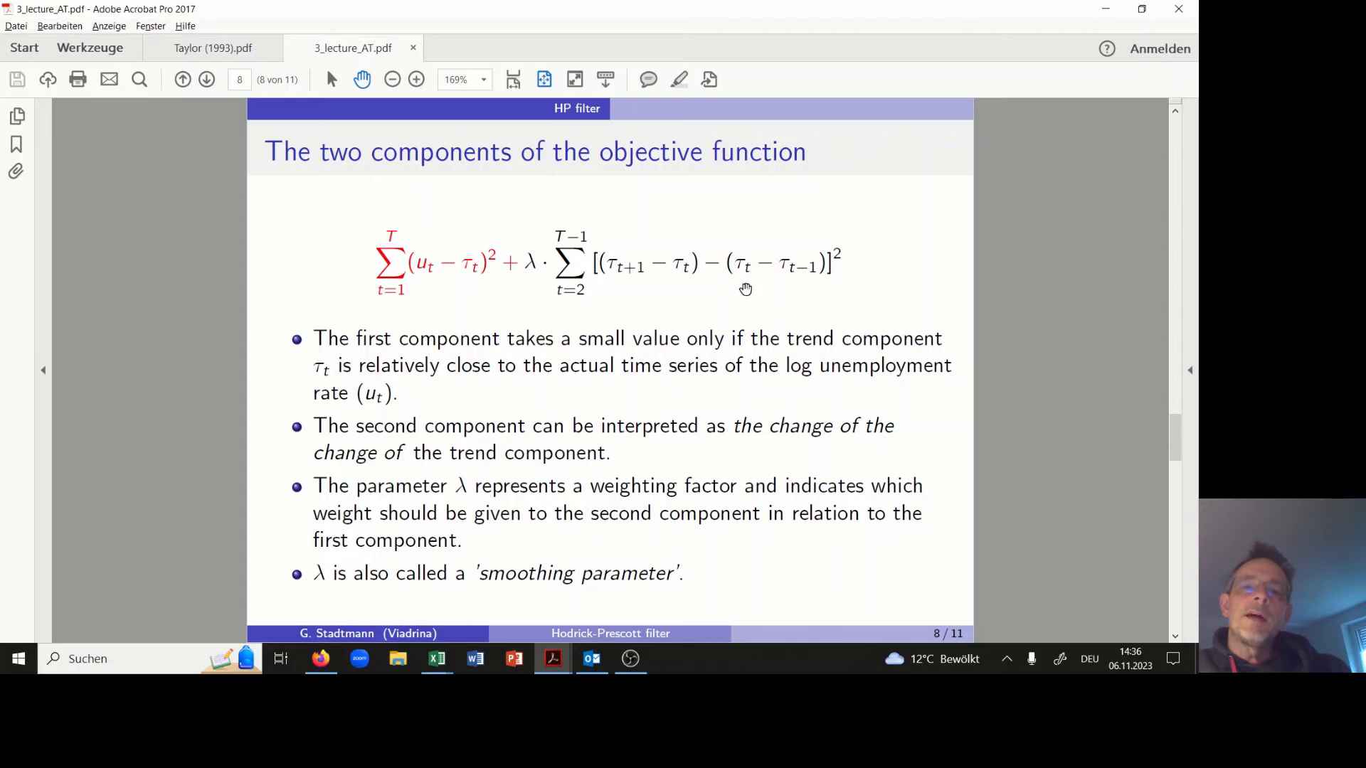
pyautogui.moveTo(575, 289)
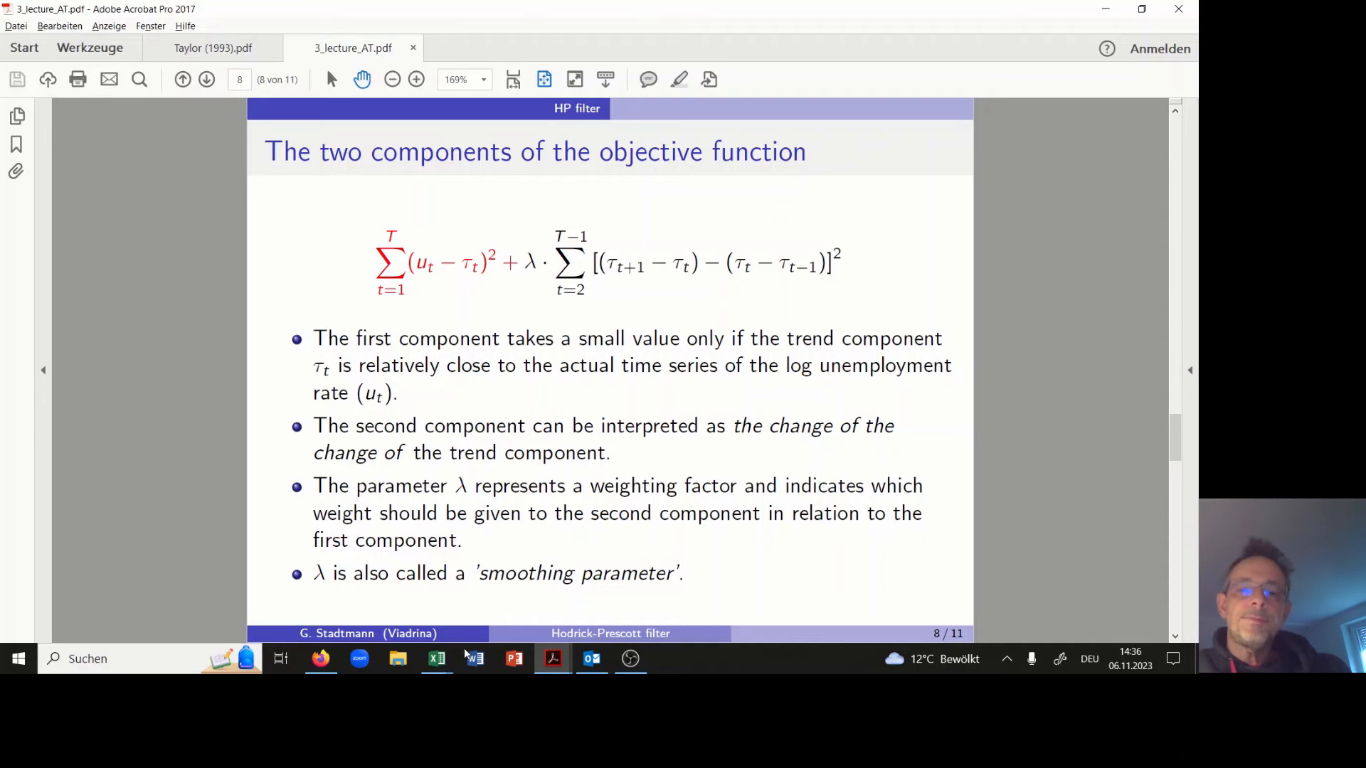
# - Return from the objective-function slide to the Excel spreadsheet
pyautogui.click(436, 658)
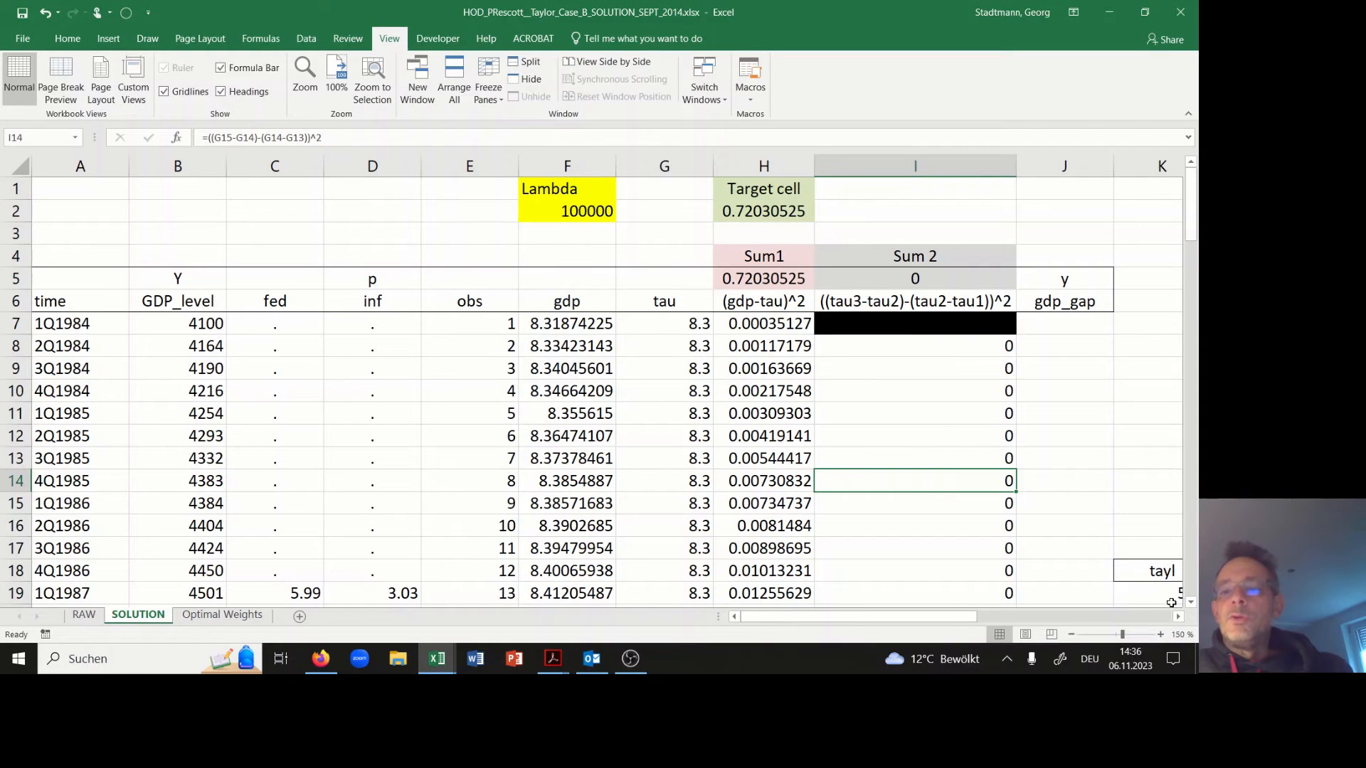
pyautogui.moveTo(973, 503)
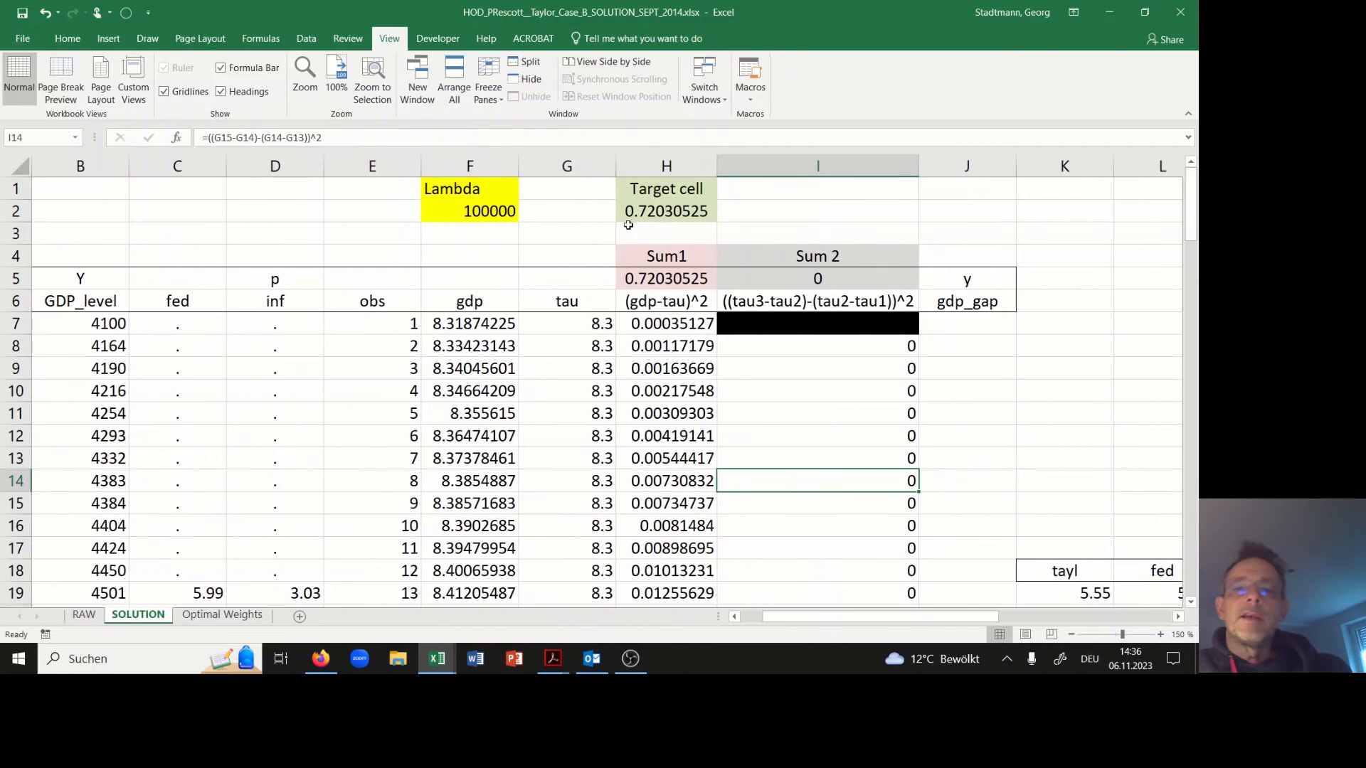
# - Run Solver minimising target H2 over the tau column, reducing it to 0.00988882
pyautogui.click(666, 210)
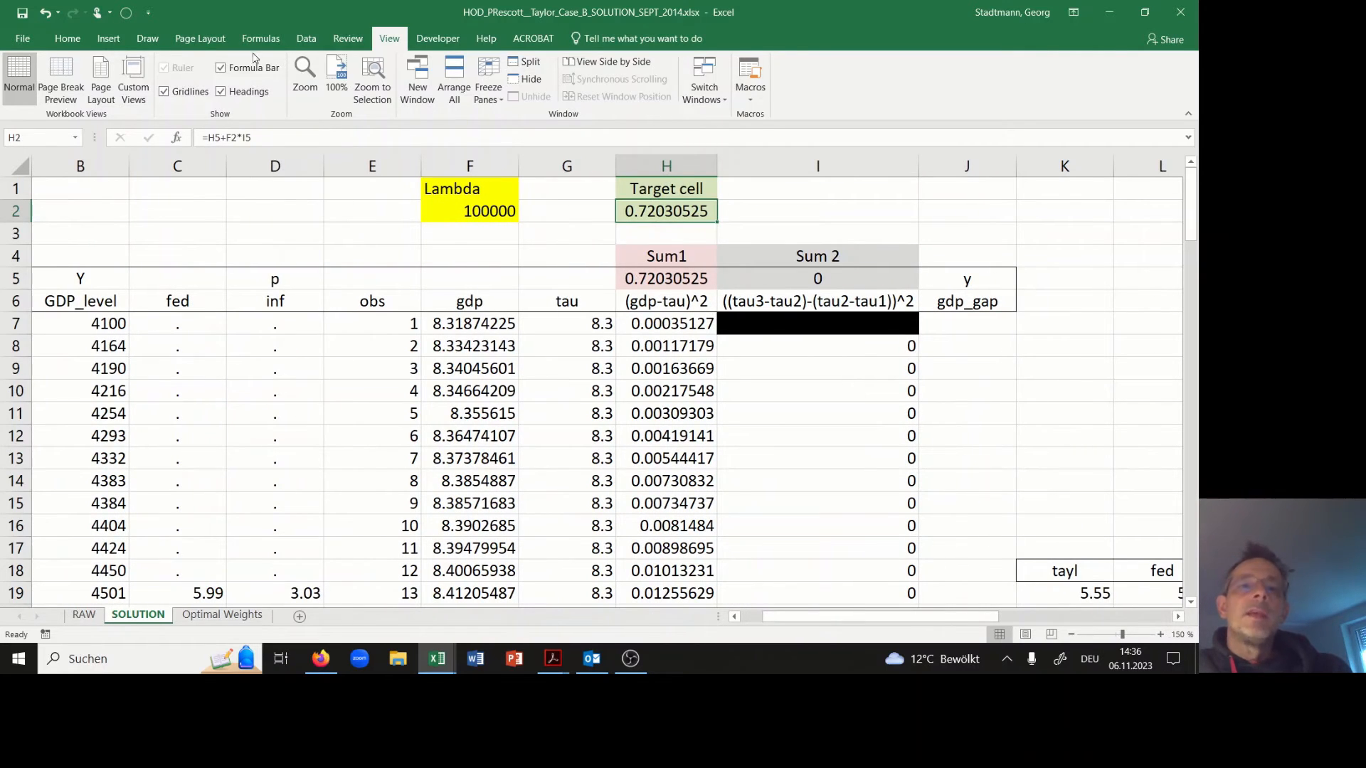
pyautogui.click(306, 38)
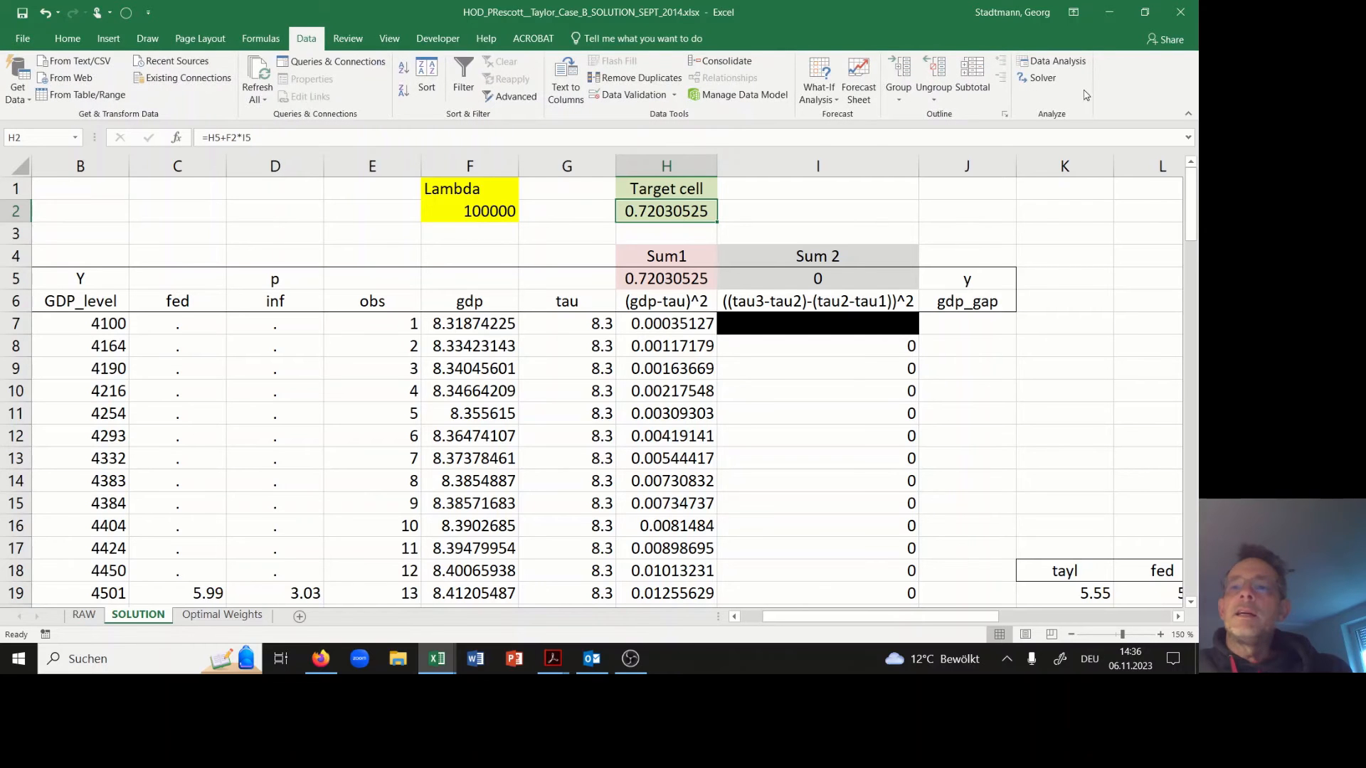
pyautogui.click(1041, 77)
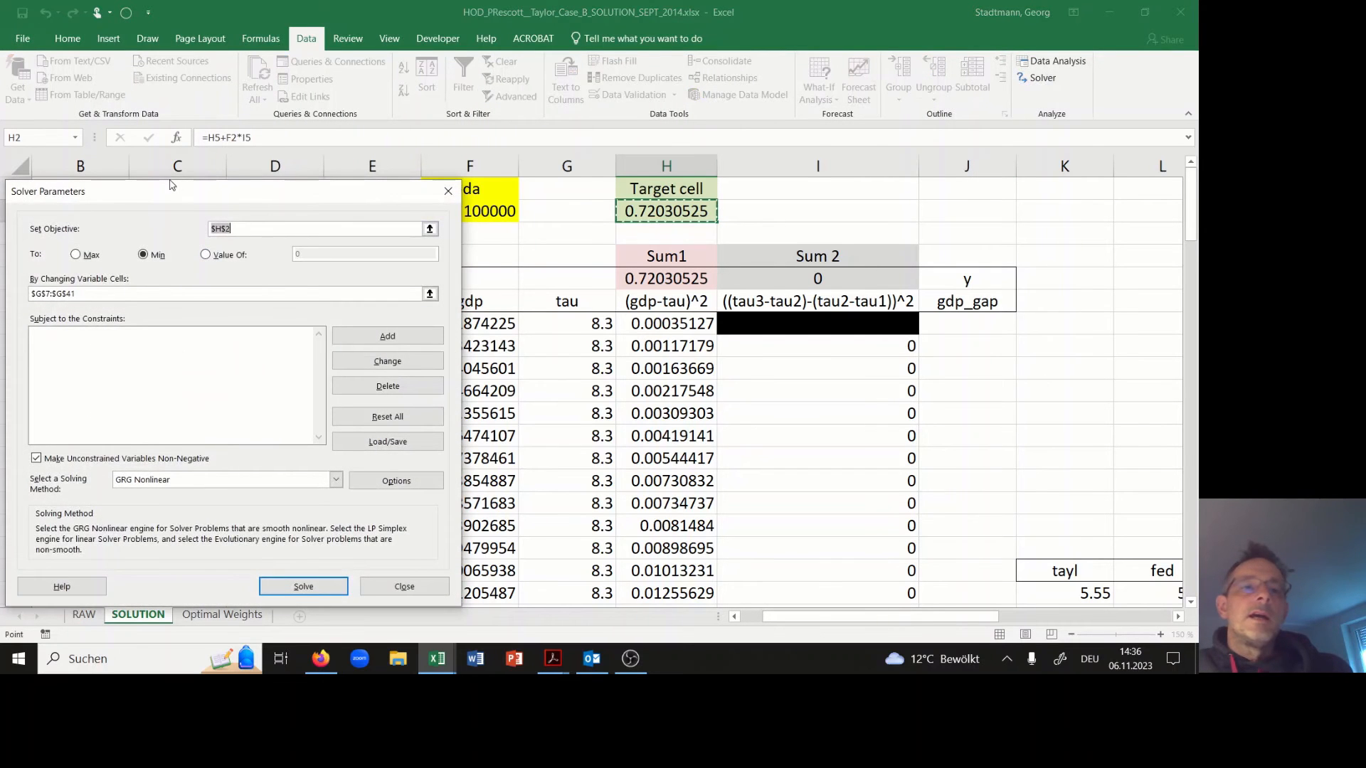
pyautogui.moveTo(170, 191); pyautogui.dragTo(776, 197)
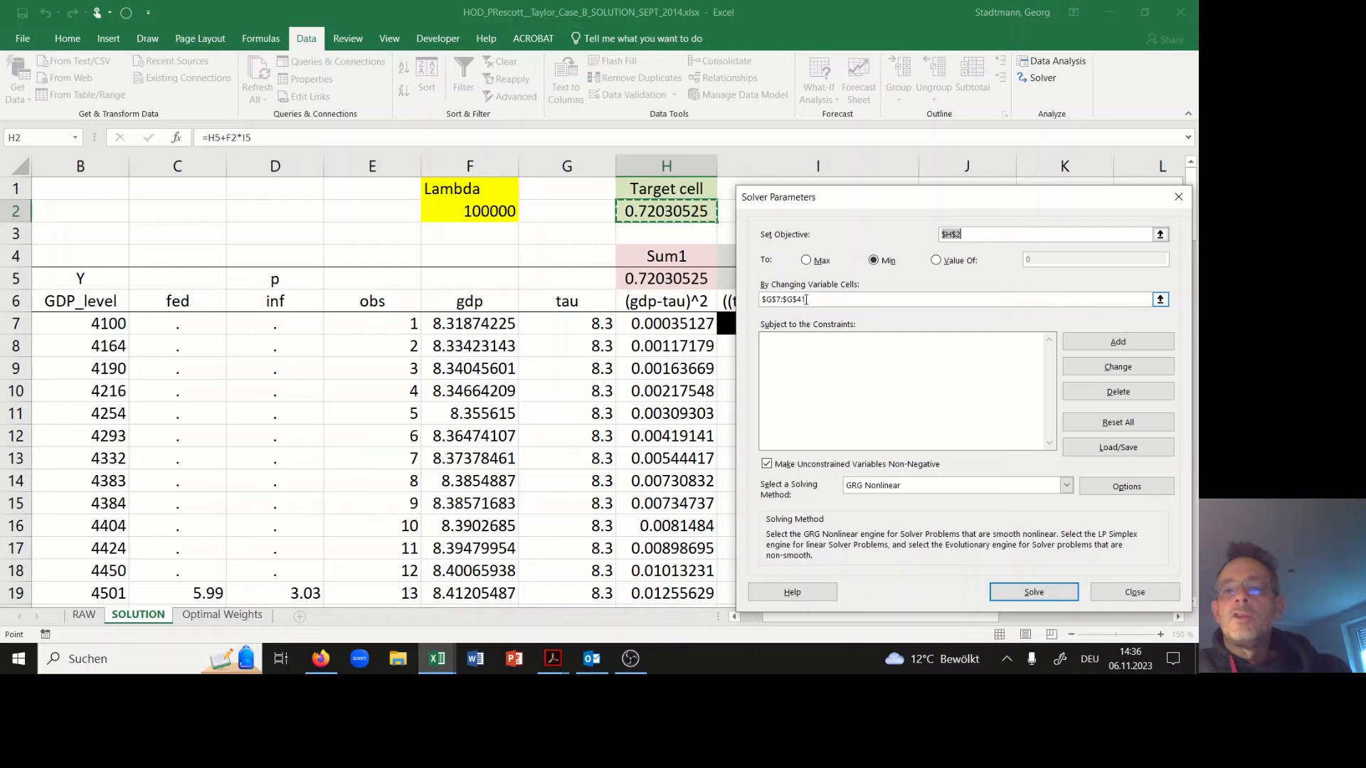
pyautogui.moveTo(614, 333)
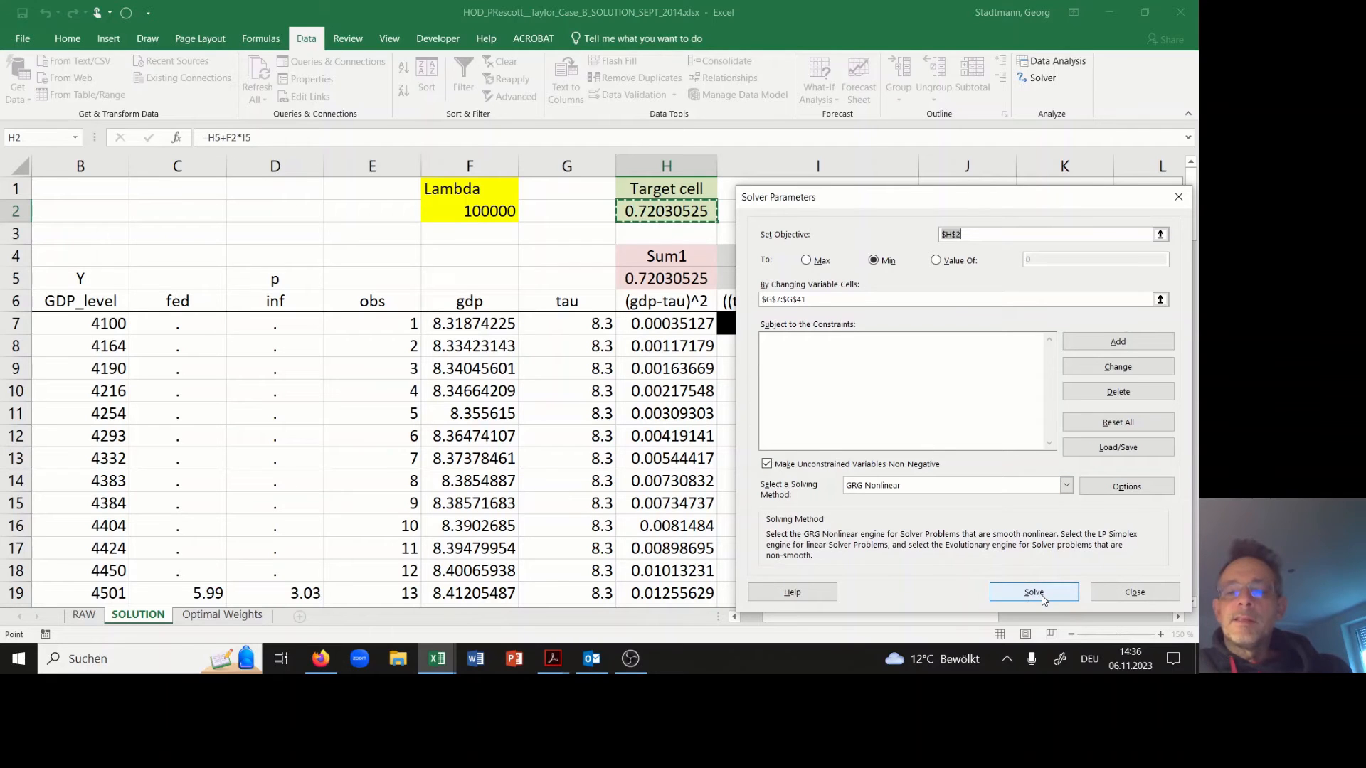
pyautogui.click(1032, 592)
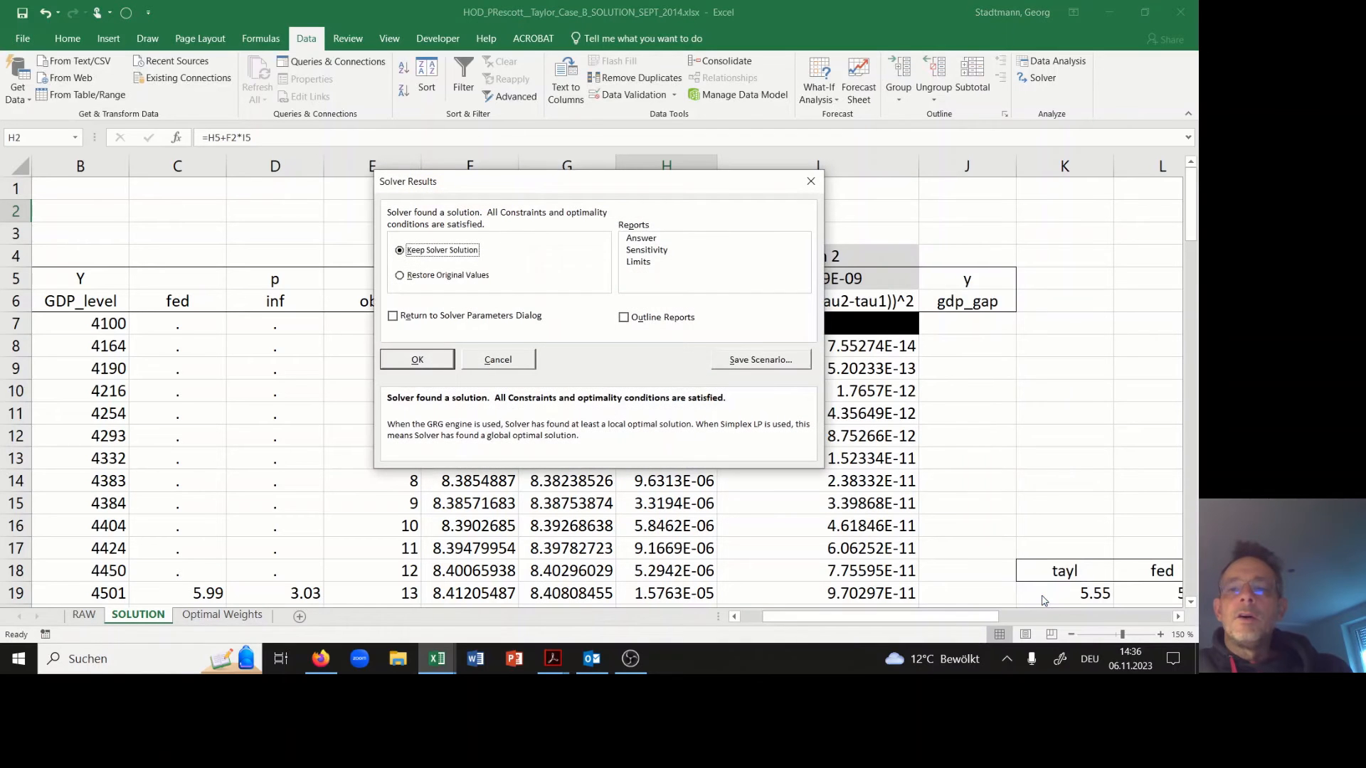
pyautogui.click(416, 358)
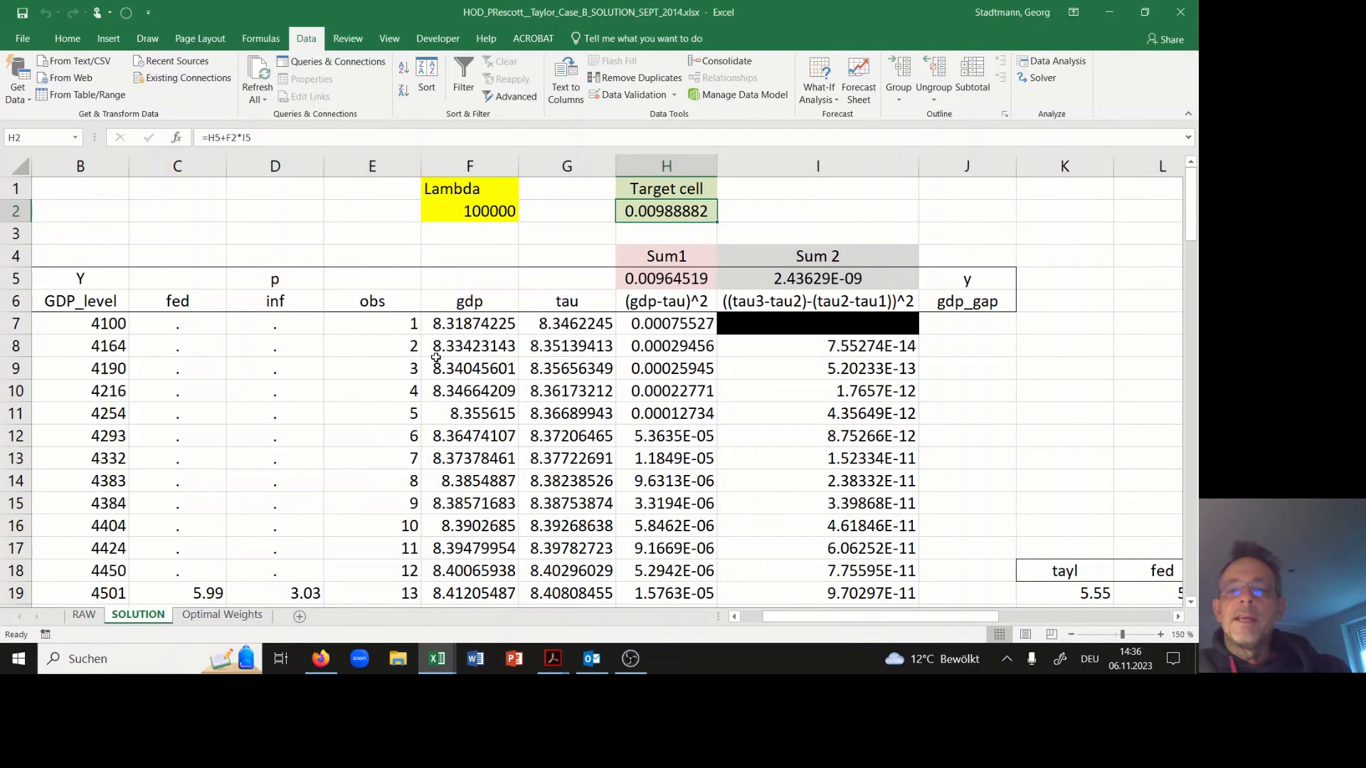
pyautogui.moveTo(736, 384)
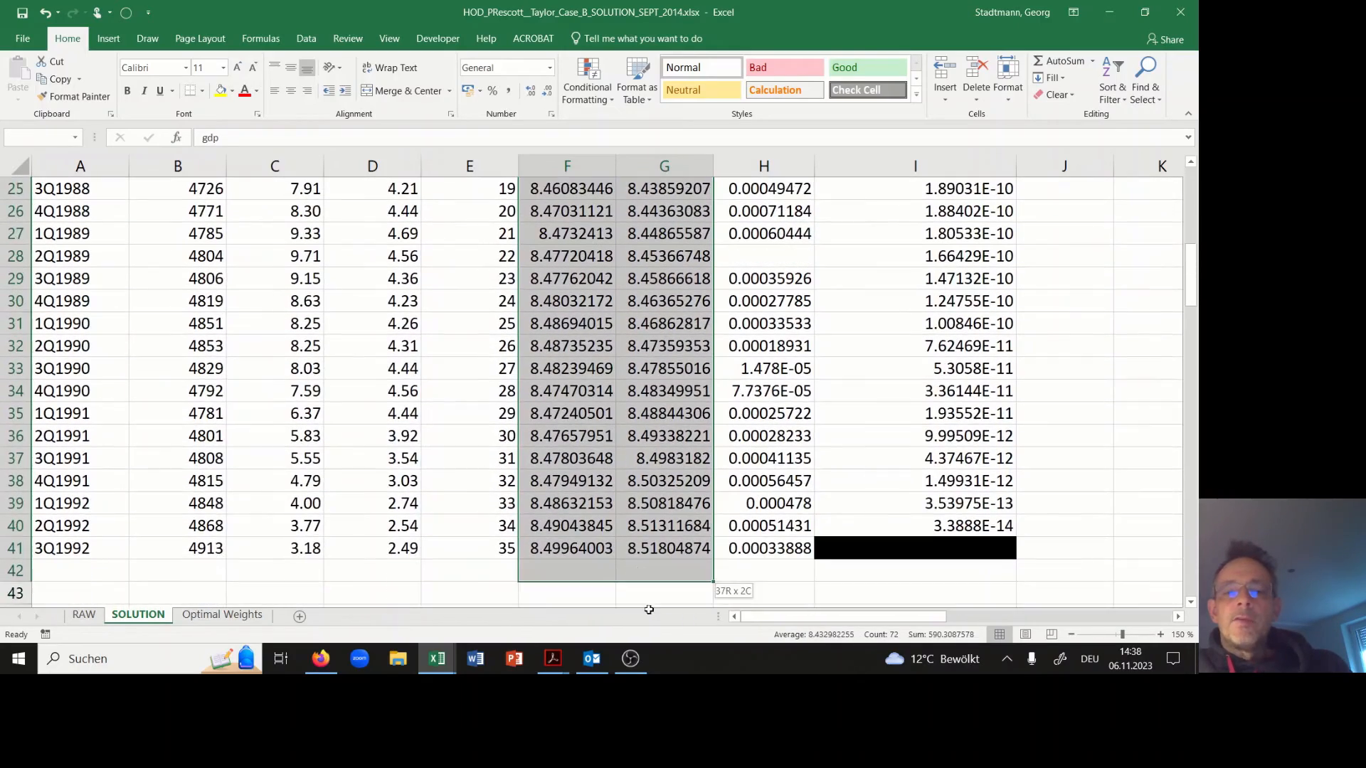
# - Insert a line chart plotting gdp and tau from F6:G41
pyautogui.scroll(-3)
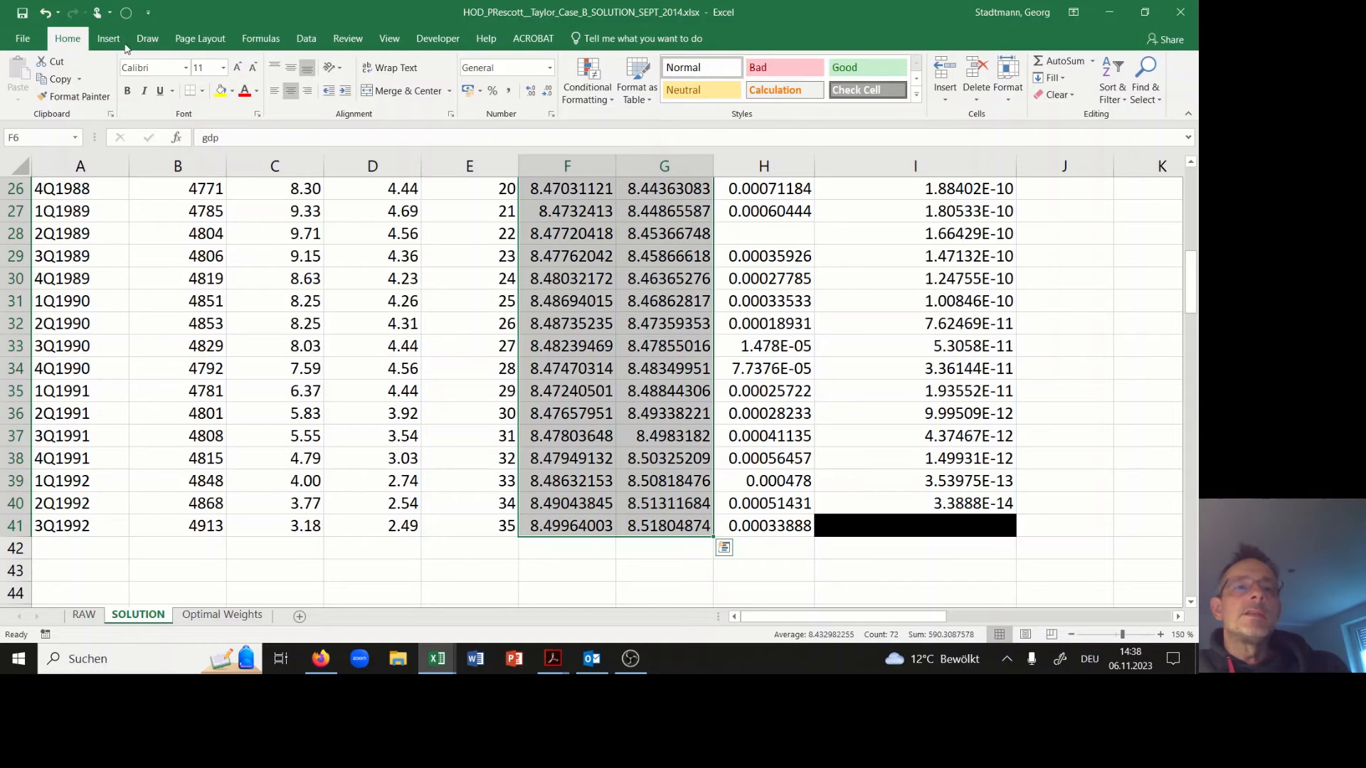
pyautogui.click(108, 38)
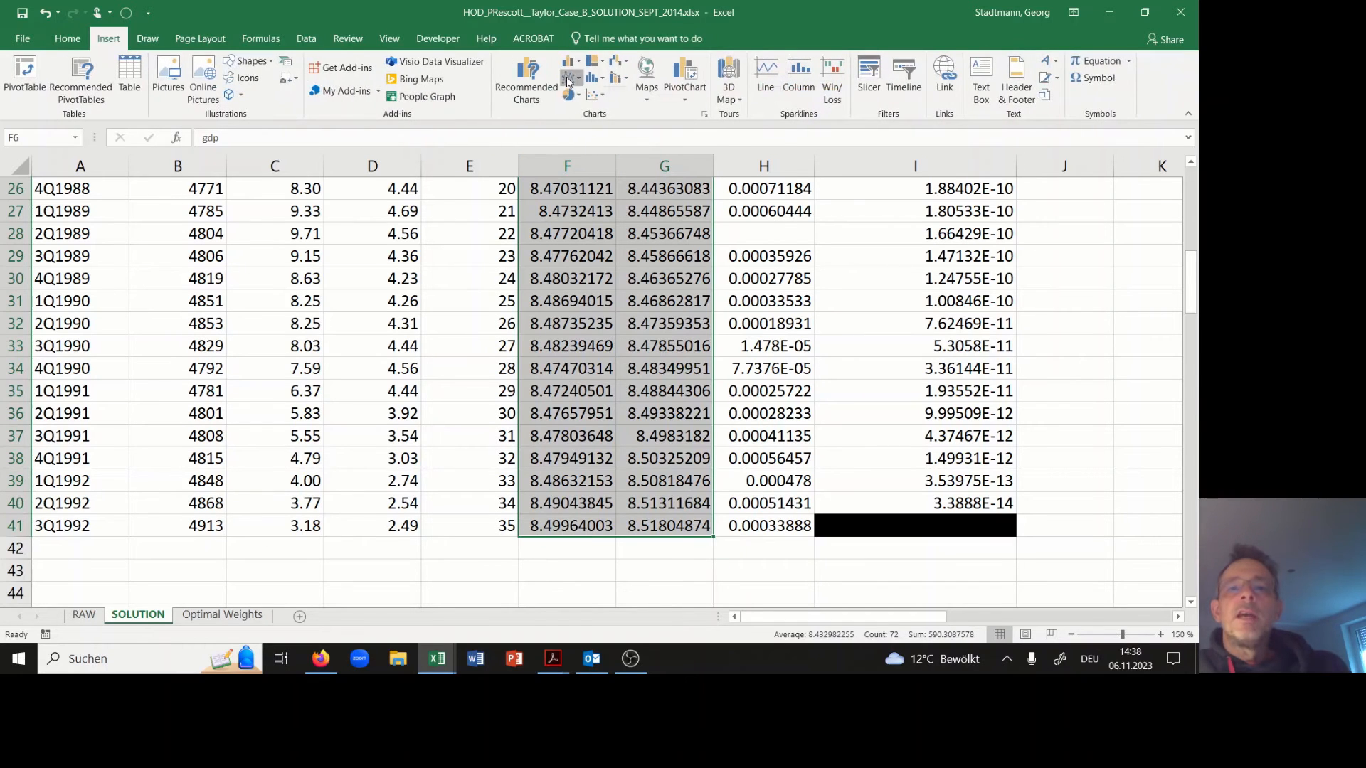
pyautogui.click(567, 77)
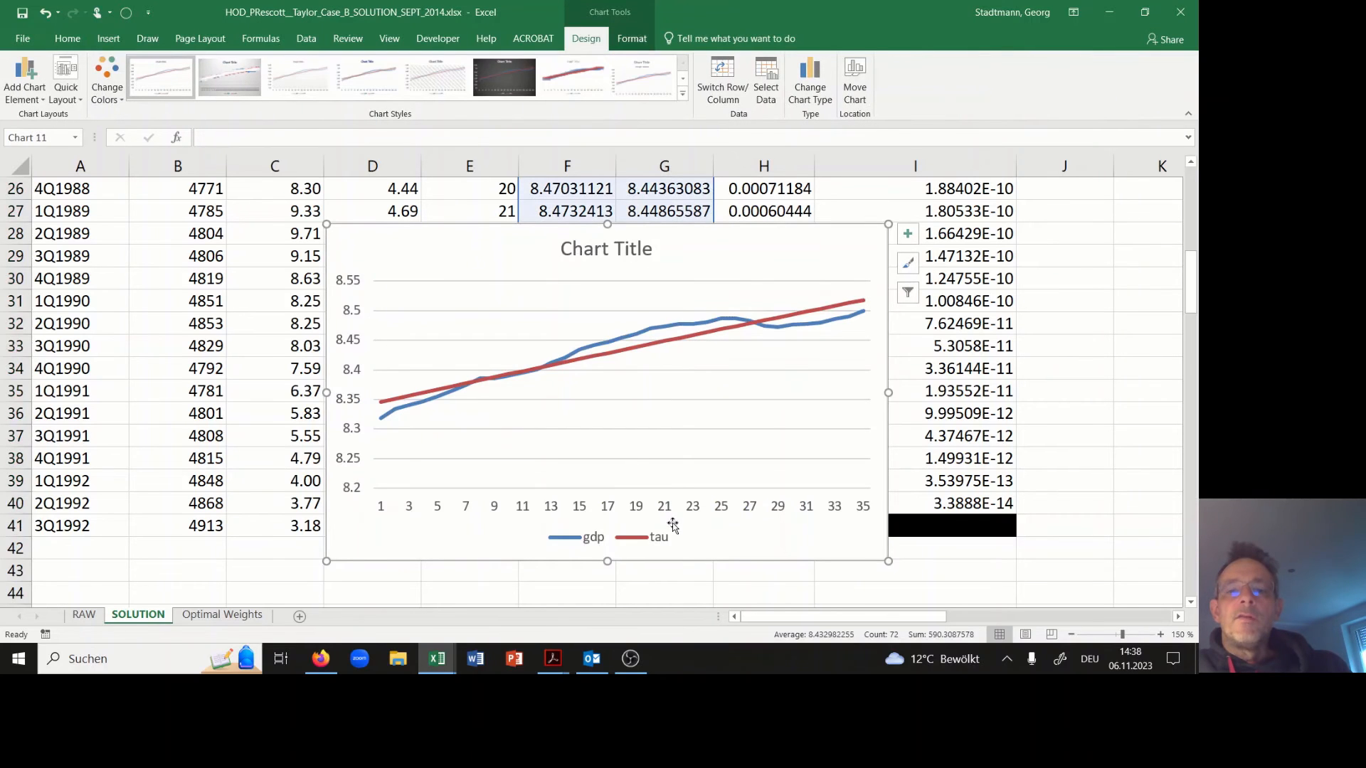
pyautogui.moveTo(723, 524)
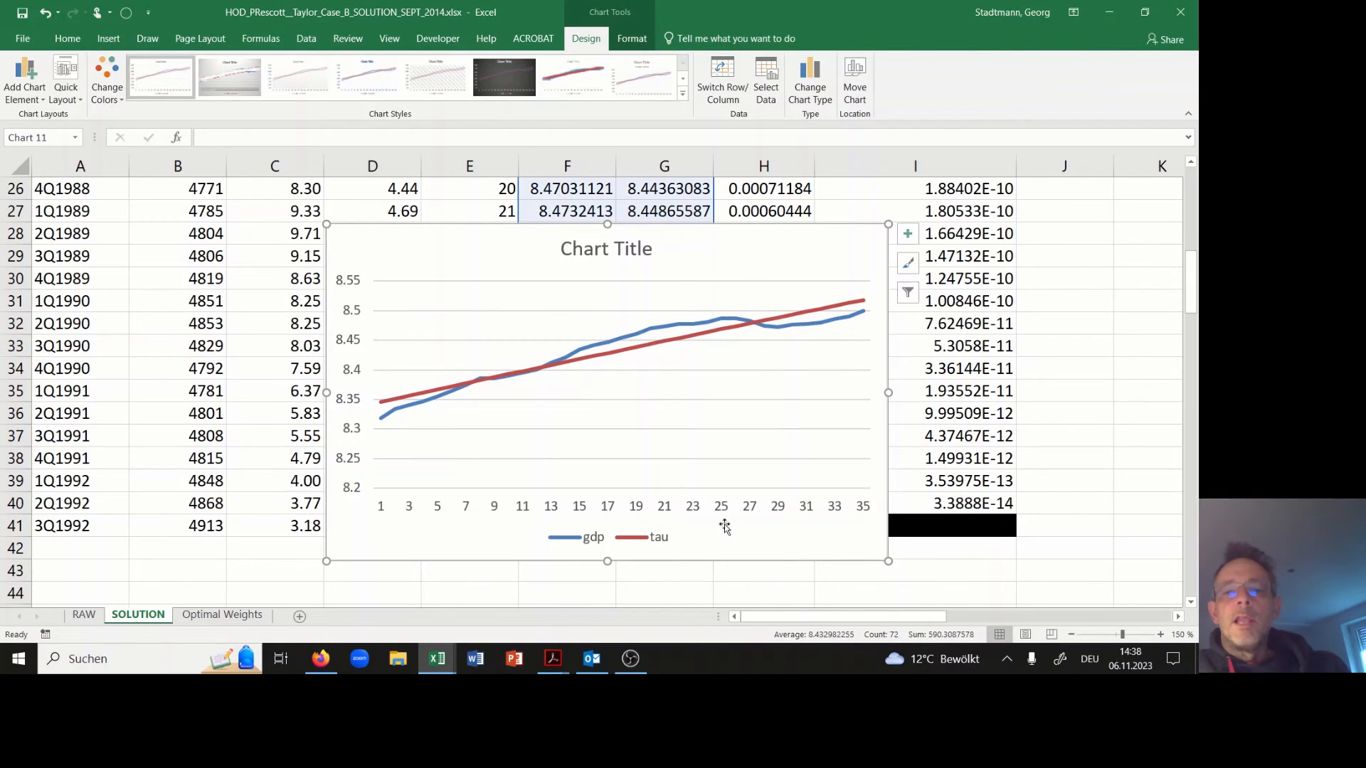
pyautogui.moveTo(727, 521)
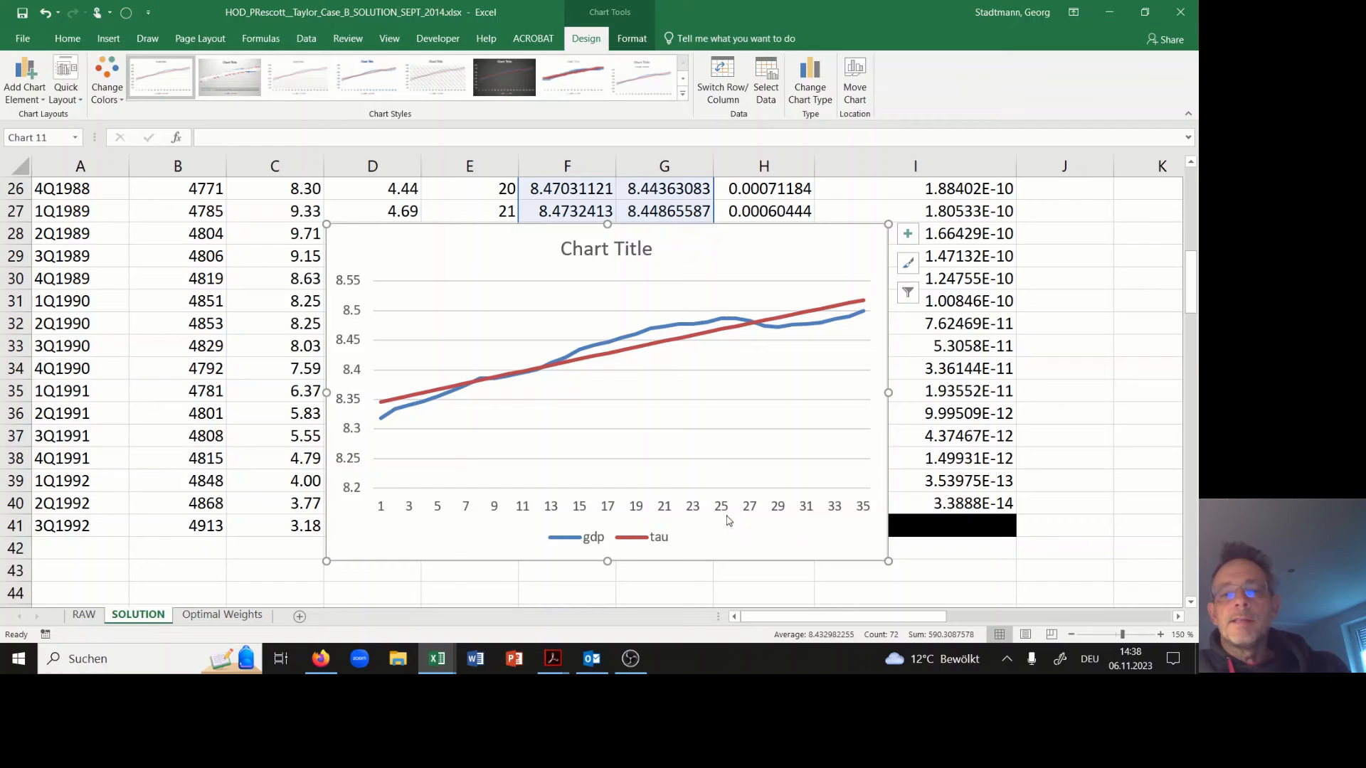
# - Review the chart's horizontal axis options and data source, then narrow the chart
pyautogui.doubleClick(621, 505)
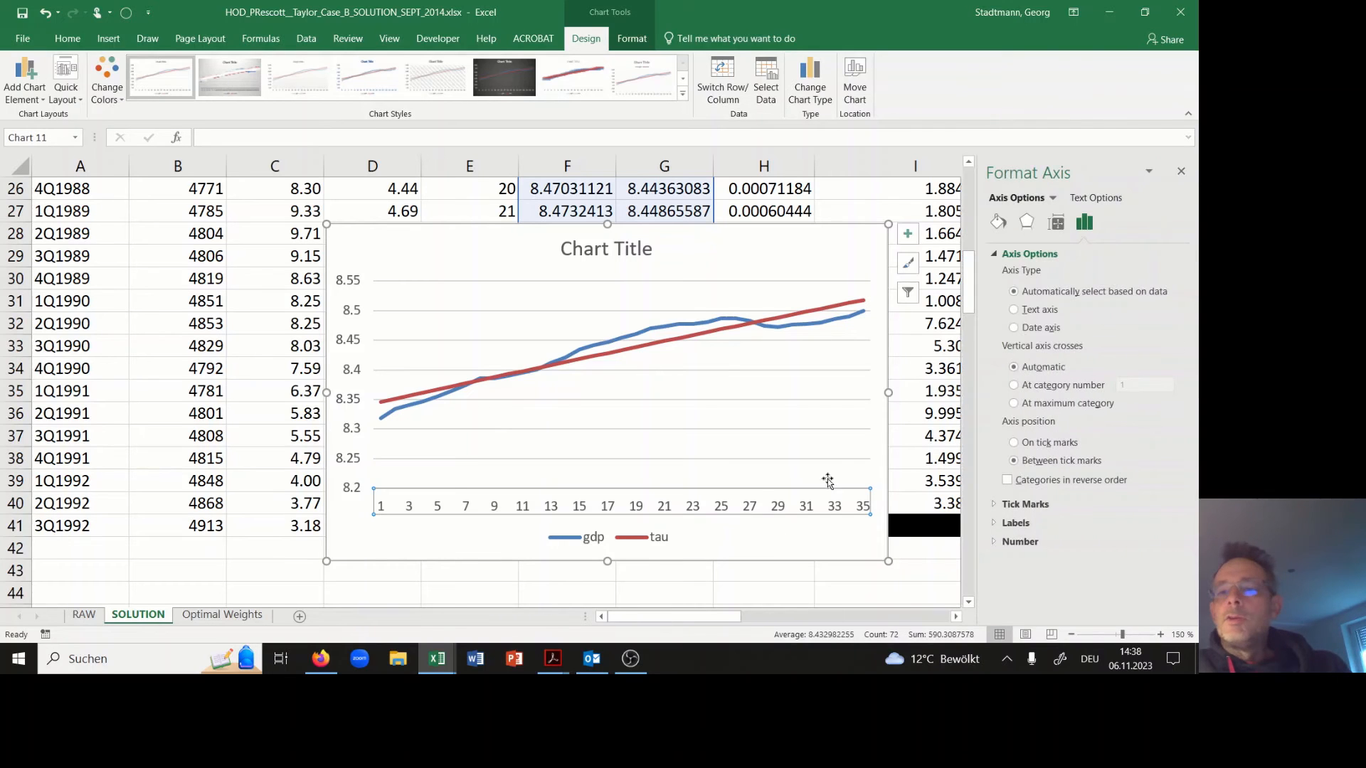
pyautogui.rightClick(828, 480)
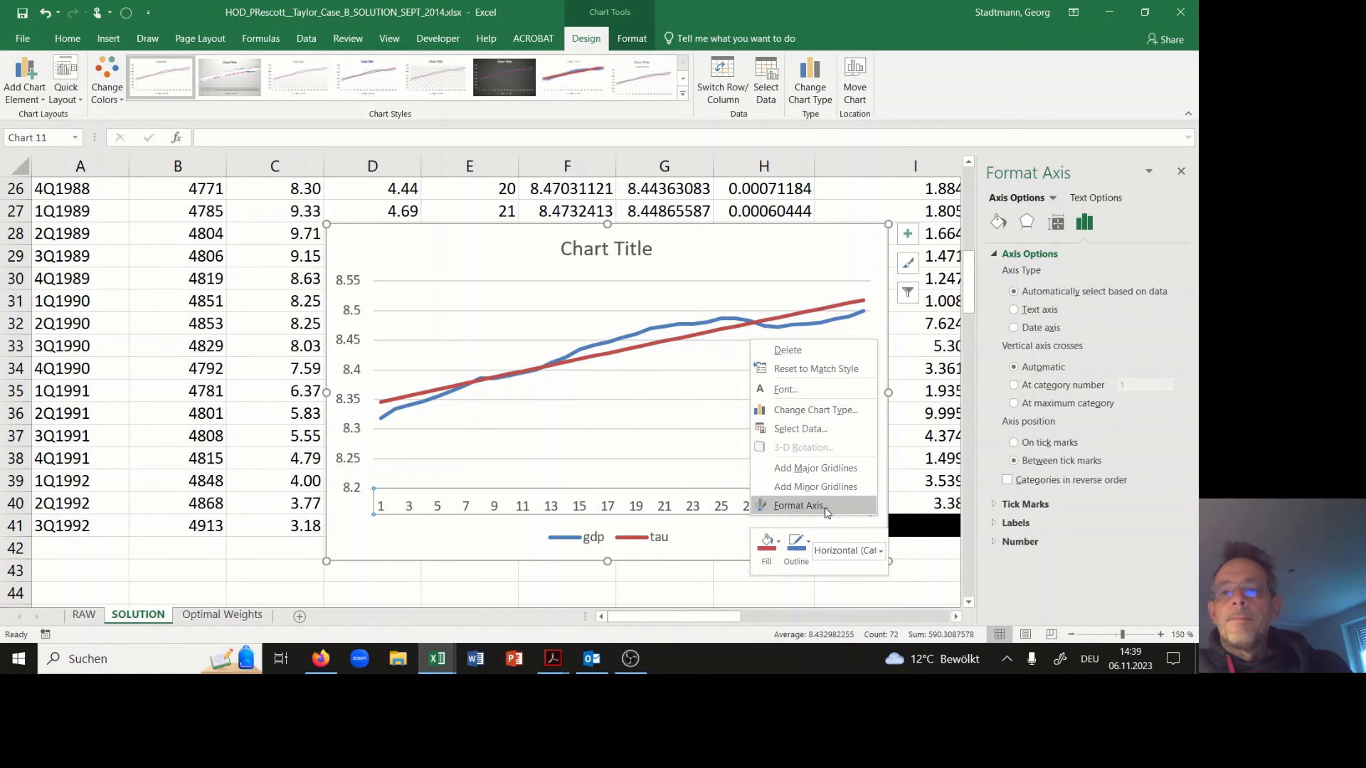
pyautogui.click(799, 428)
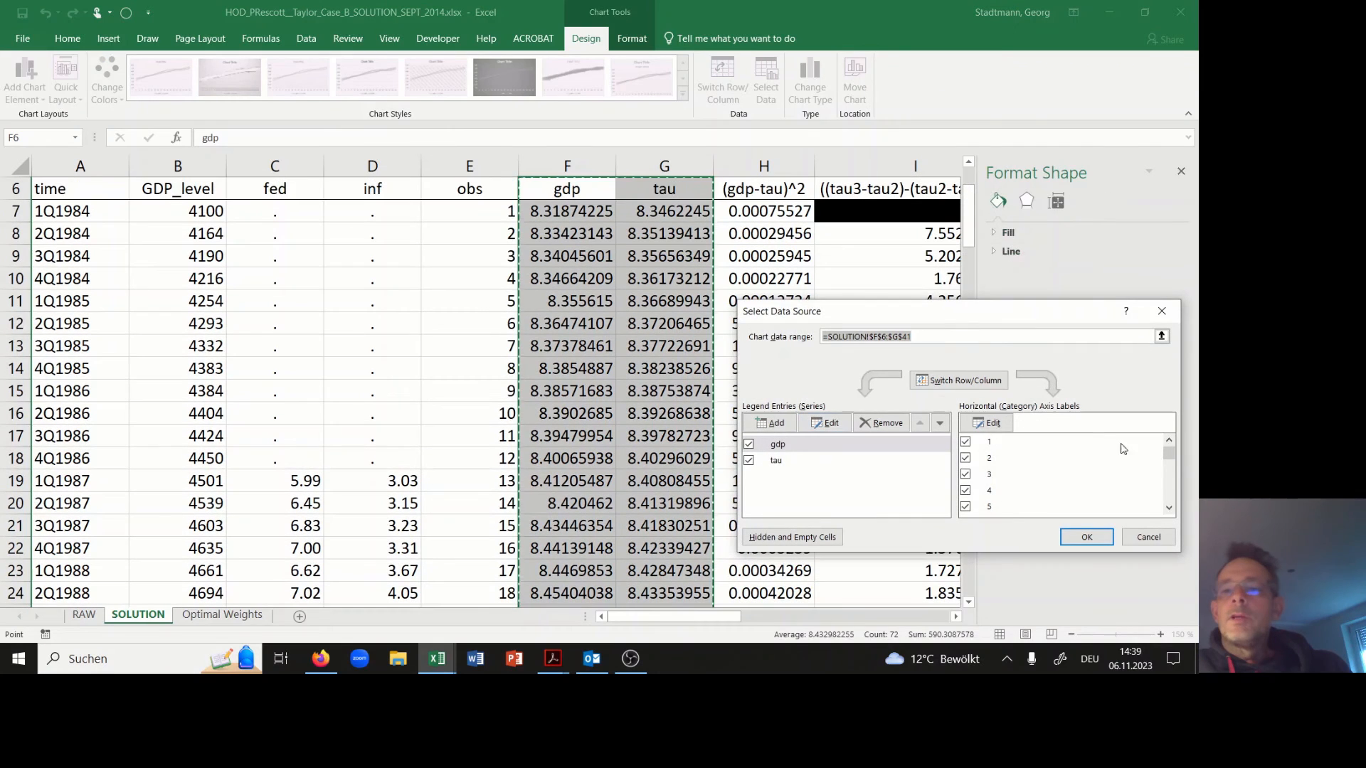
pyautogui.click(992, 422)
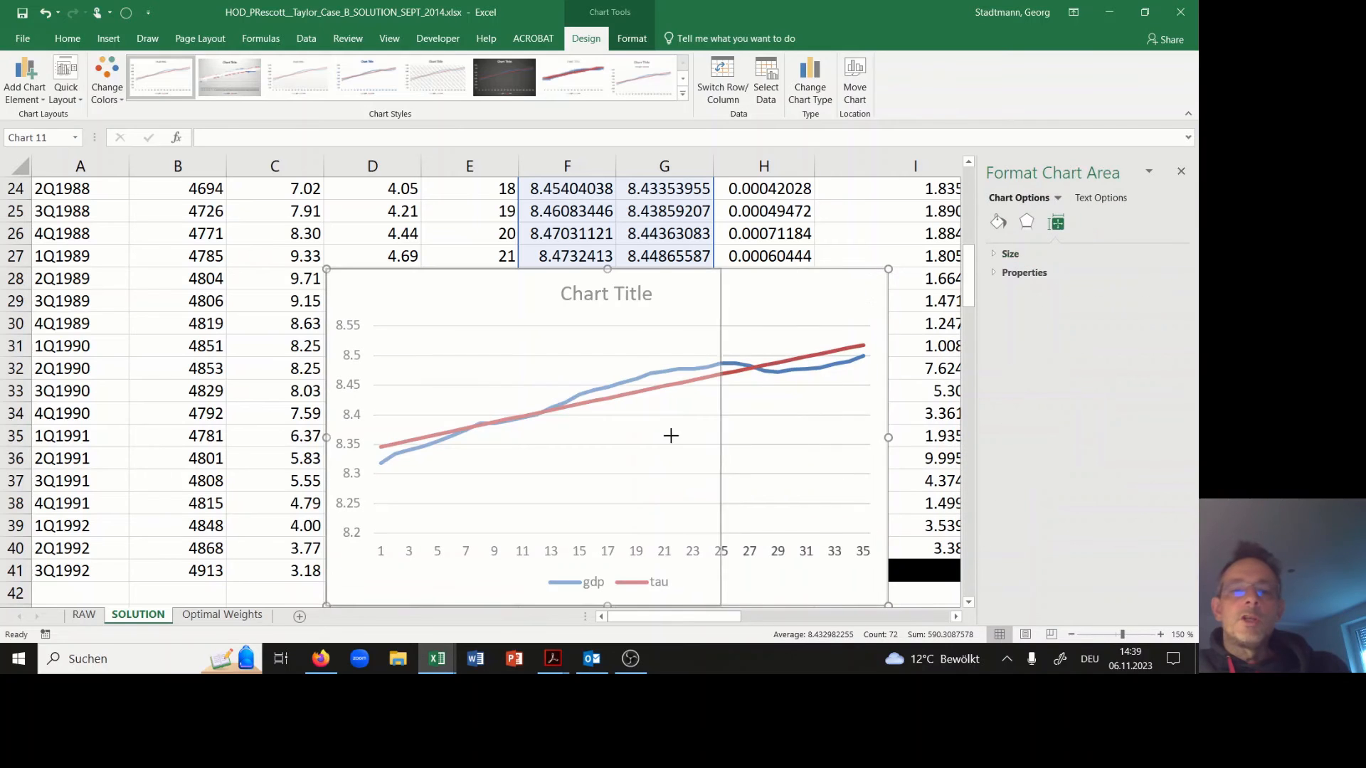
pyautogui.moveTo(886, 436); pyautogui.dragTo(664, 436)
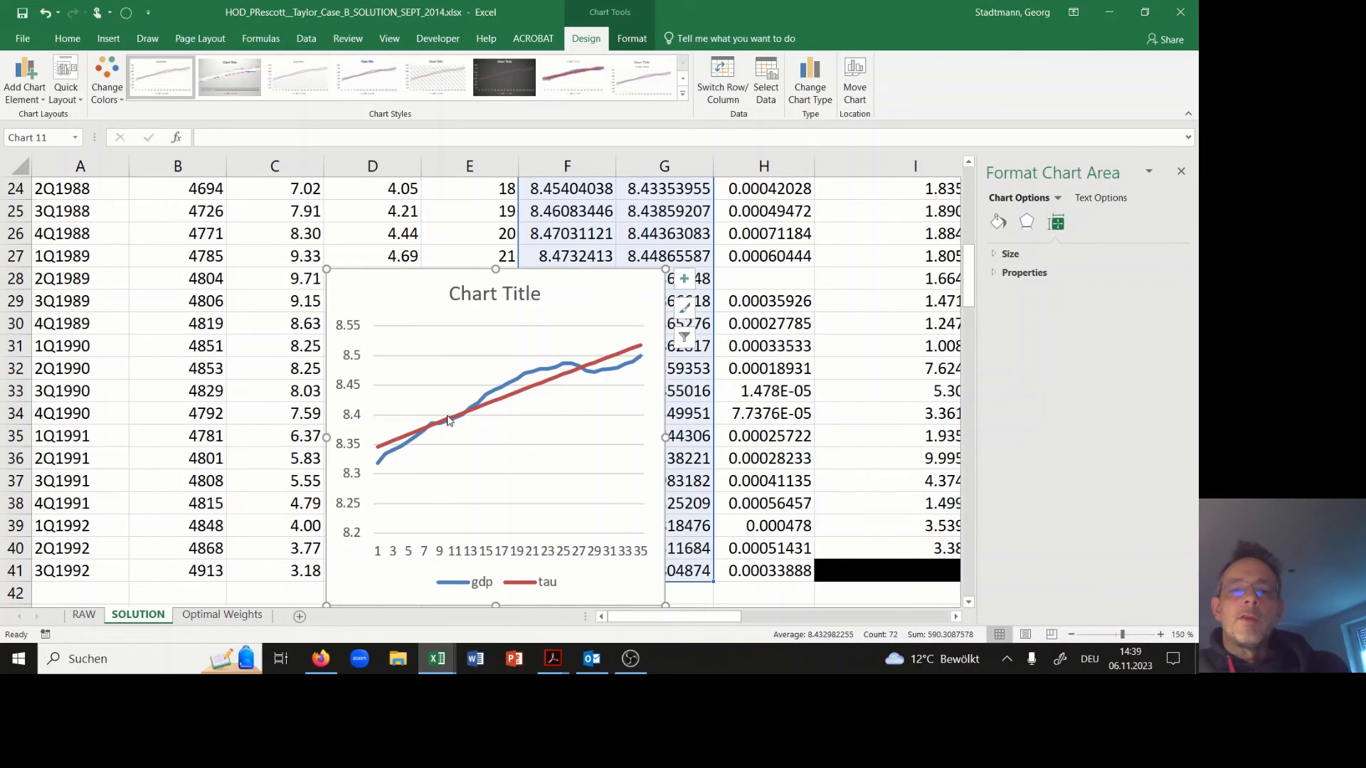
pyautogui.moveTo(633, 361)
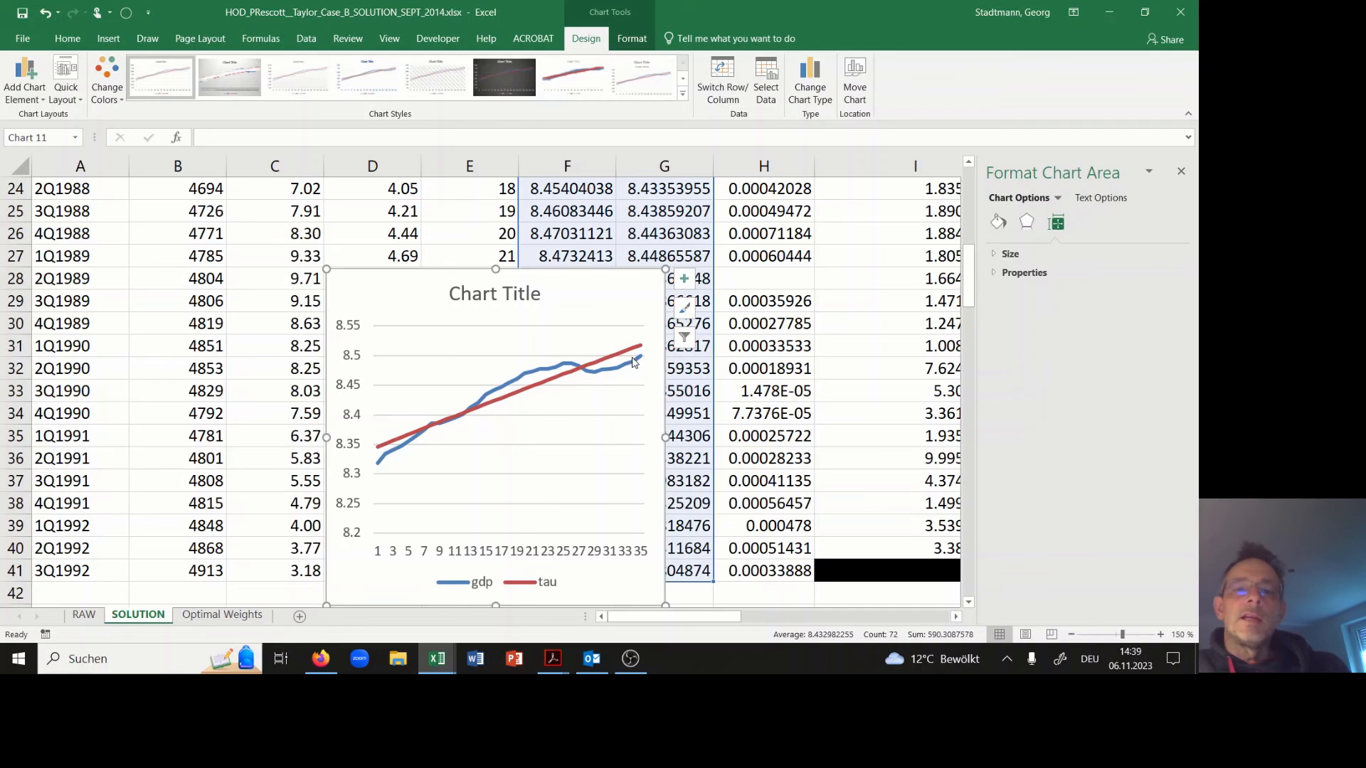
pyautogui.moveTo(625, 367)
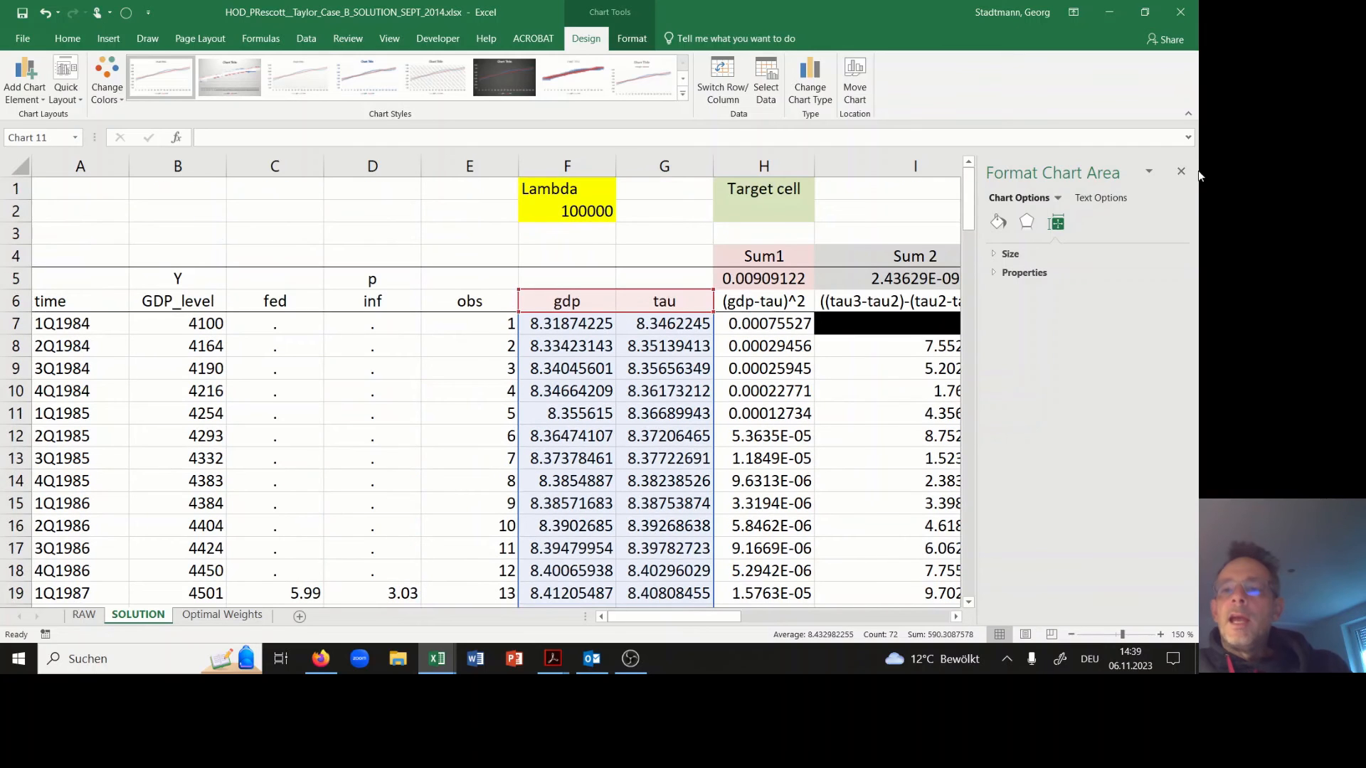
# - Build the gdp_gap formula in J7 as (F7-G7)*100
pyautogui.click(1181, 171)
pyautogui.write('=')
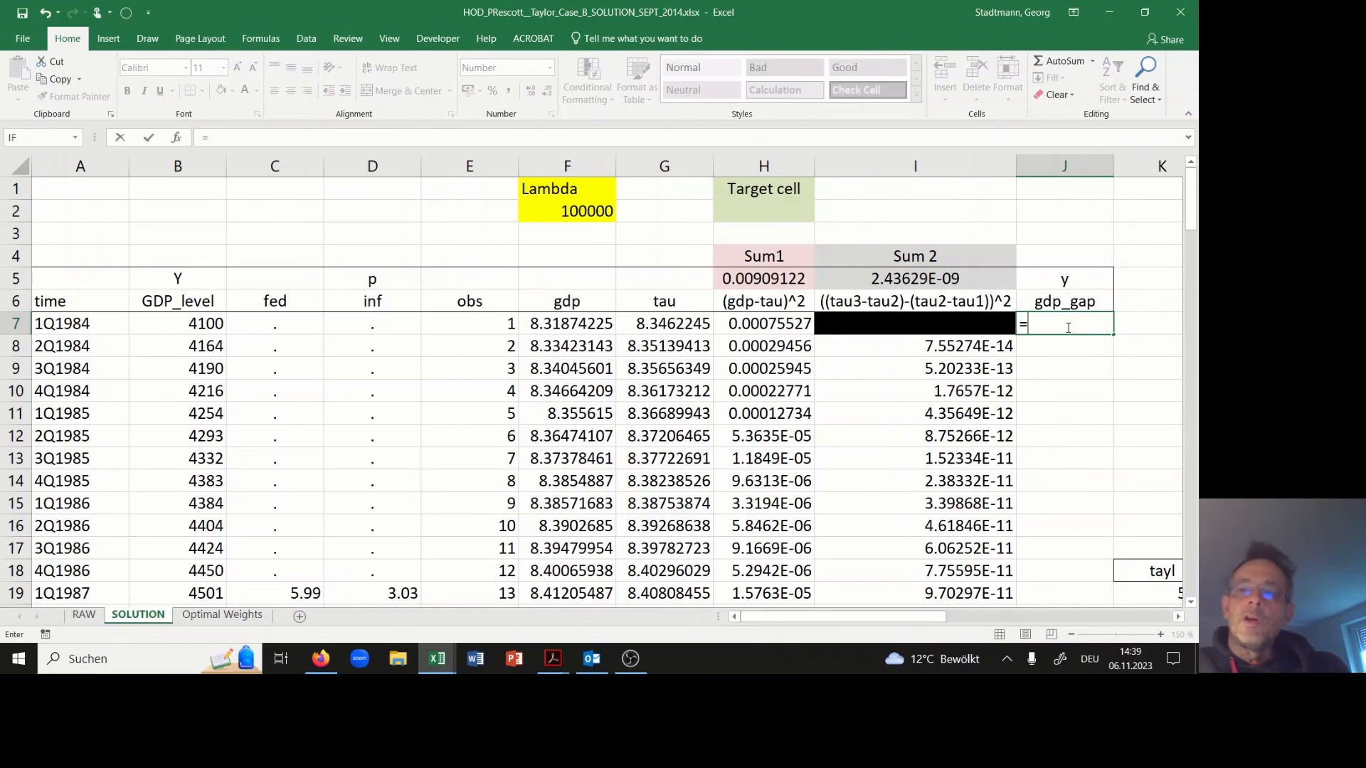
pyautogui.write('(')
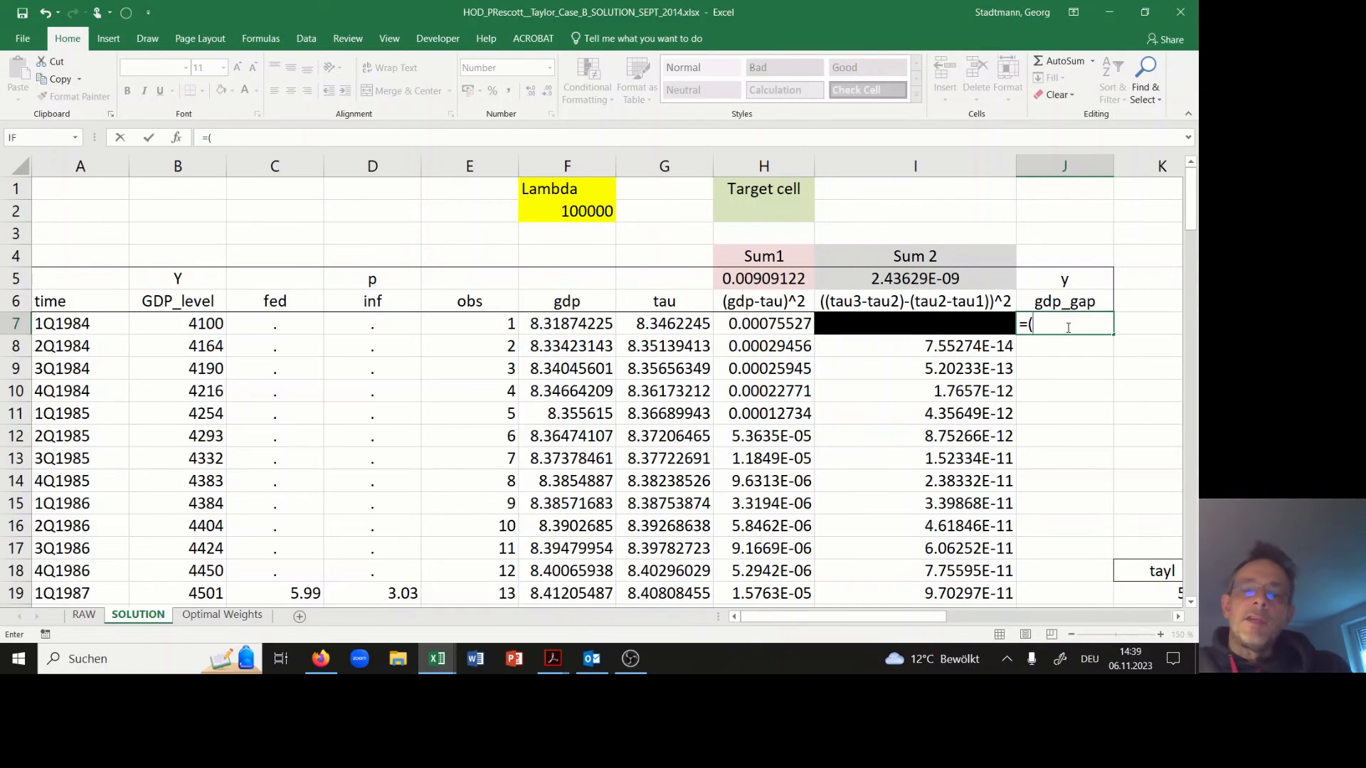
pyautogui.click(567, 323)
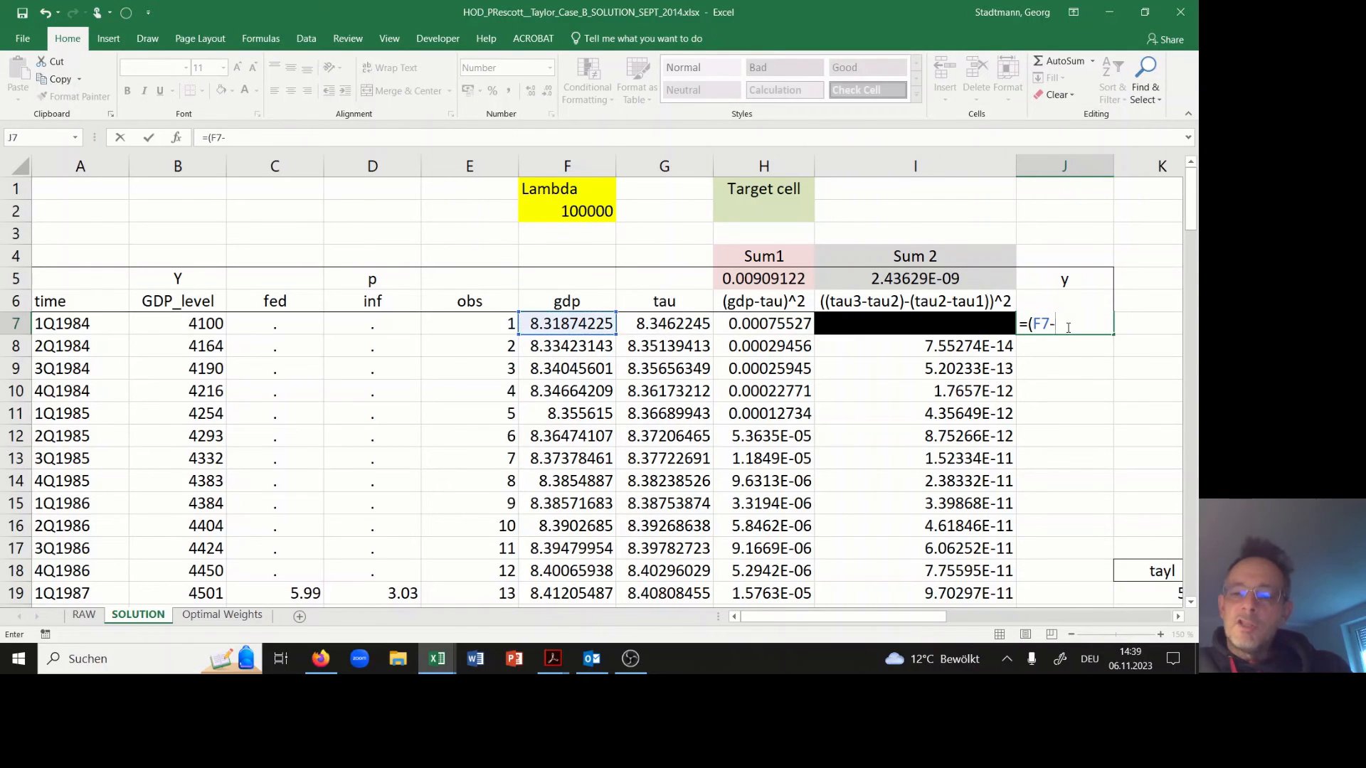
pyautogui.click(664, 323)
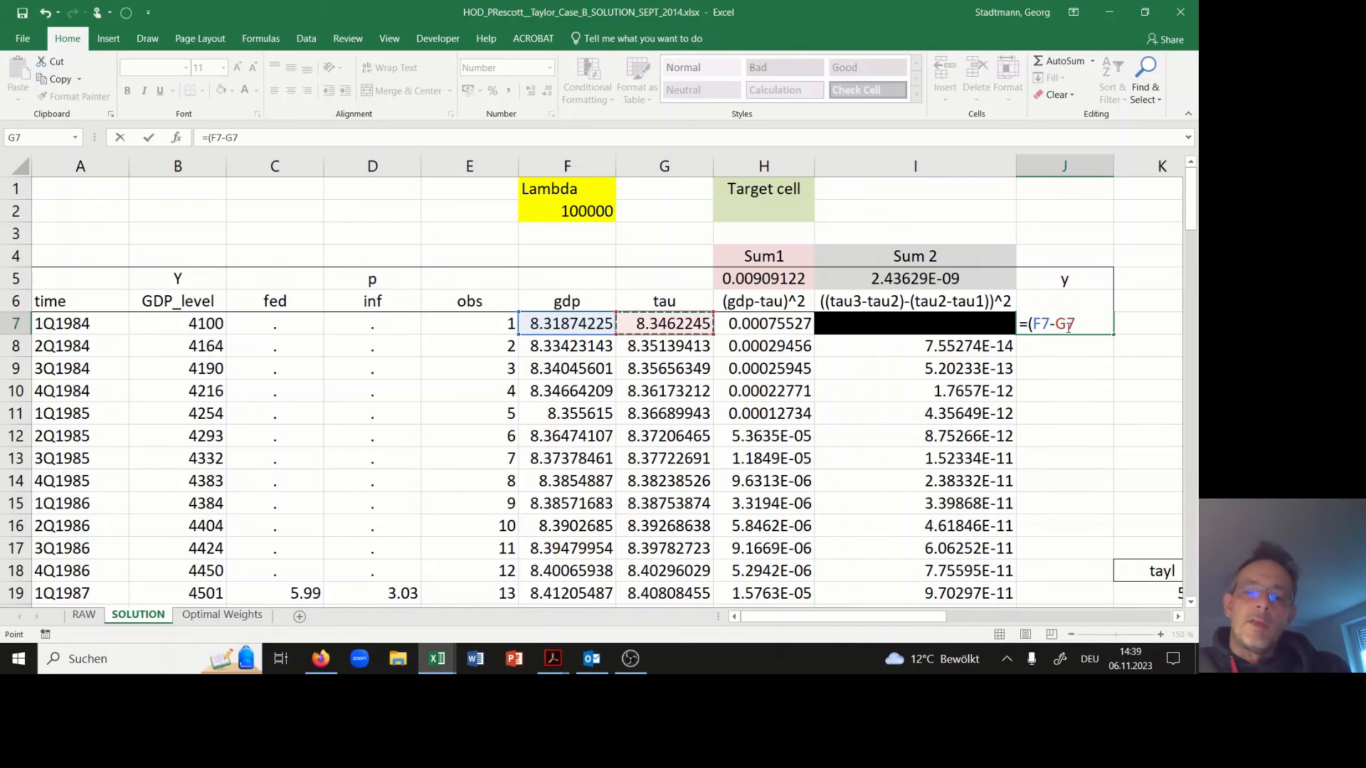
pyautogui.write('*')
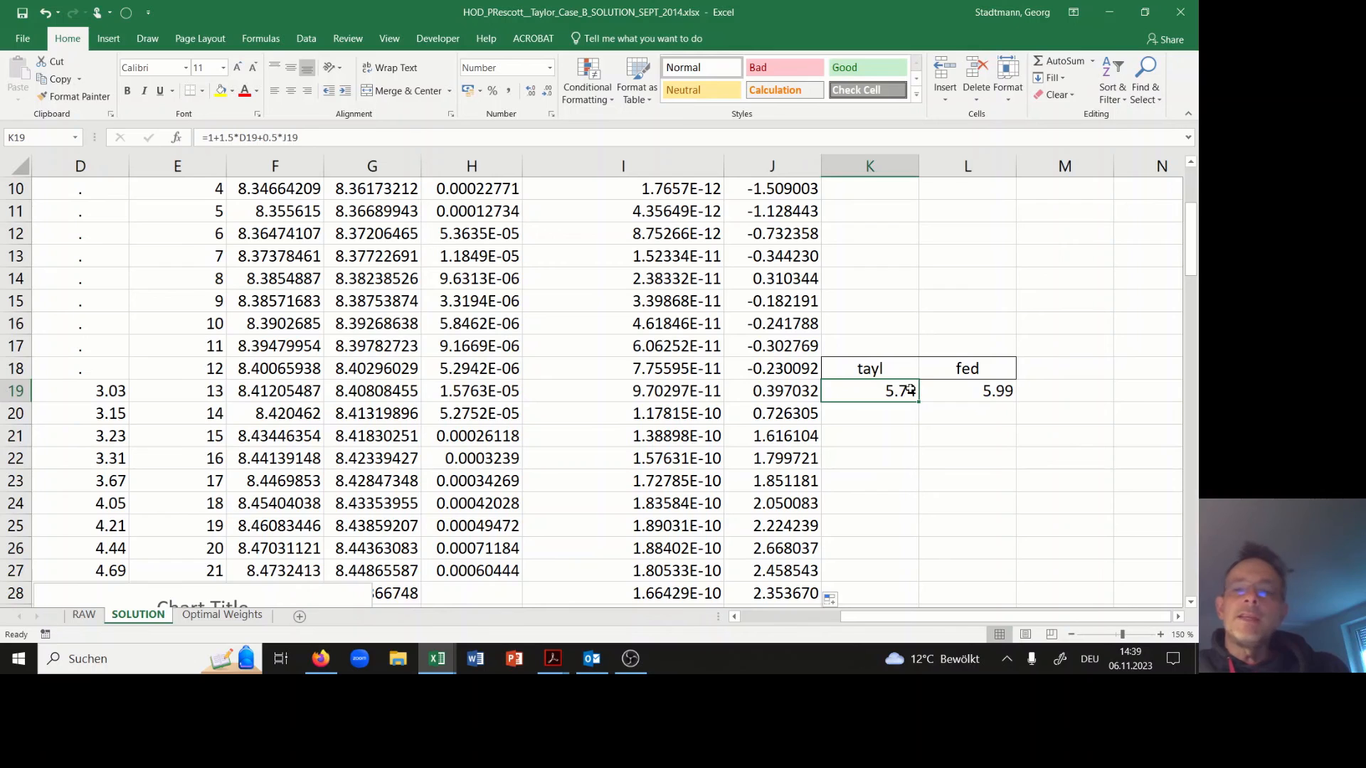
# - Inspect the Taylor-rule formula =1+1.5*D19+0.5*J19 in K19, leaving it unchanged
pyautogui.doubleClick(868, 391)
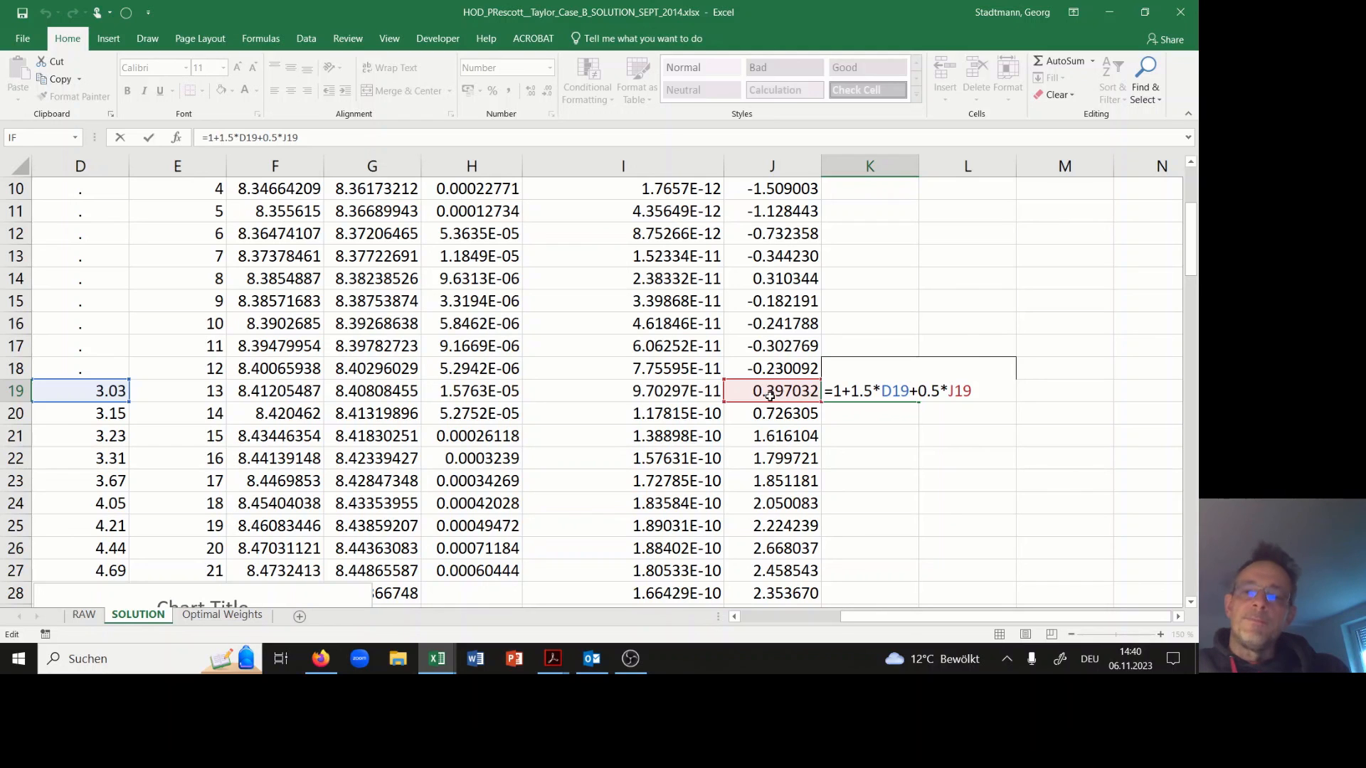
pyautogui.press('enter')
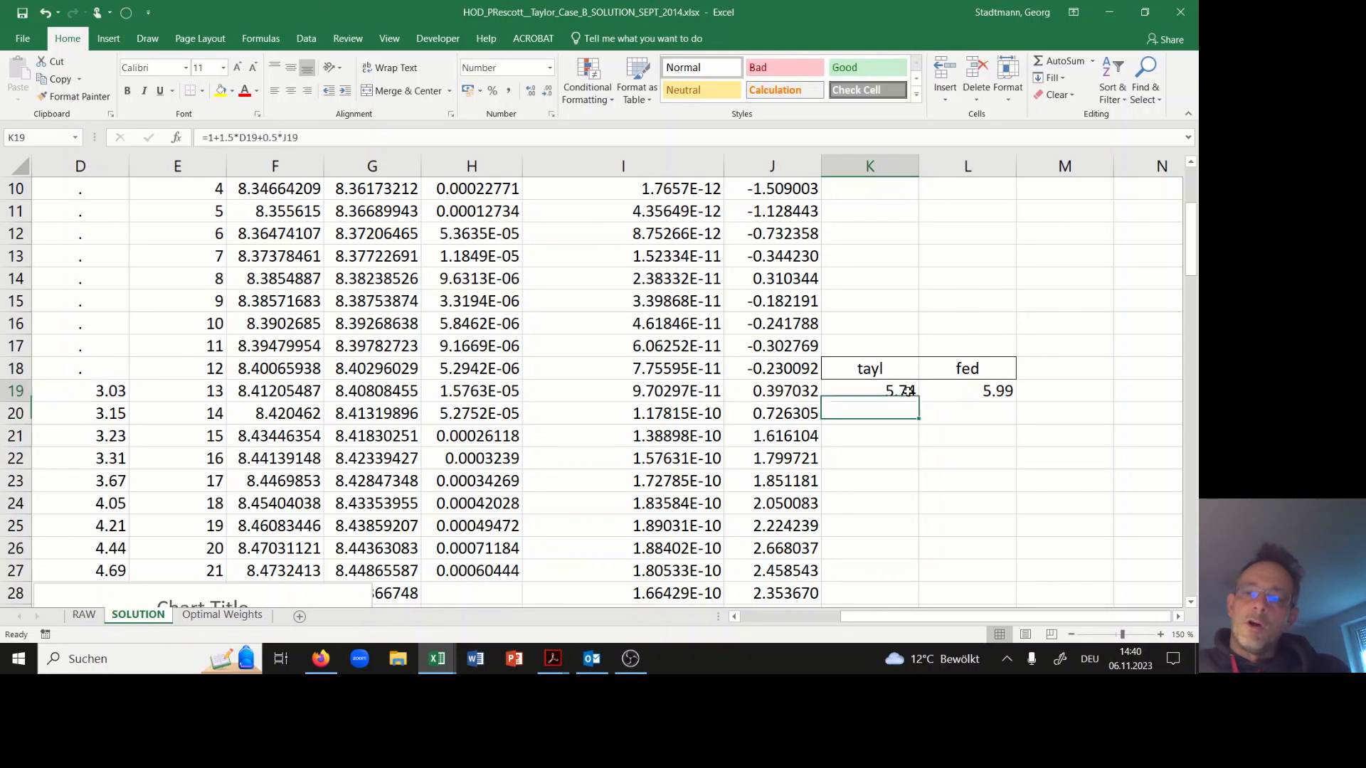
pyautogui.click(868, 391)
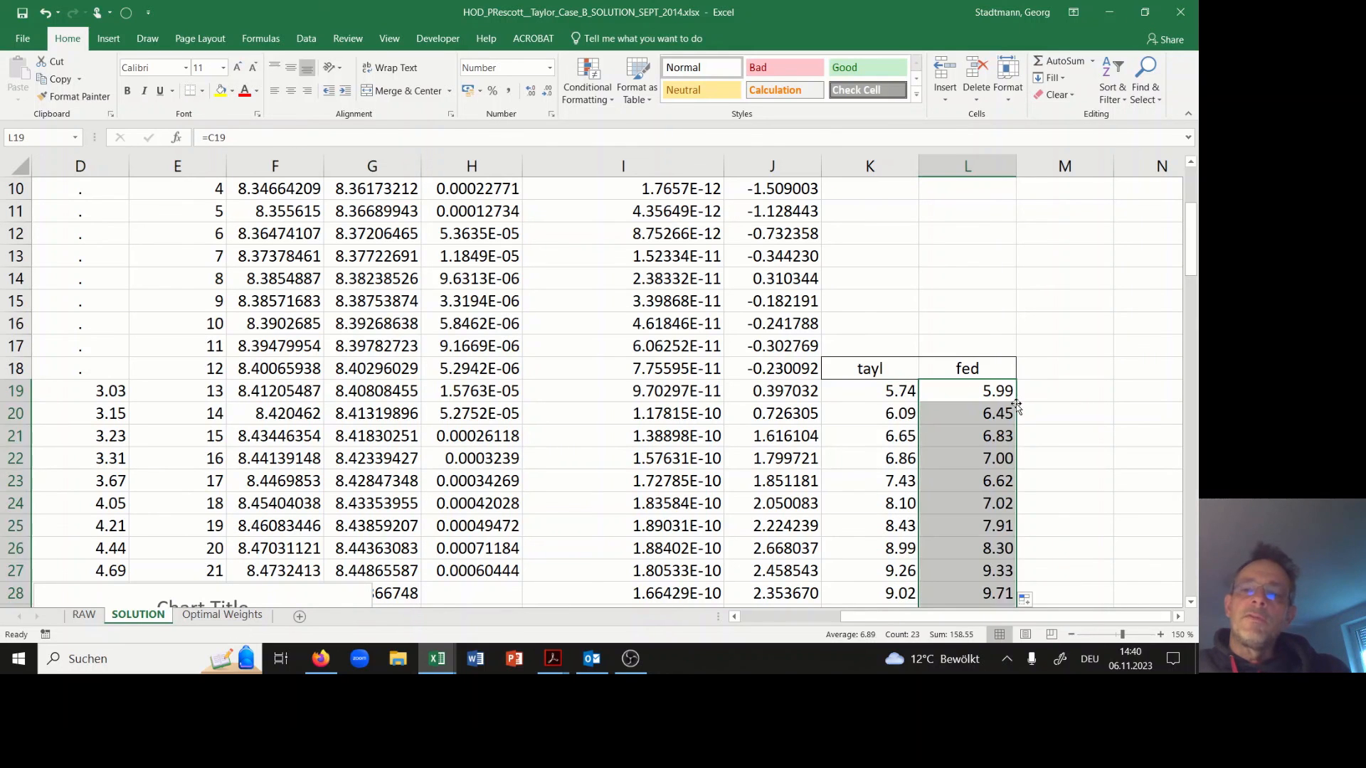
pyautogui.moveTo(869, 430)
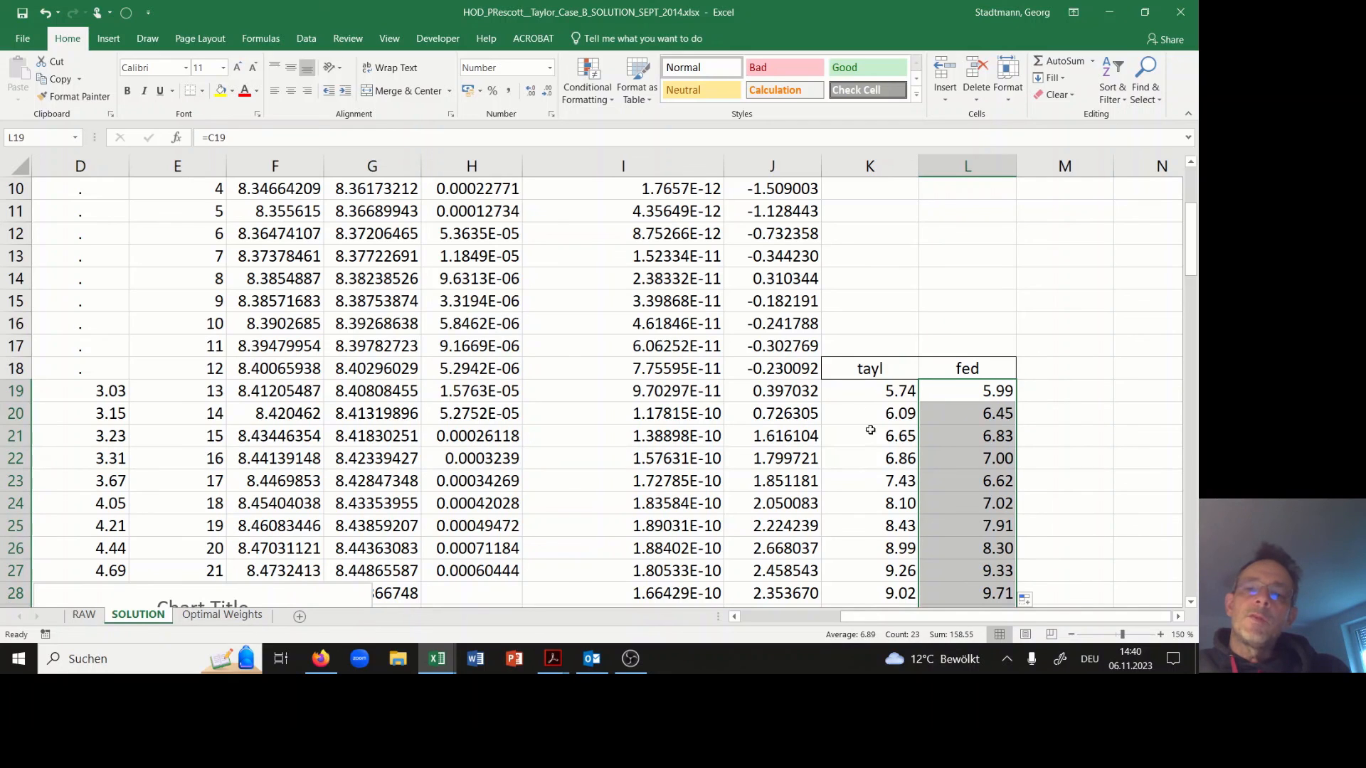
pyautogui.moveTo(880, 412)
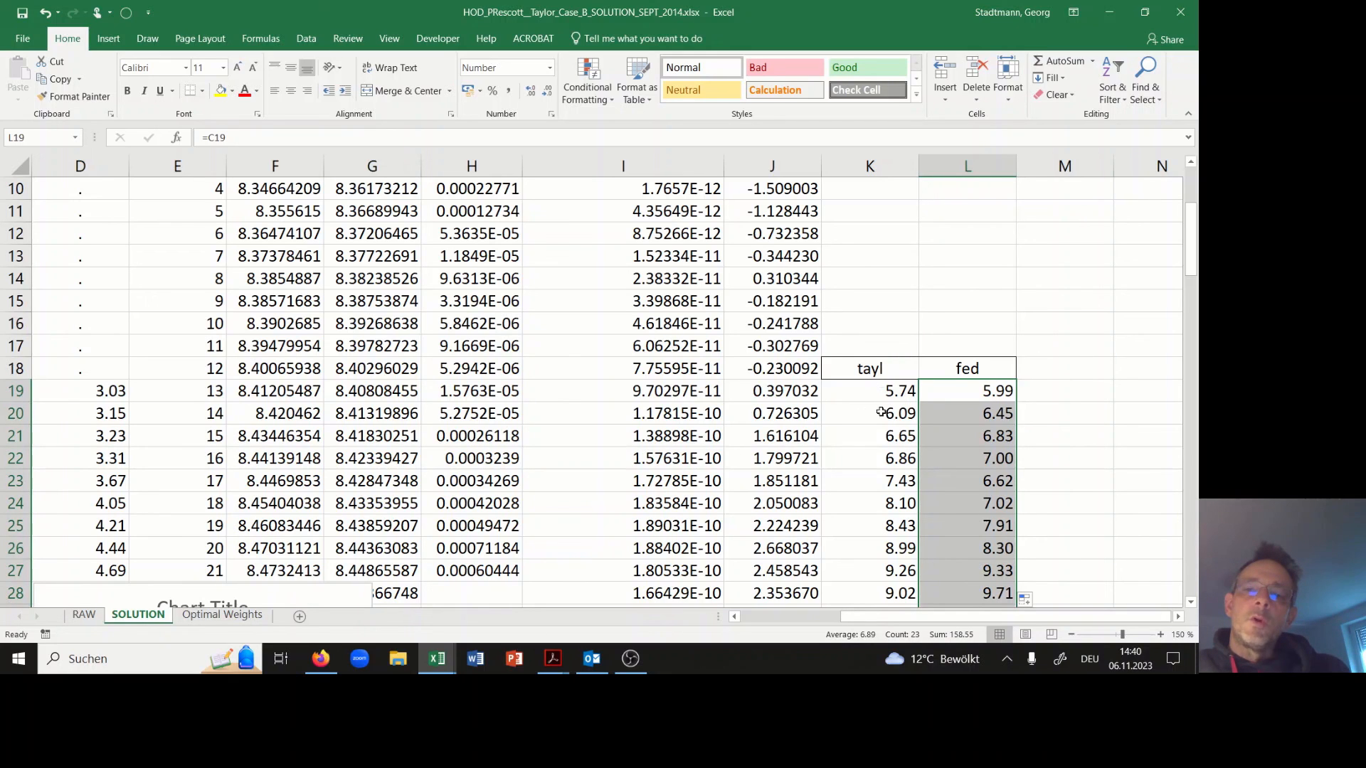
pyautogui.moveTo(1145, 503)
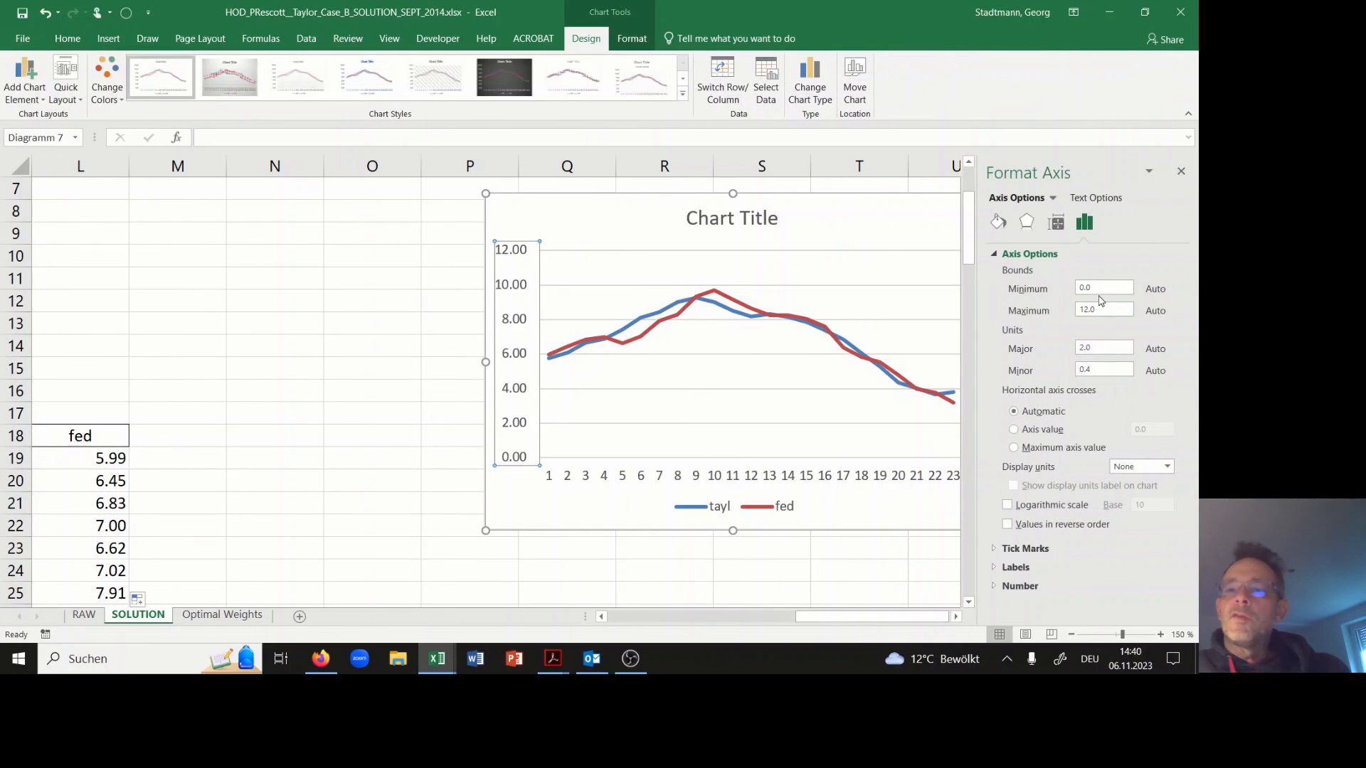
# - Set the tayl-vs-fed chart's vertical axis minimum to 2.0 and close the pane
pyautogui.write('2.0')
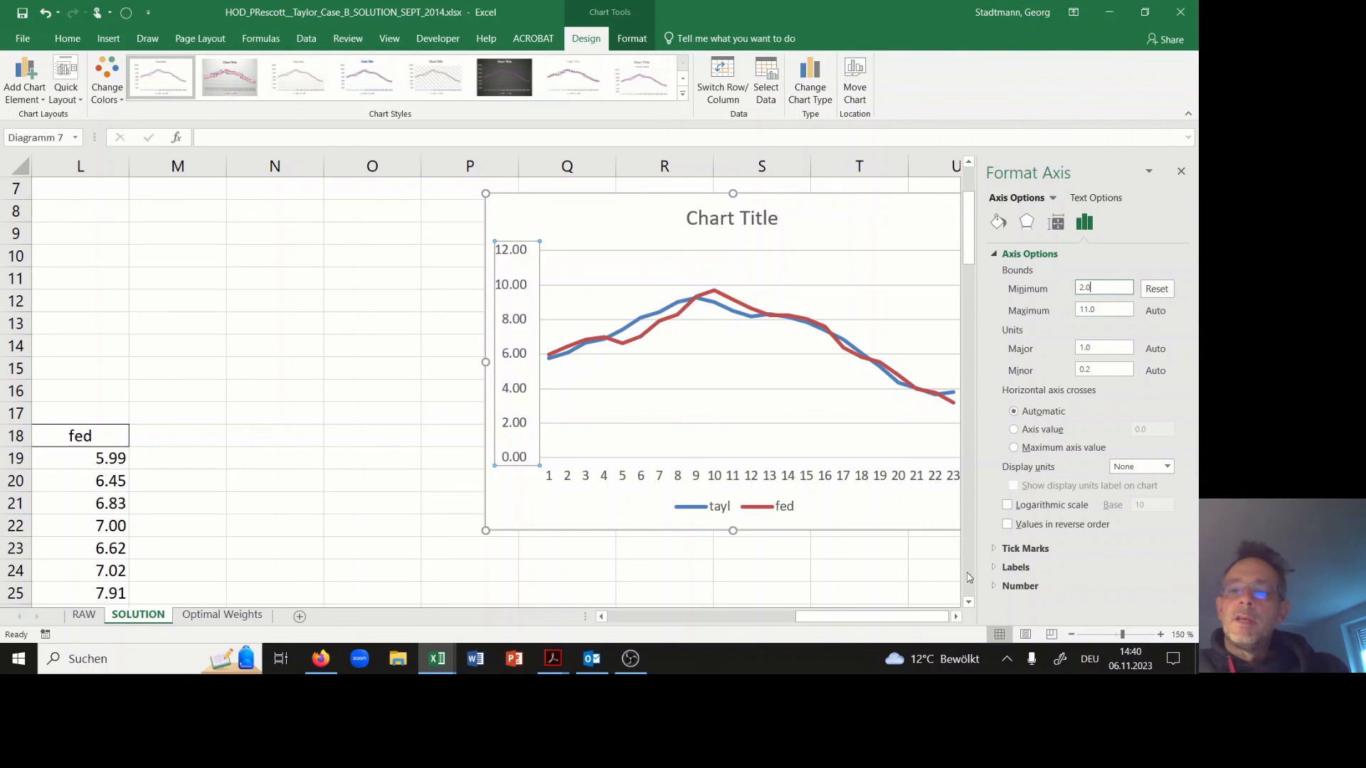
pyautogui.click(932, 571)
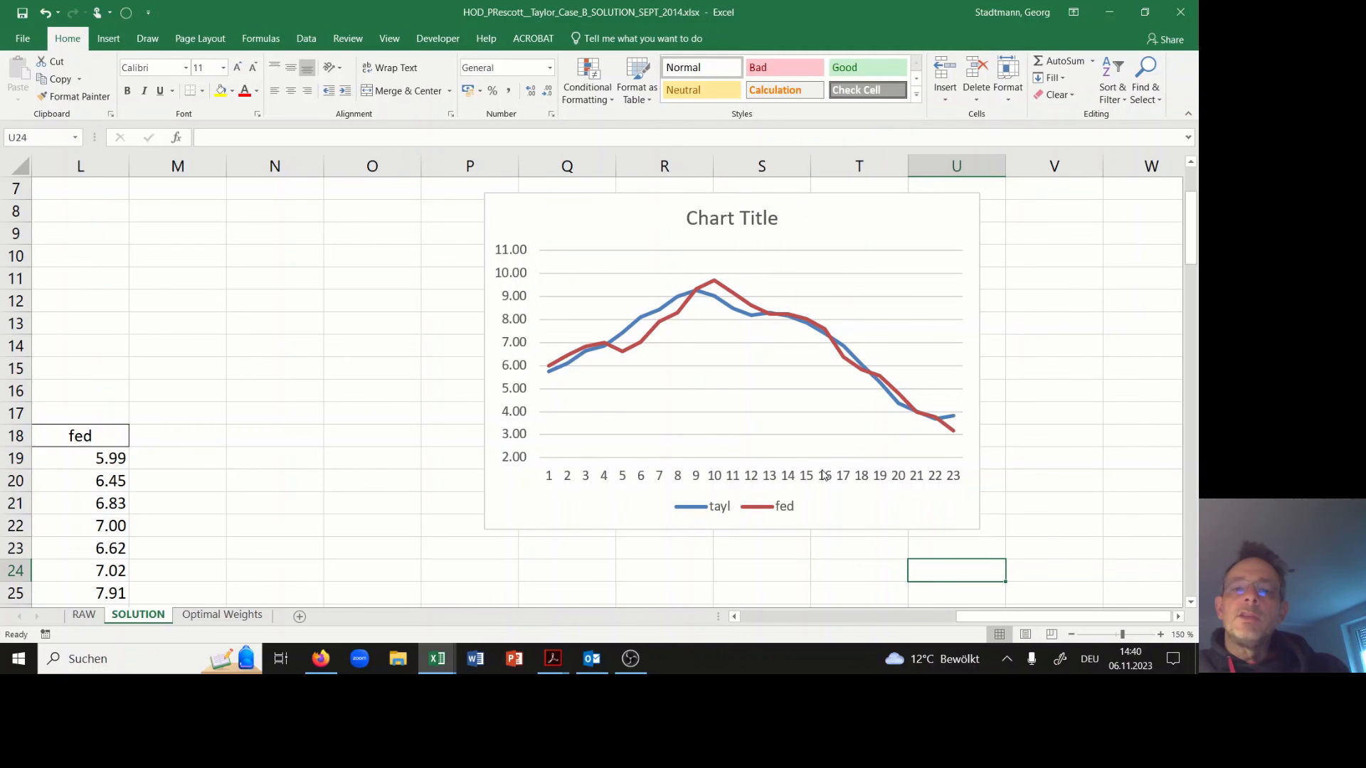
pyautogui.moveTo(817, 401)
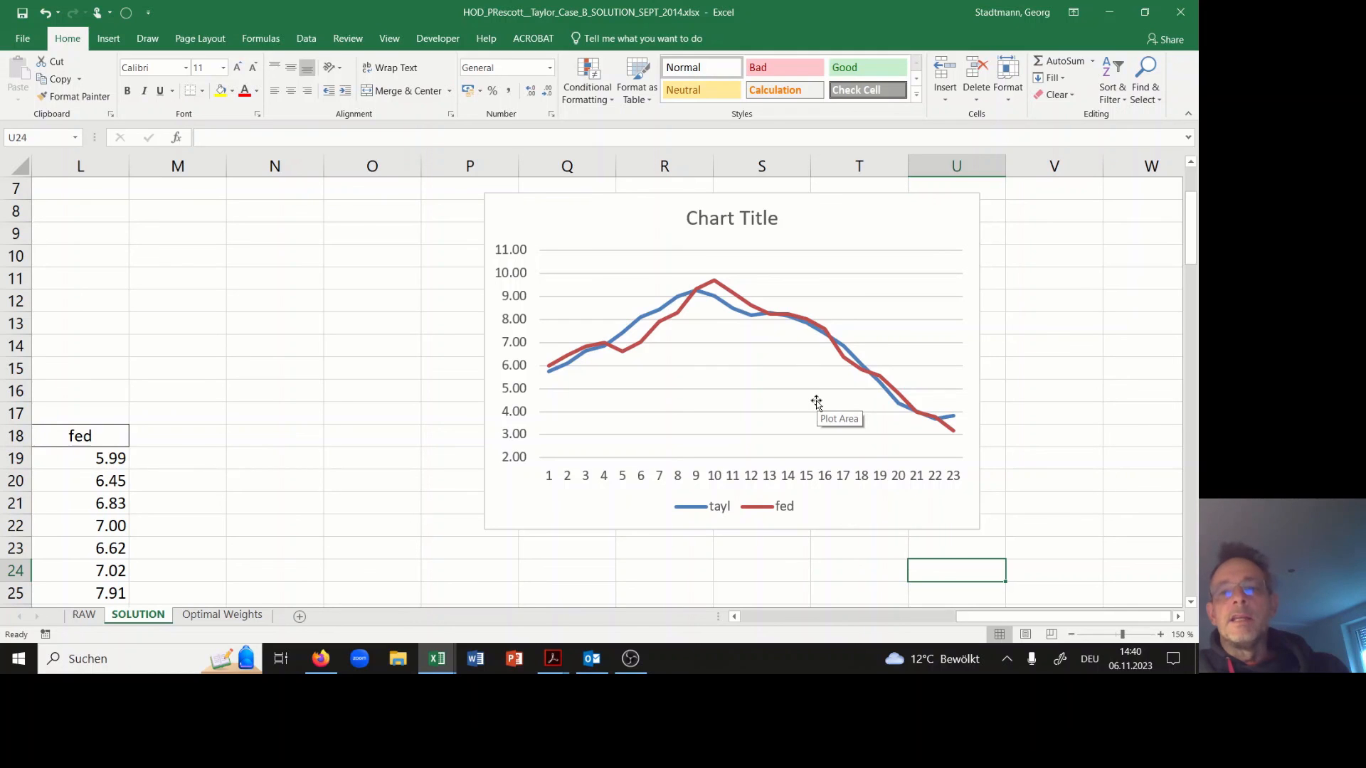
pyautogui.moveTo(814, 408)
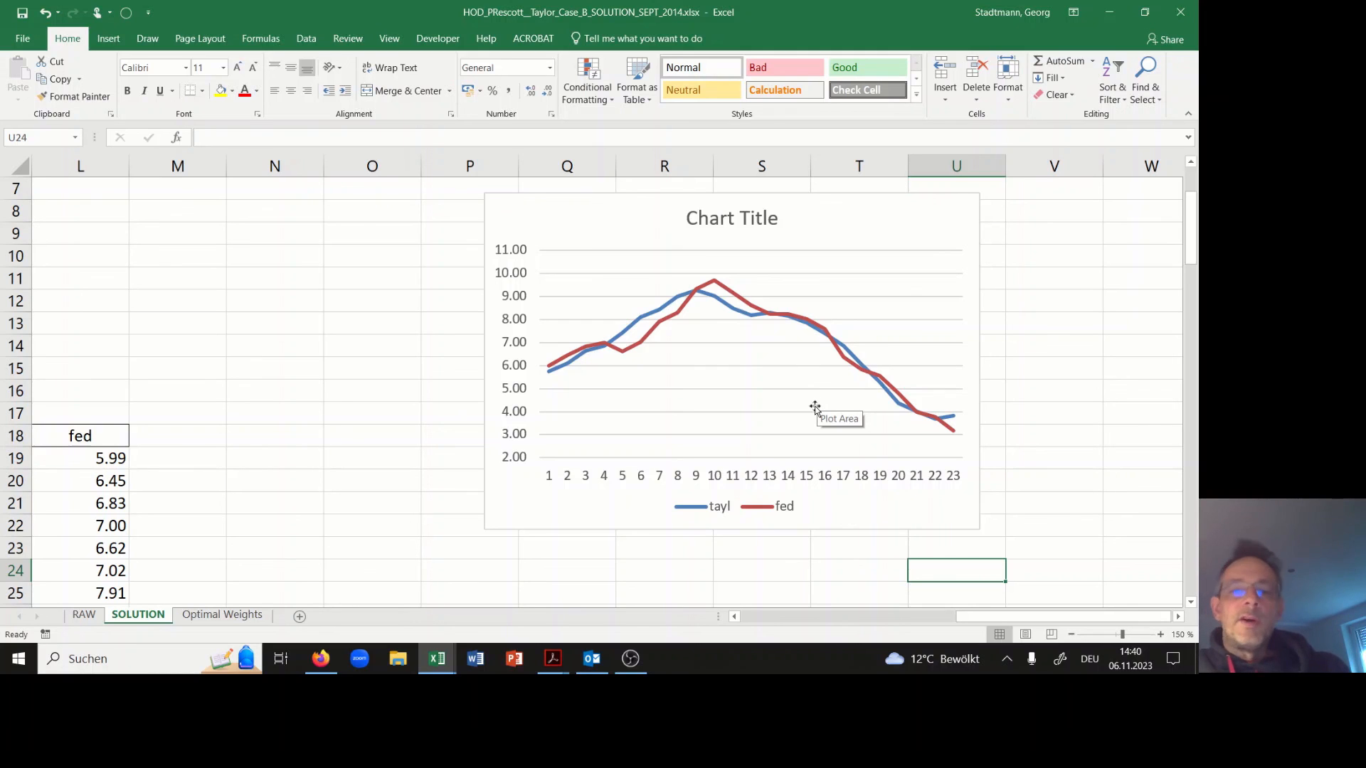